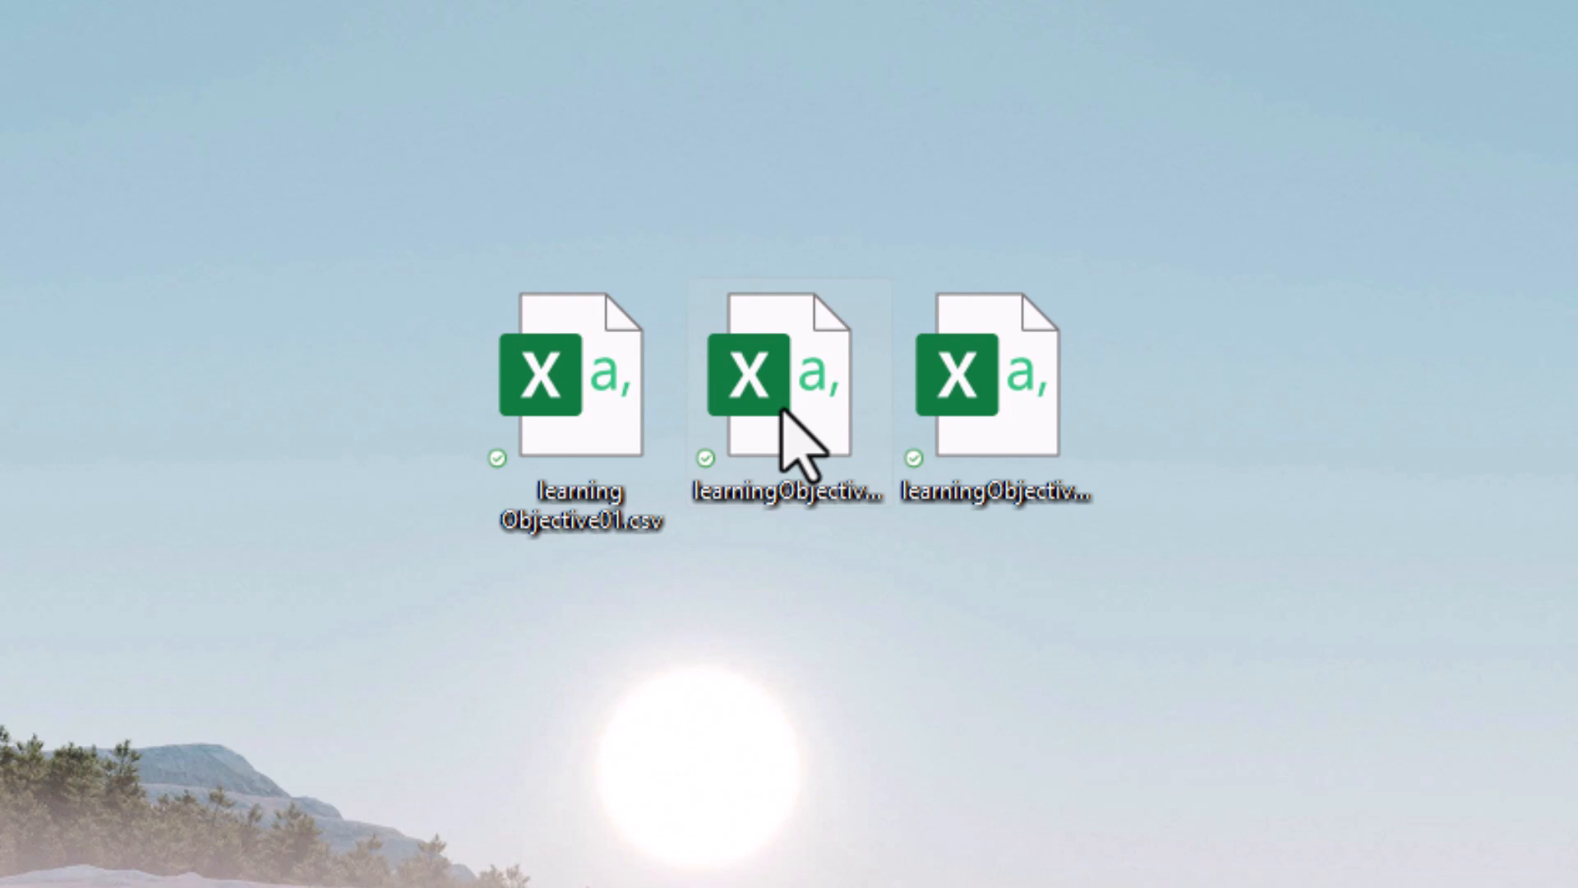
mouse_move(574, 478)
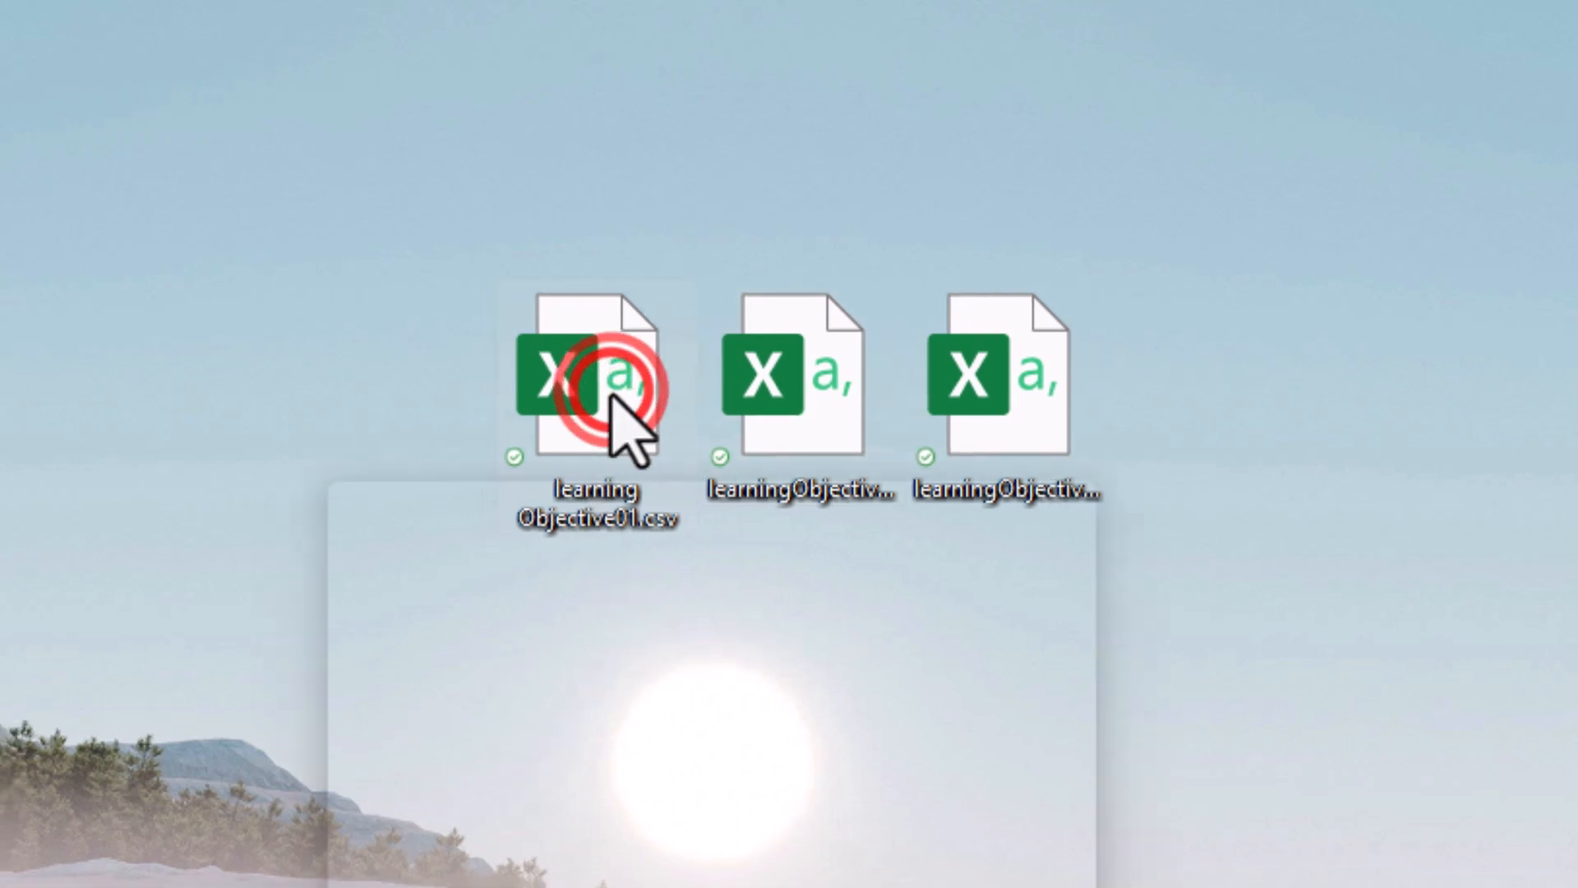
Step: Open the Sales Training project and bring up Window > Question Pool
double_click(591, 393)
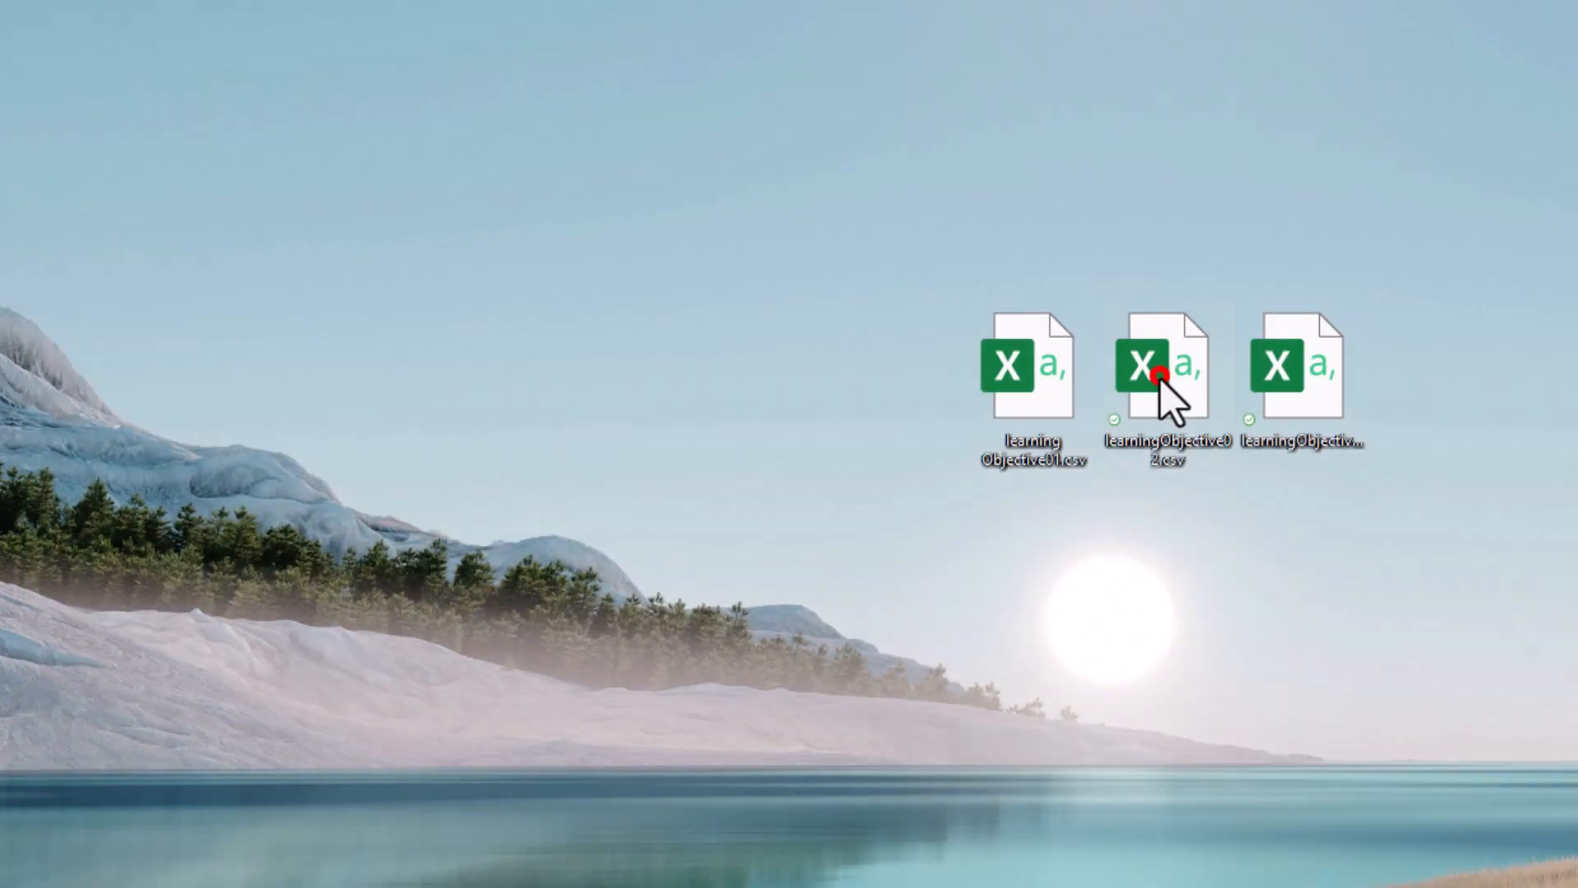
double_click(1156, 375)
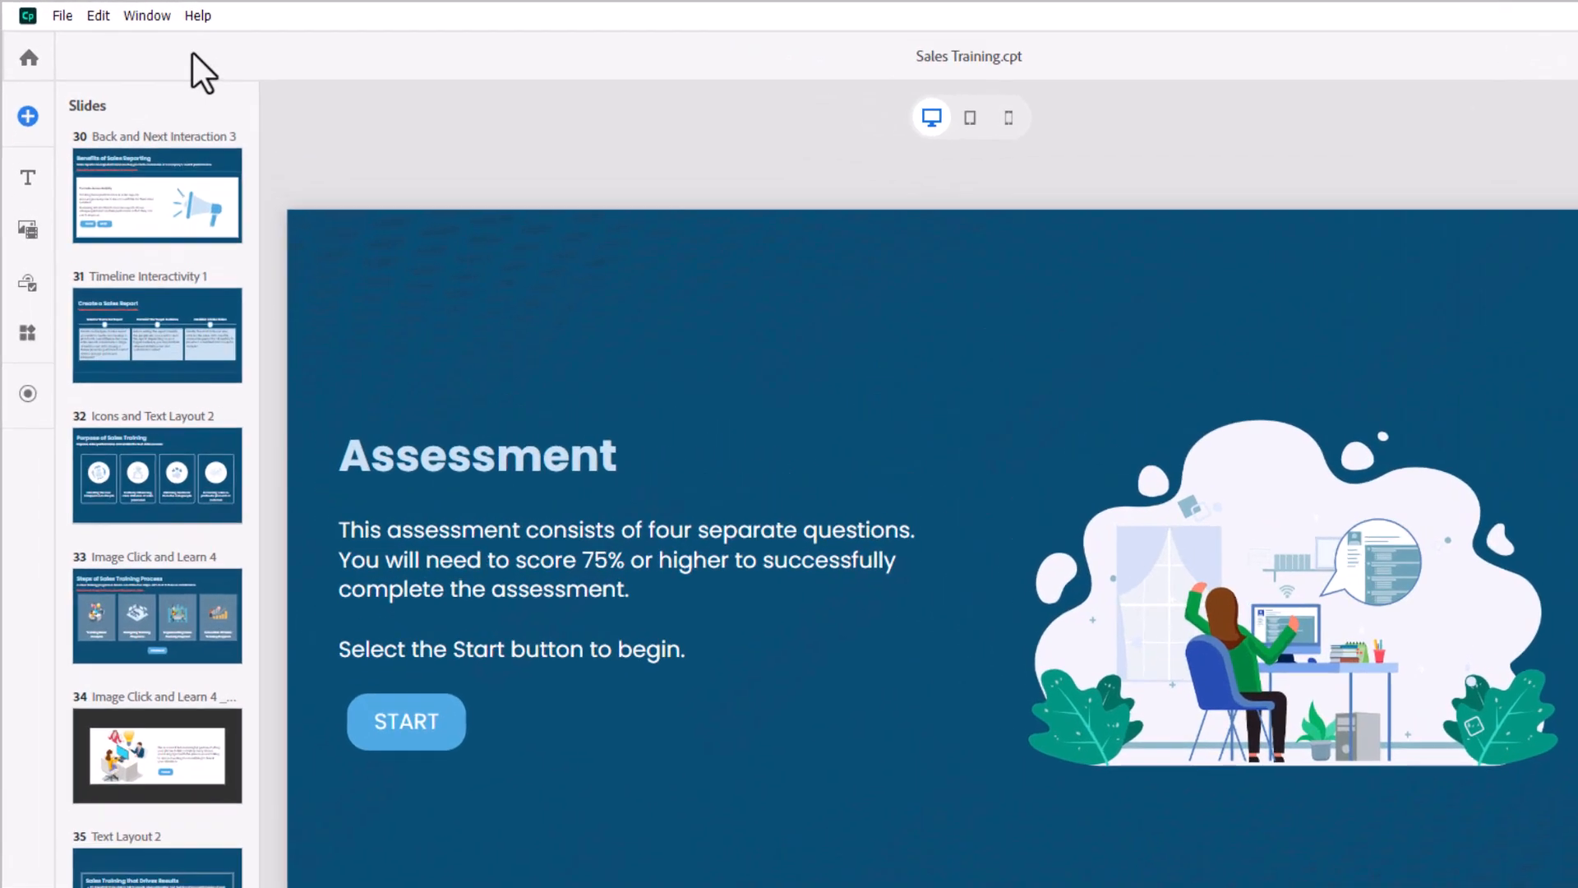
left_click(190, 18)
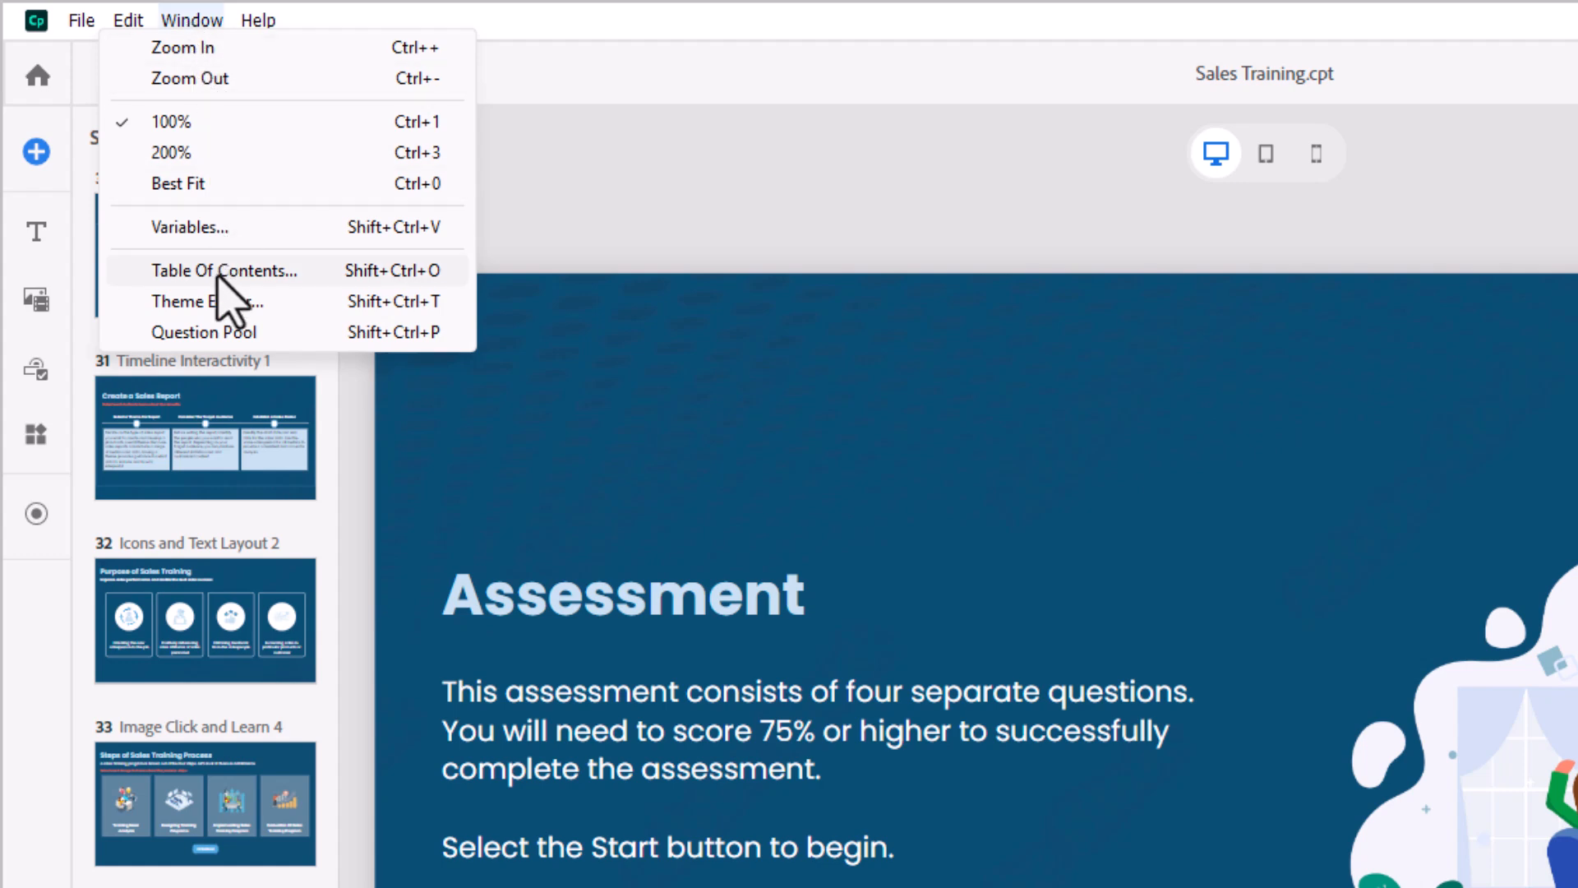
mouse_move(214, 349)
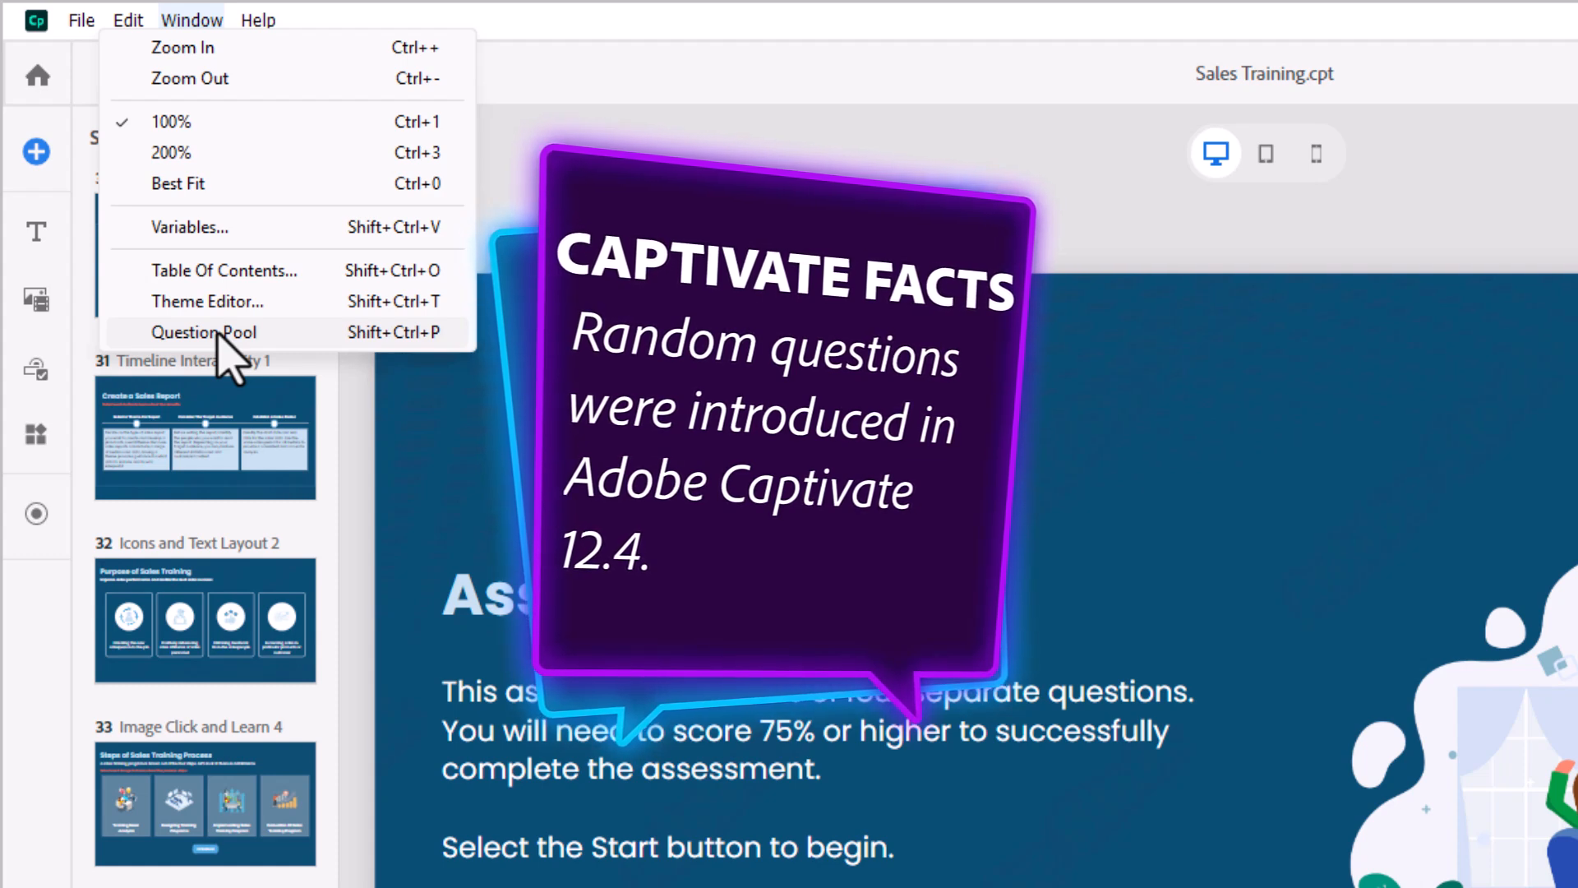
left_click(205, 332)
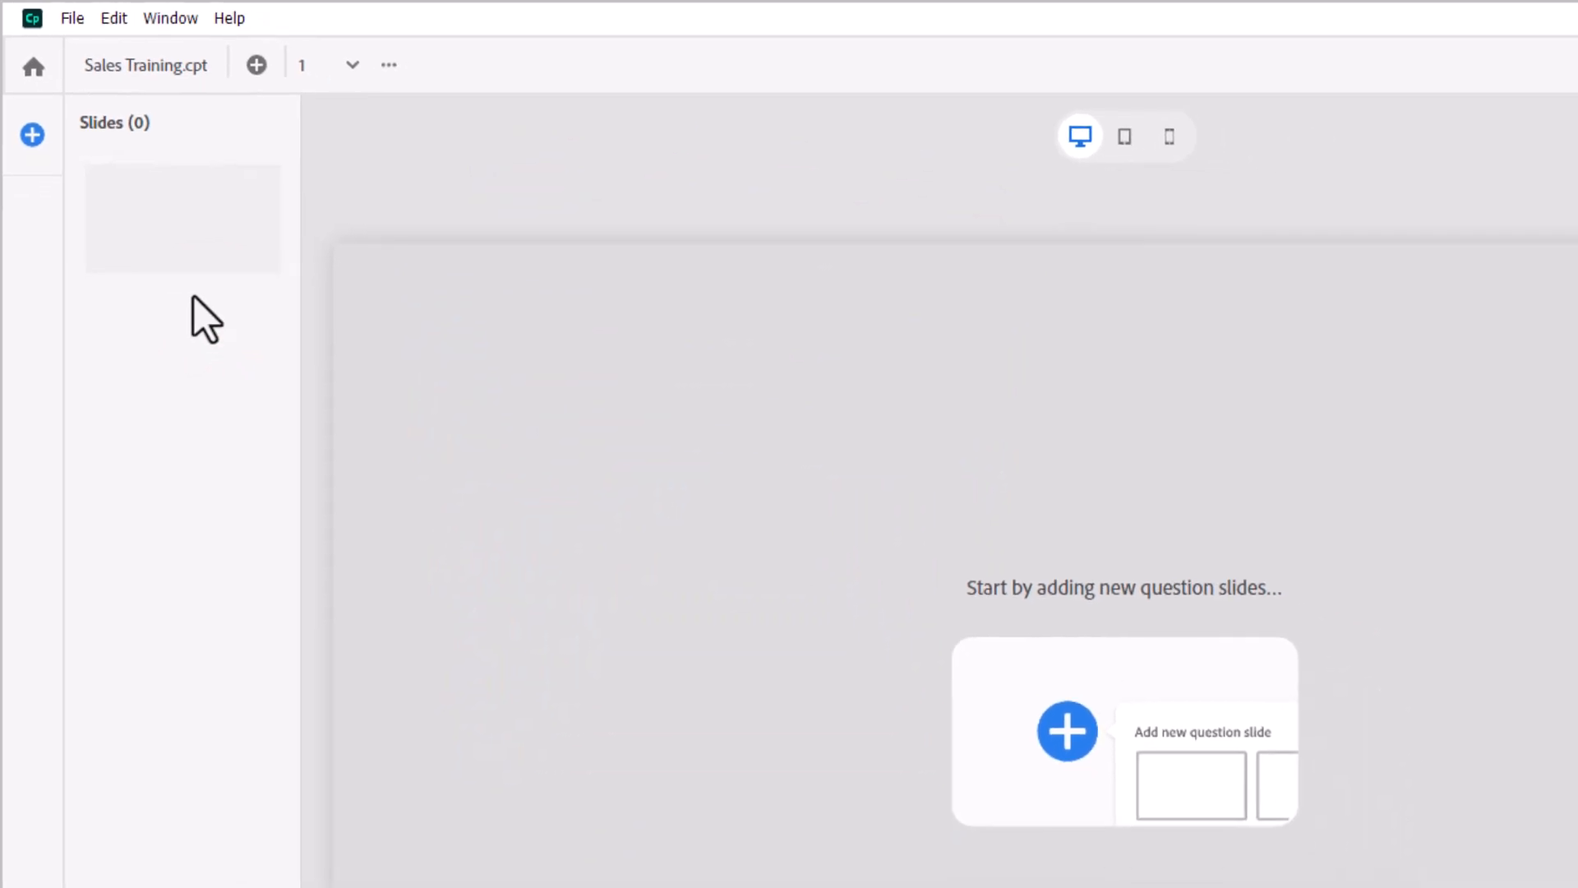
mouse_move(31, 137)
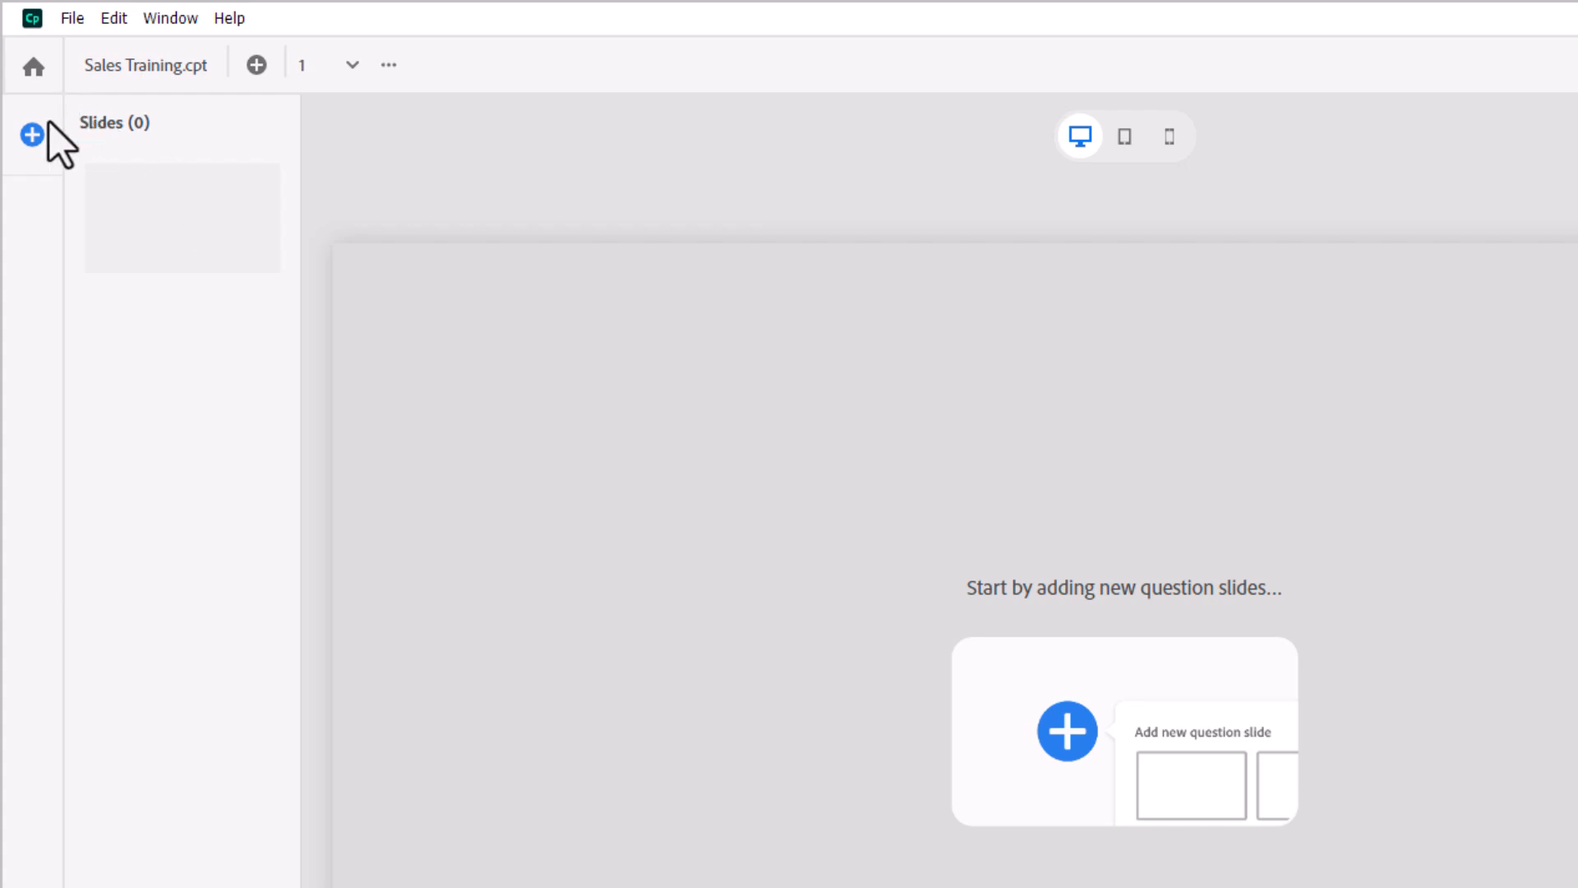
mouse_move(31, 138)
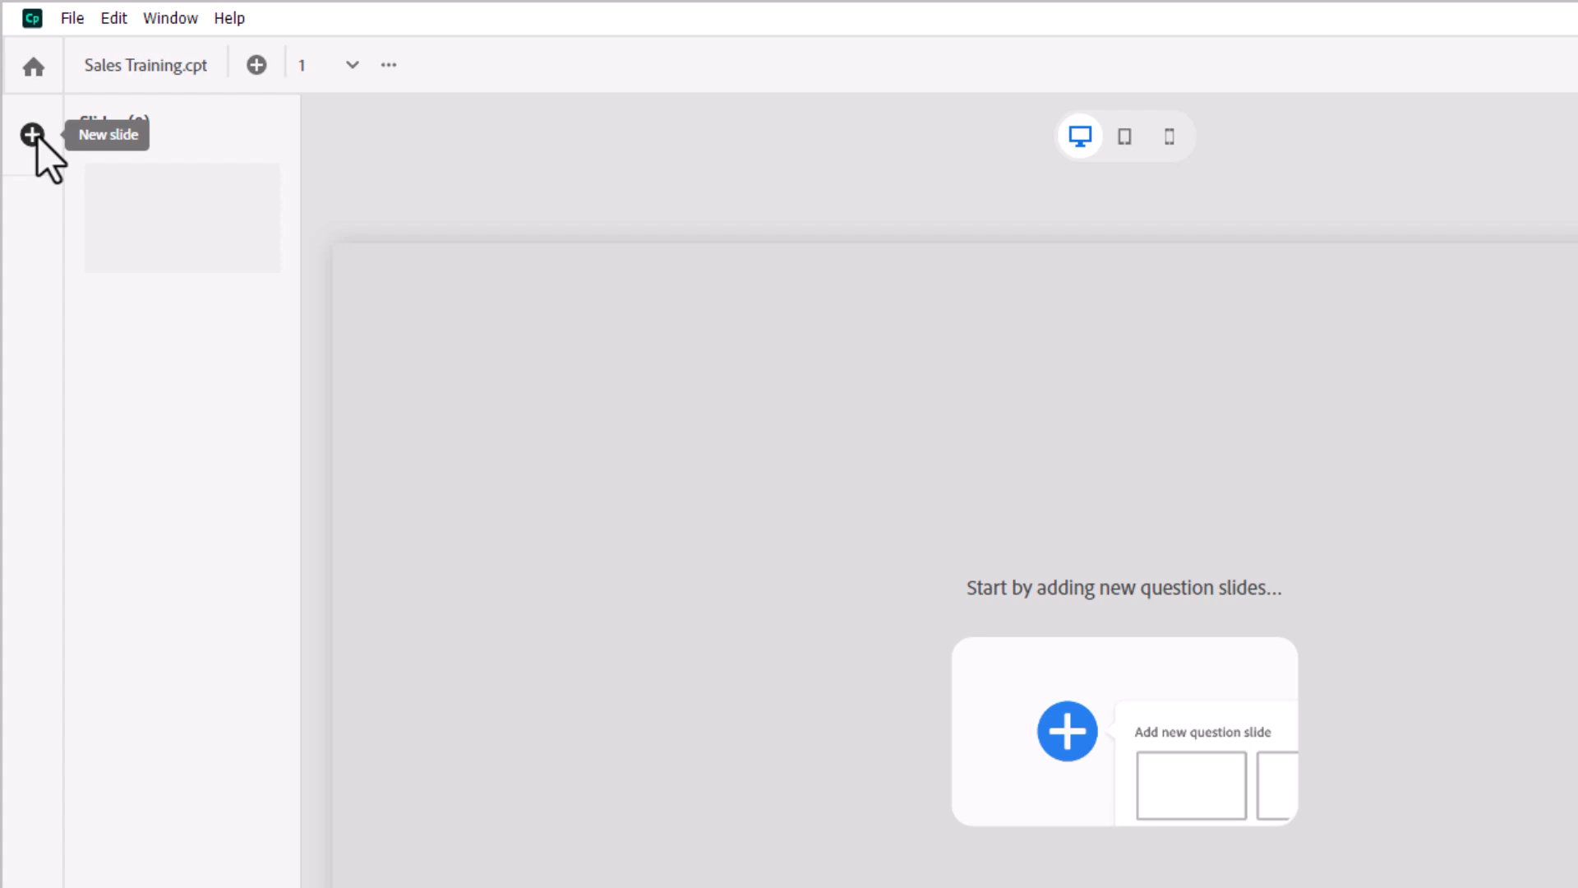
Step: Import the ten questions from learning Objective01.csv on the Desktop into the pool
left_click(31, 135)
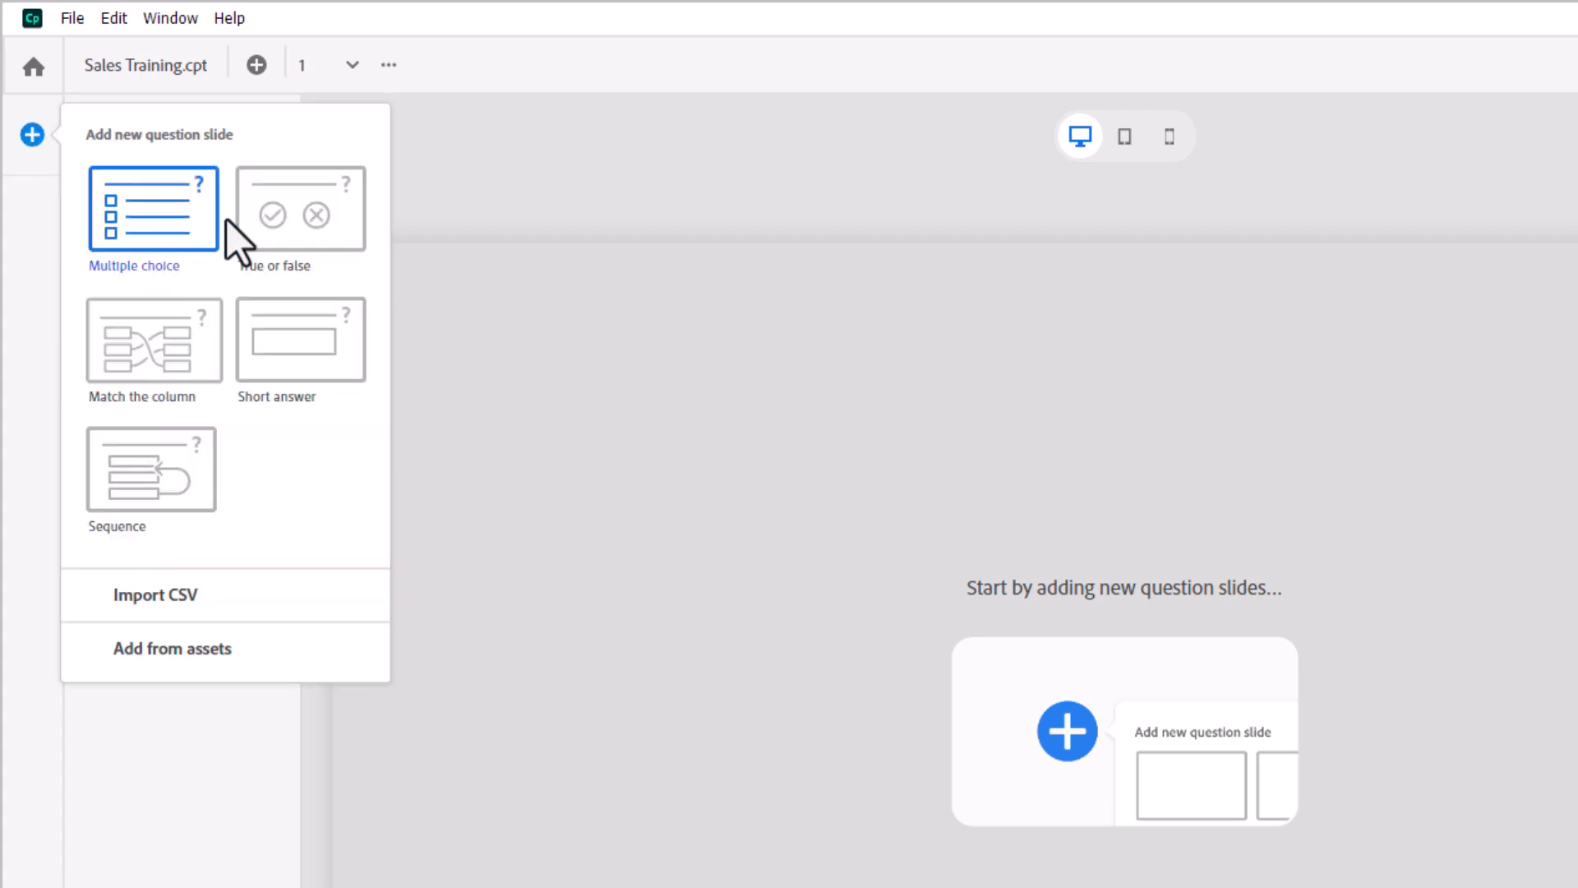
mouse_move(156, 469)
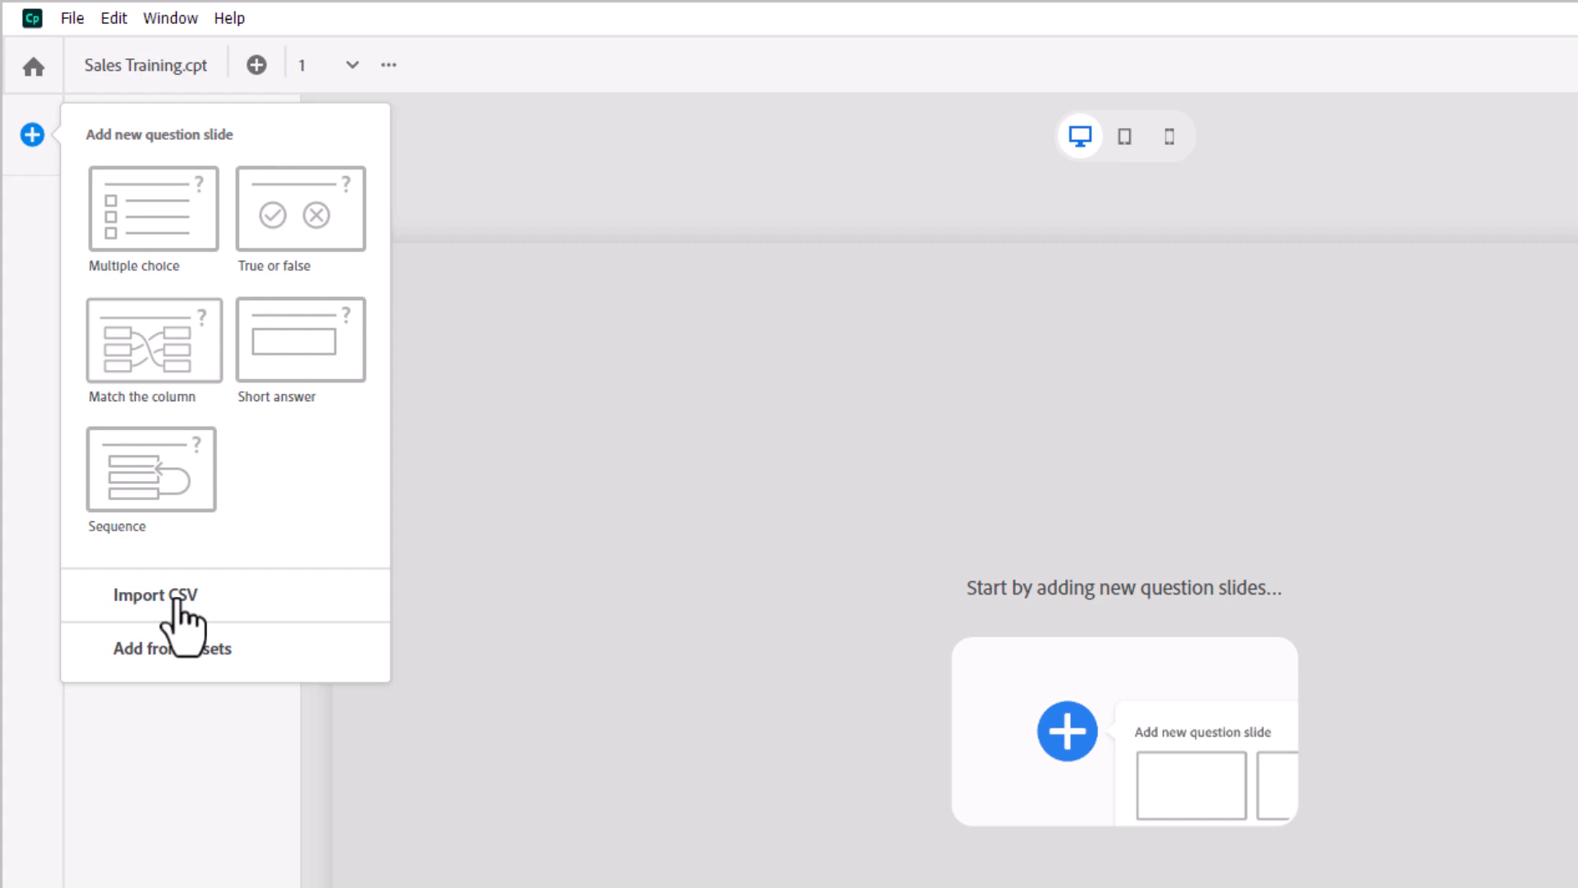
left_click(156, 595)
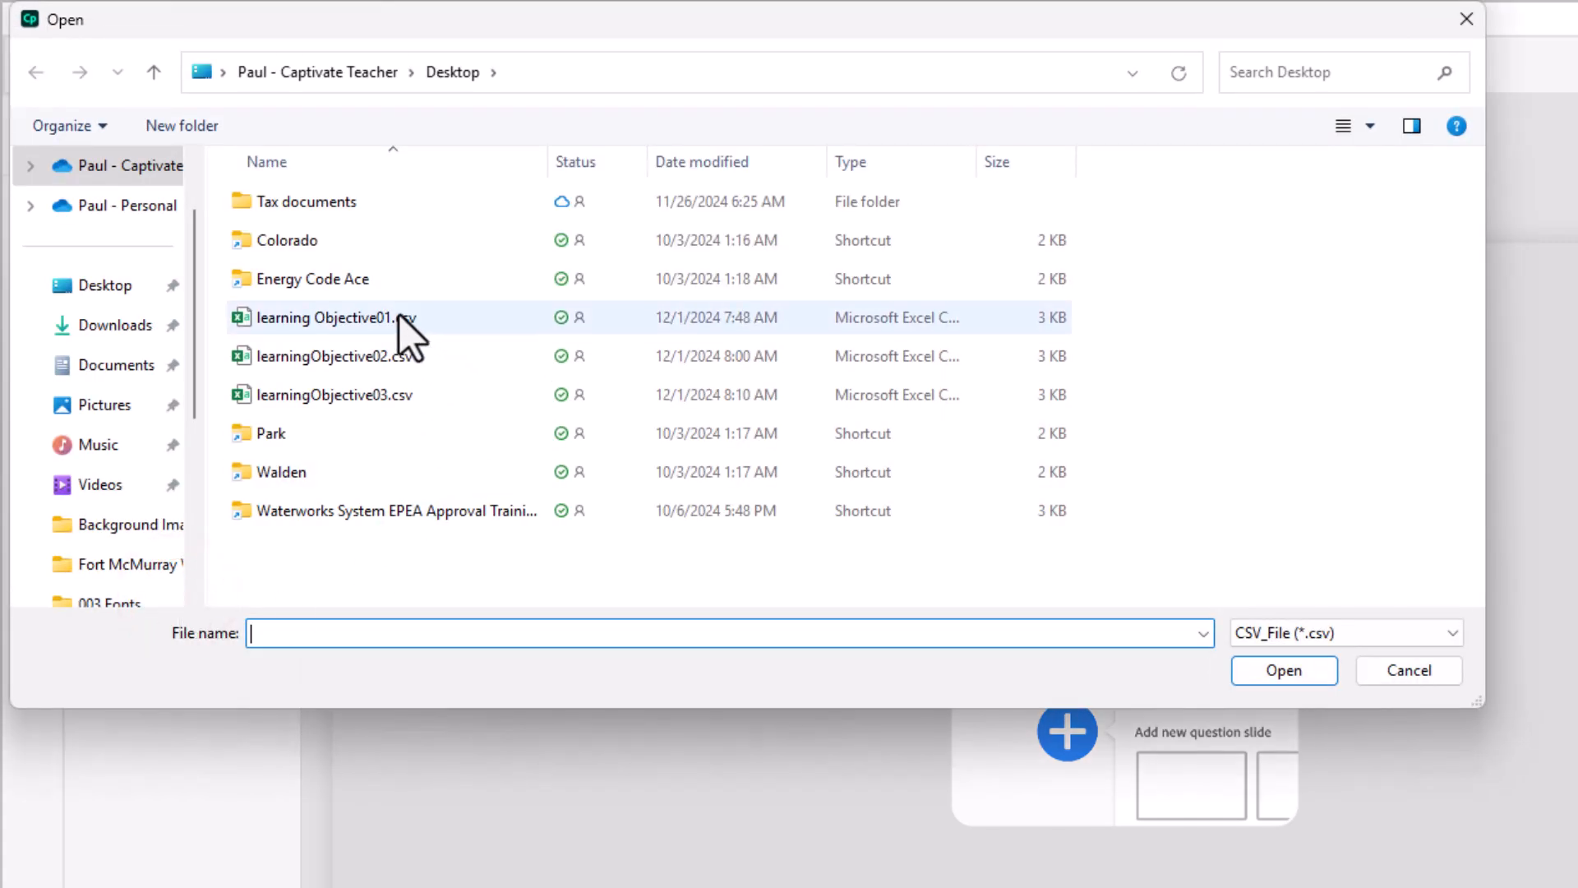
left_click(333, 317)
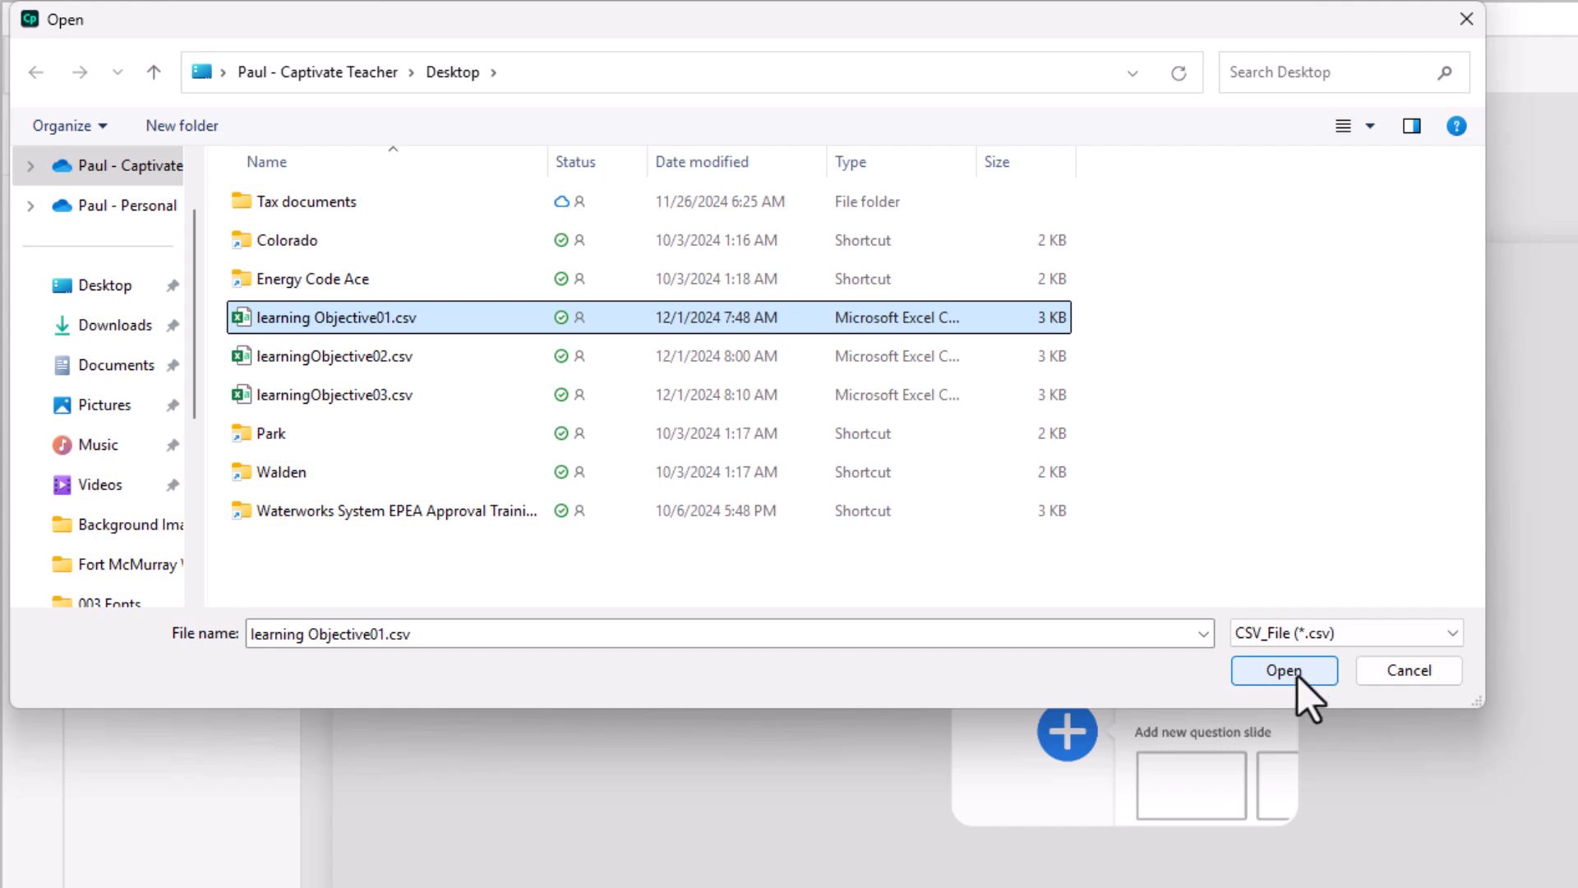
left_click(1284, 670)
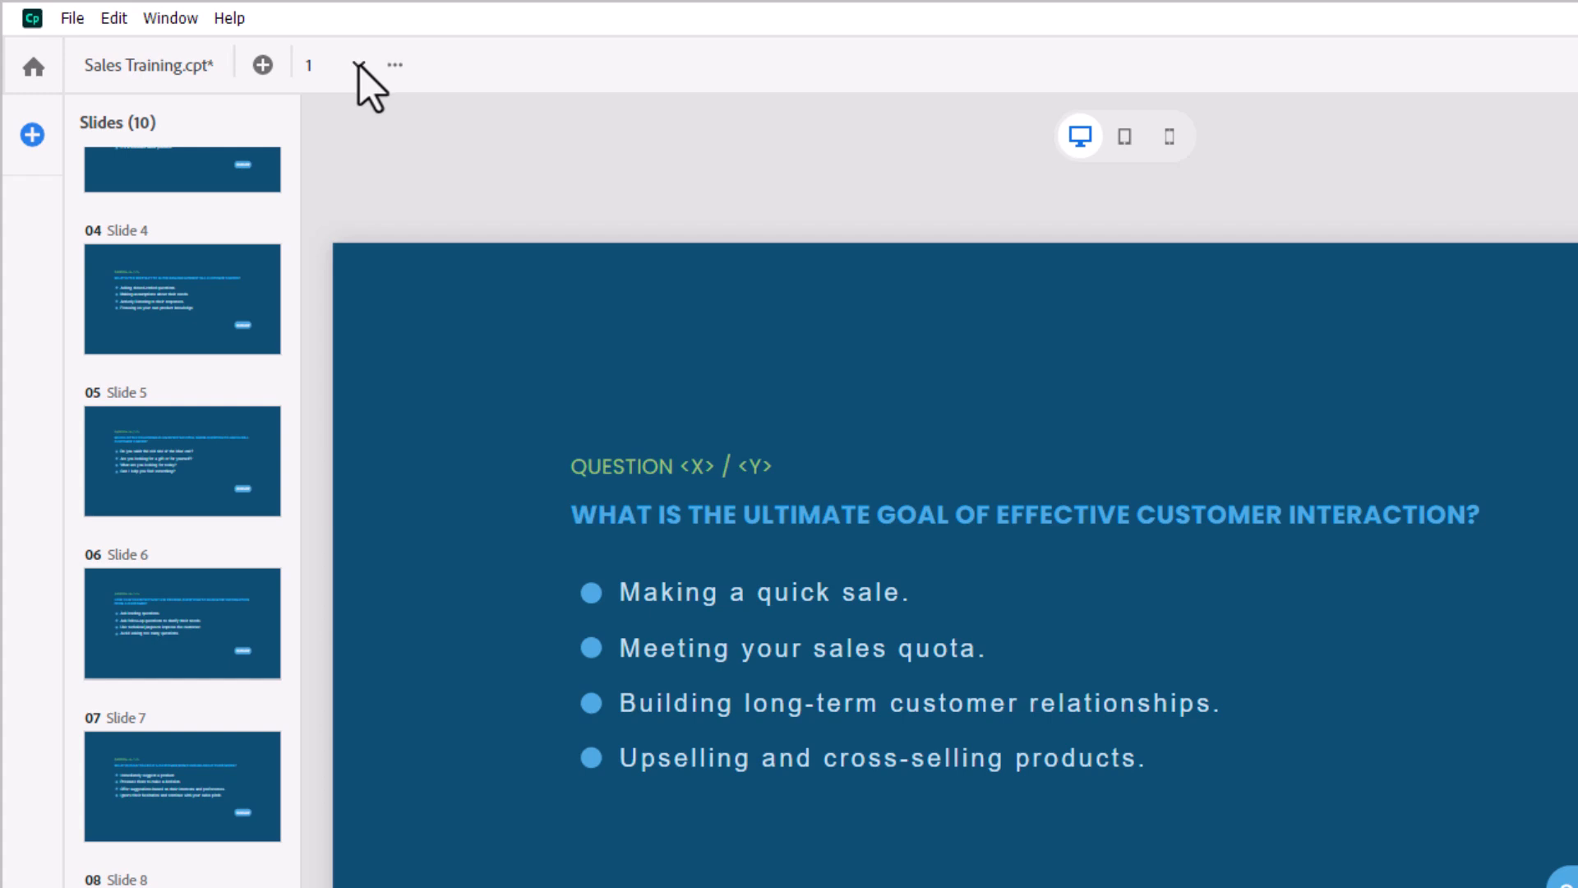
Step: Rename Pool 1 to 'learningObjective01' and confirm with Done
left_click(313, 65)
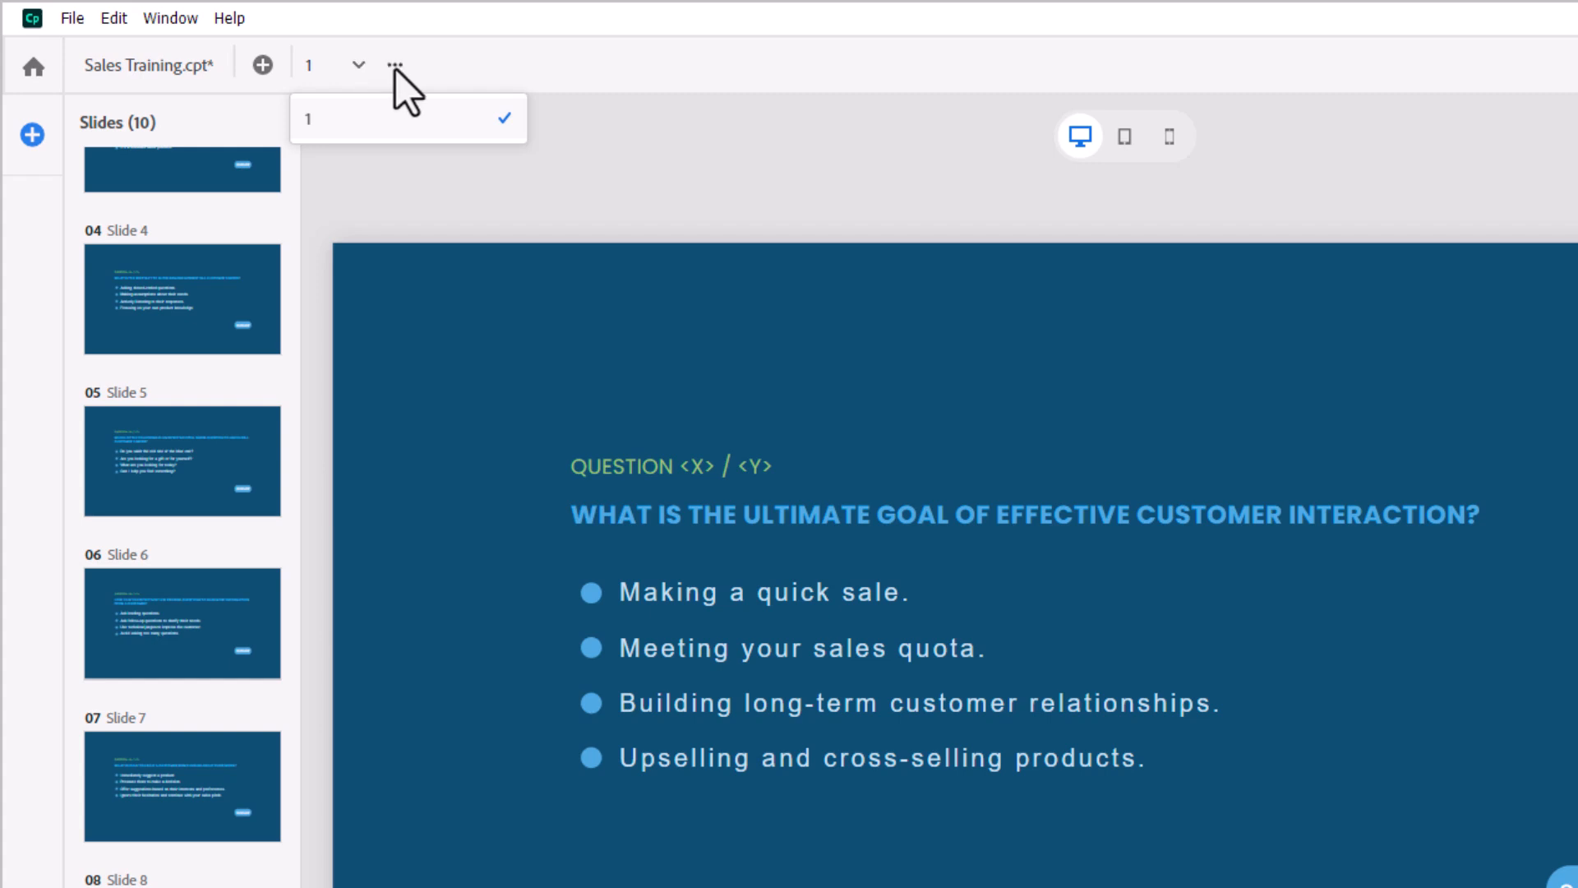
left_click(396, 65)
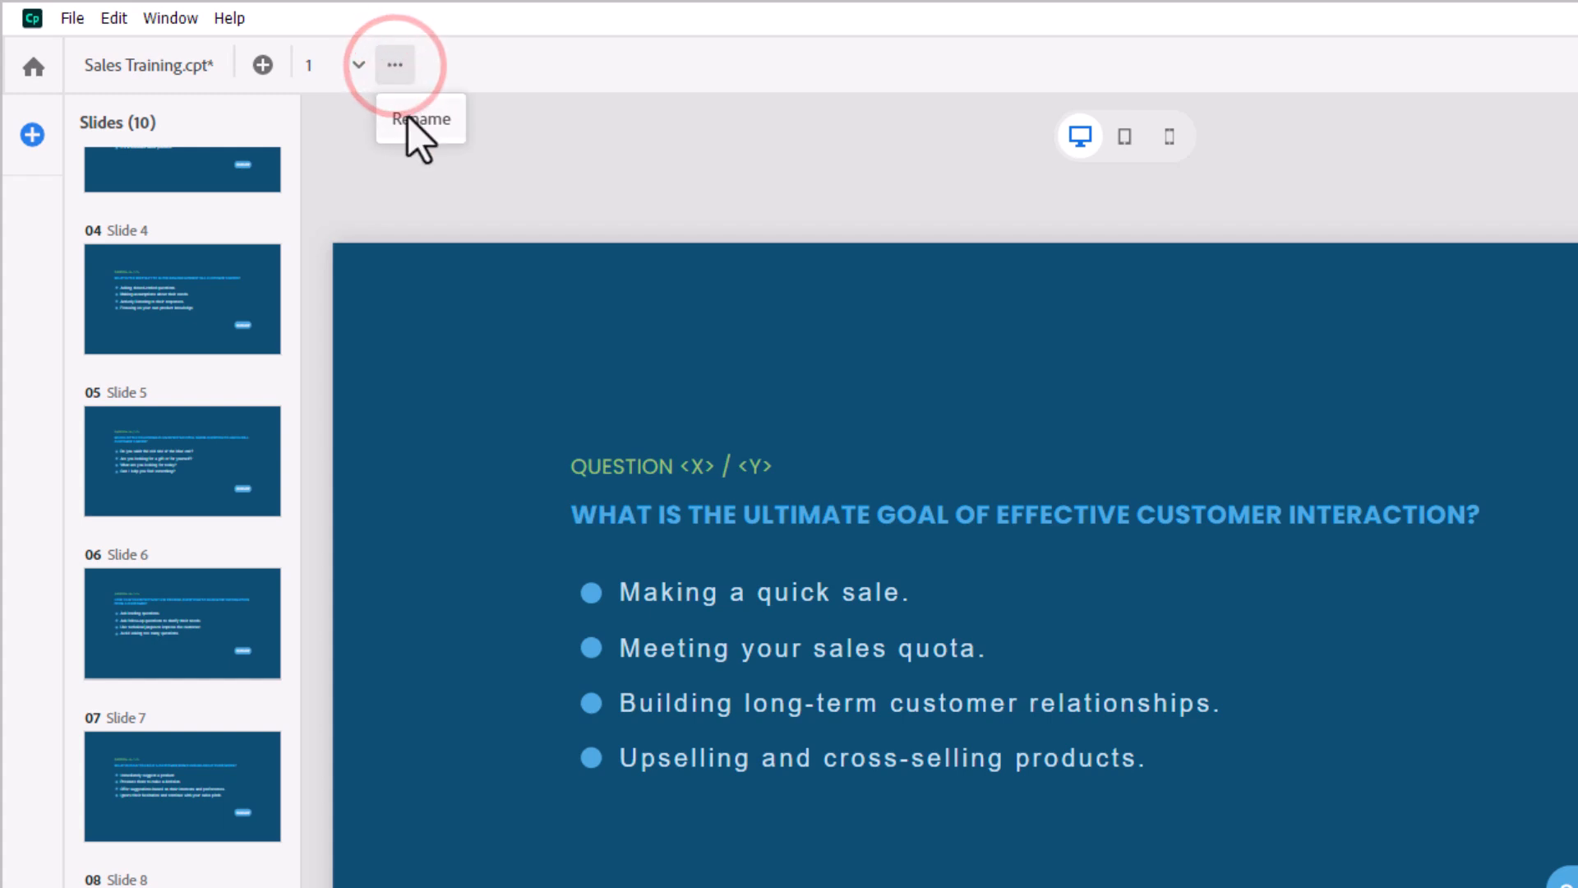
left_click(421, 119)
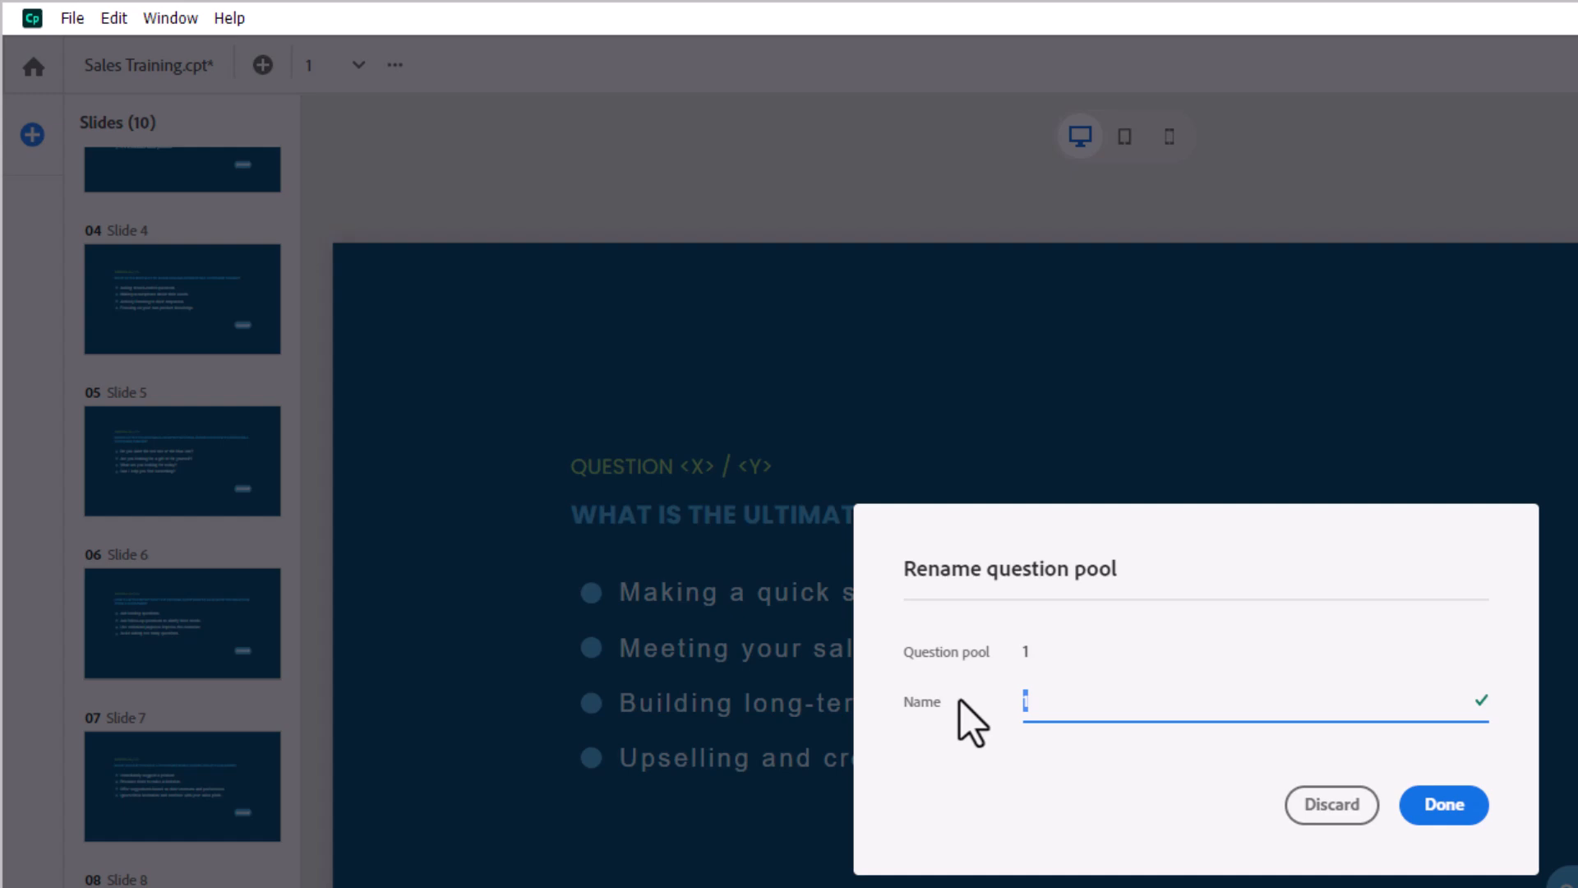
type("learningObjective0")
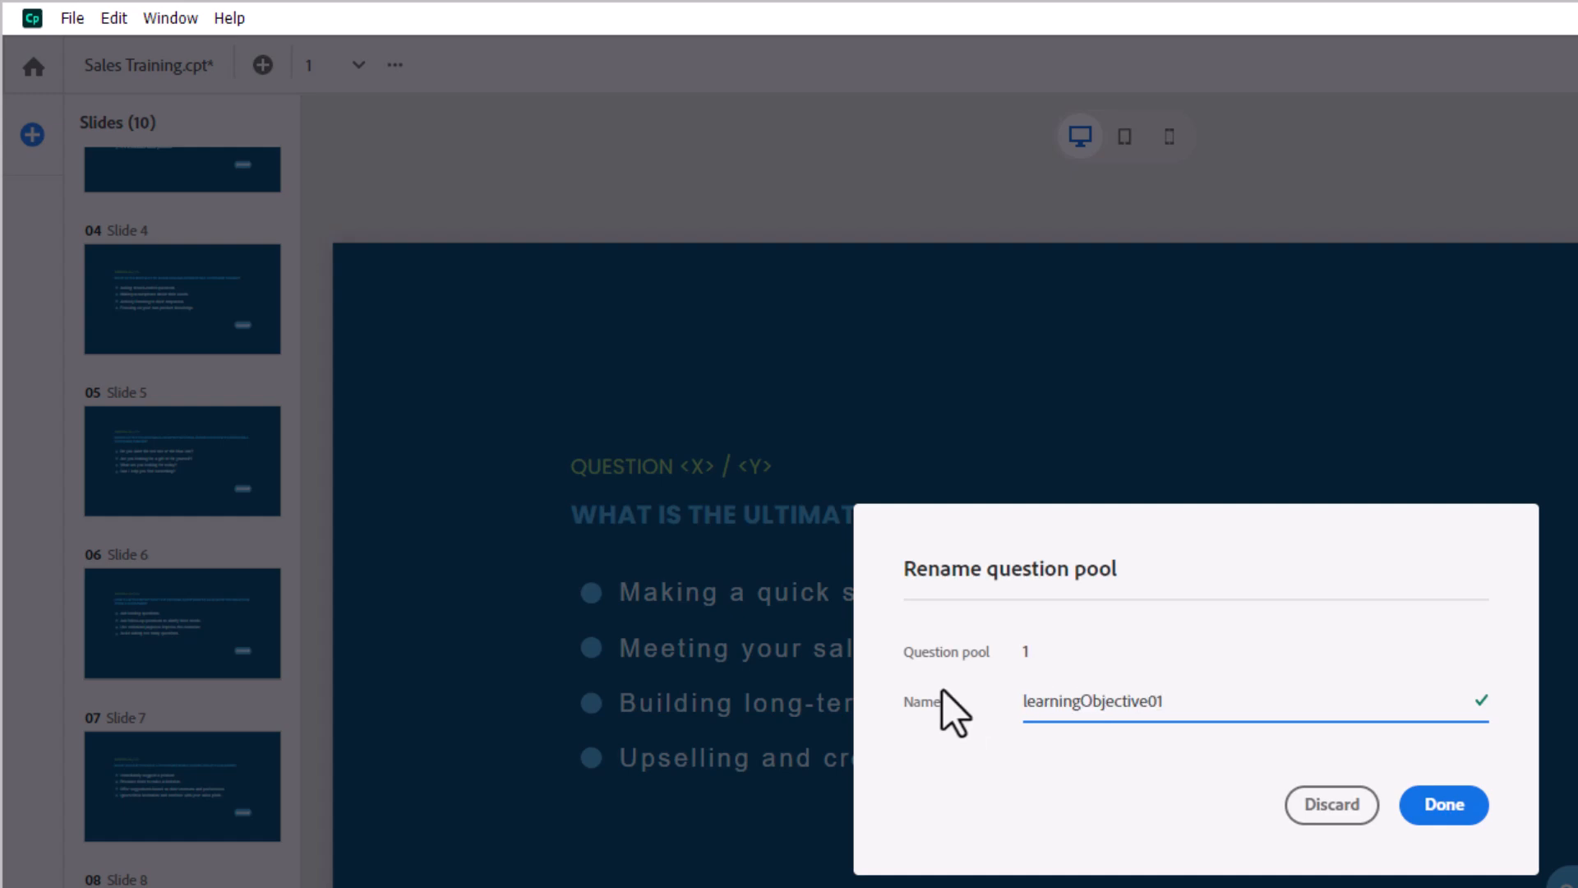
left_click(1451, 806)
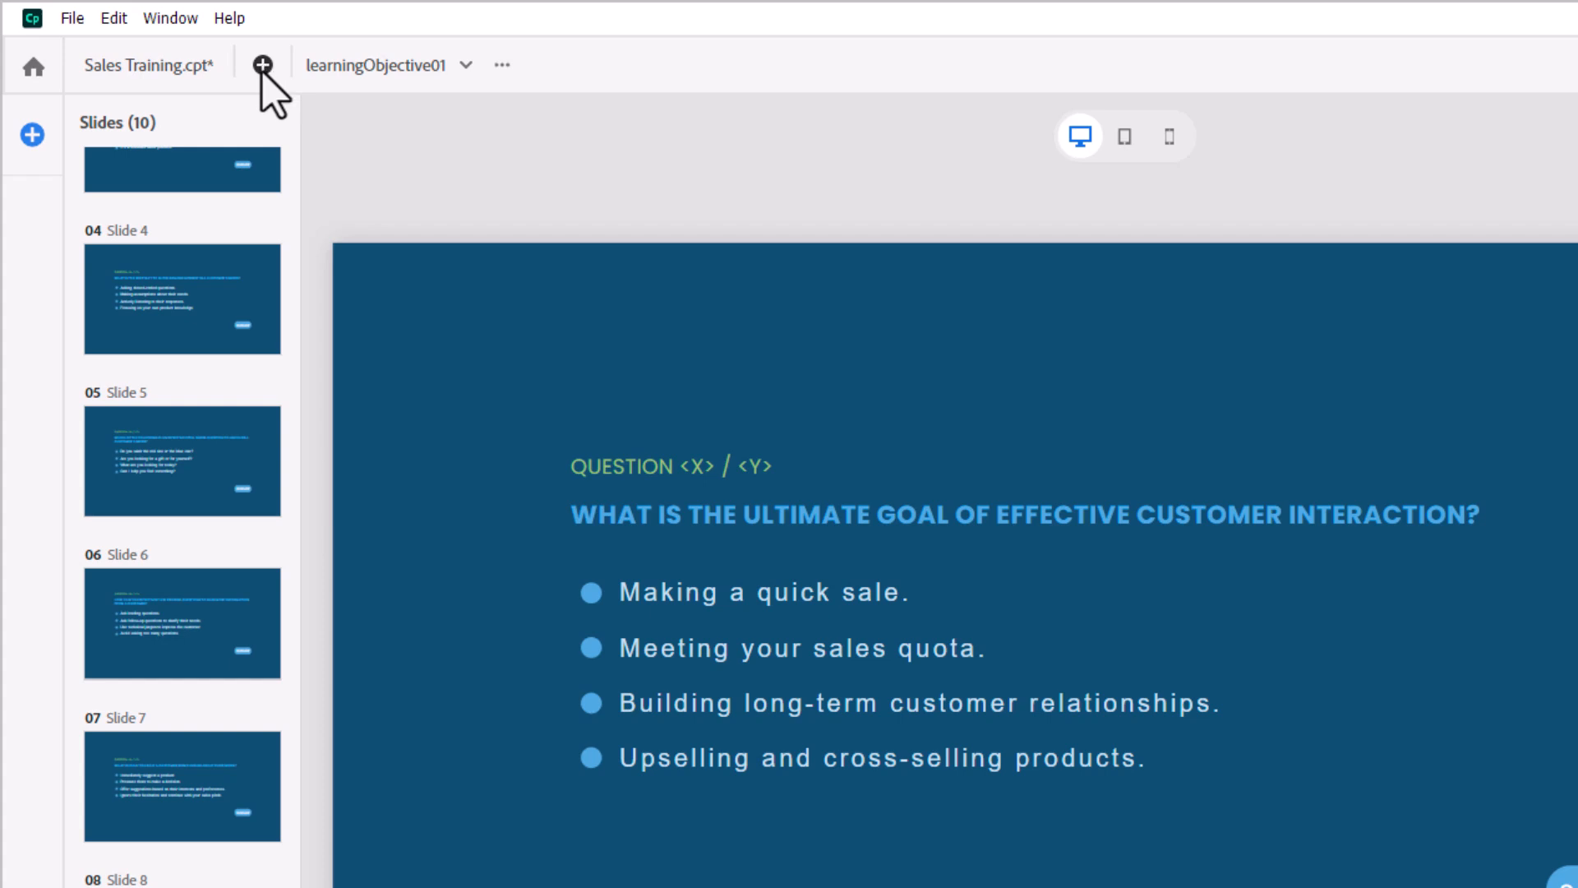
mouse_move(263, 65)
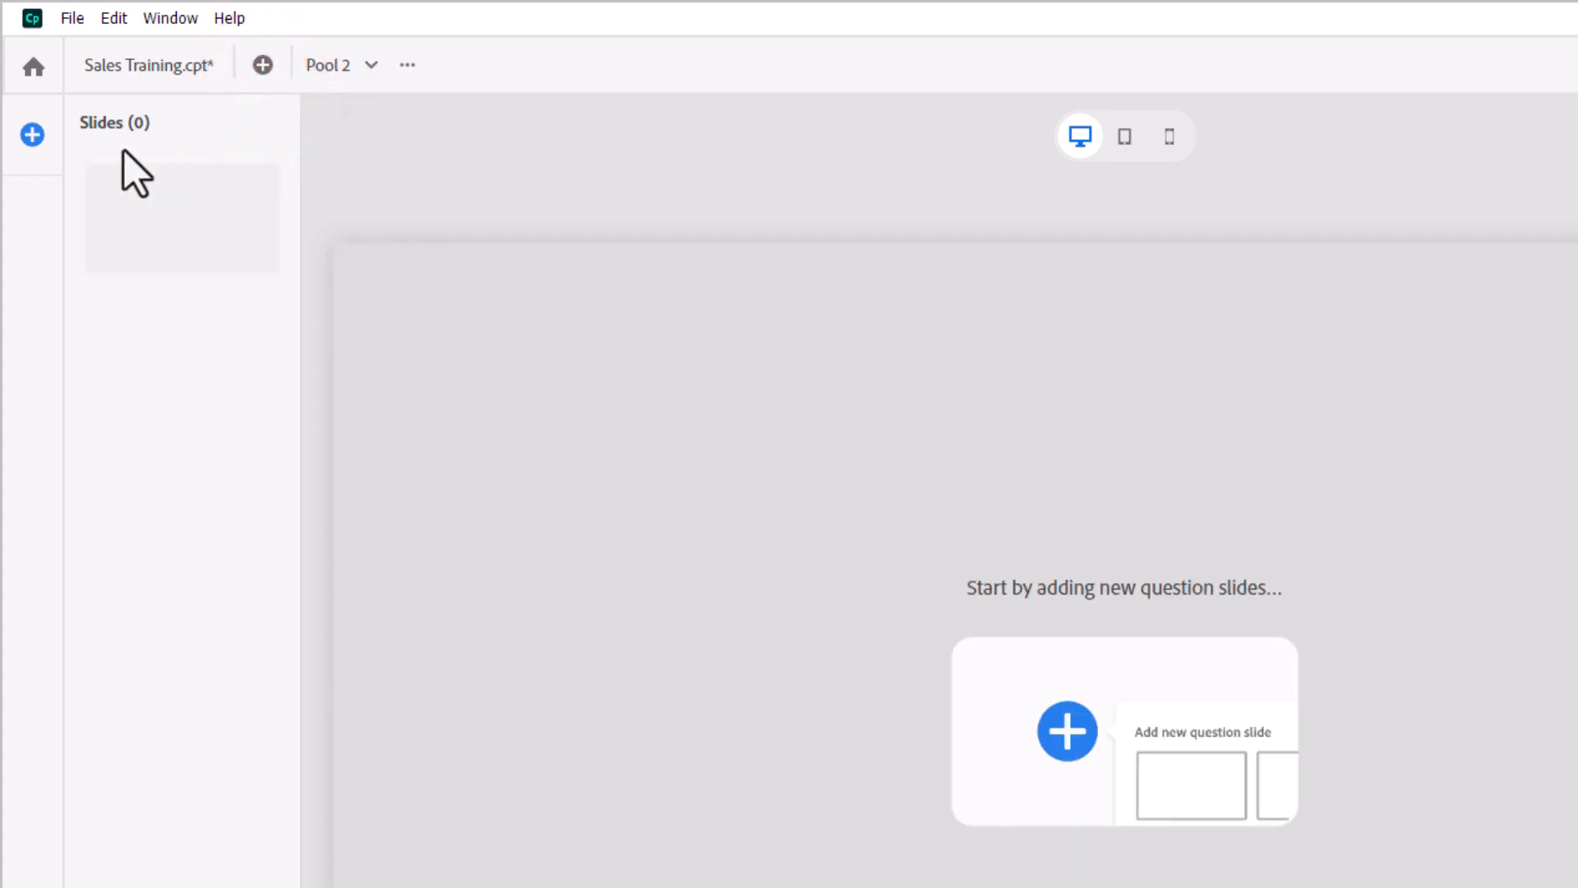
Step: Import the ten questions from learningObjective02.csv into Pool 2
left_click(31, 137)
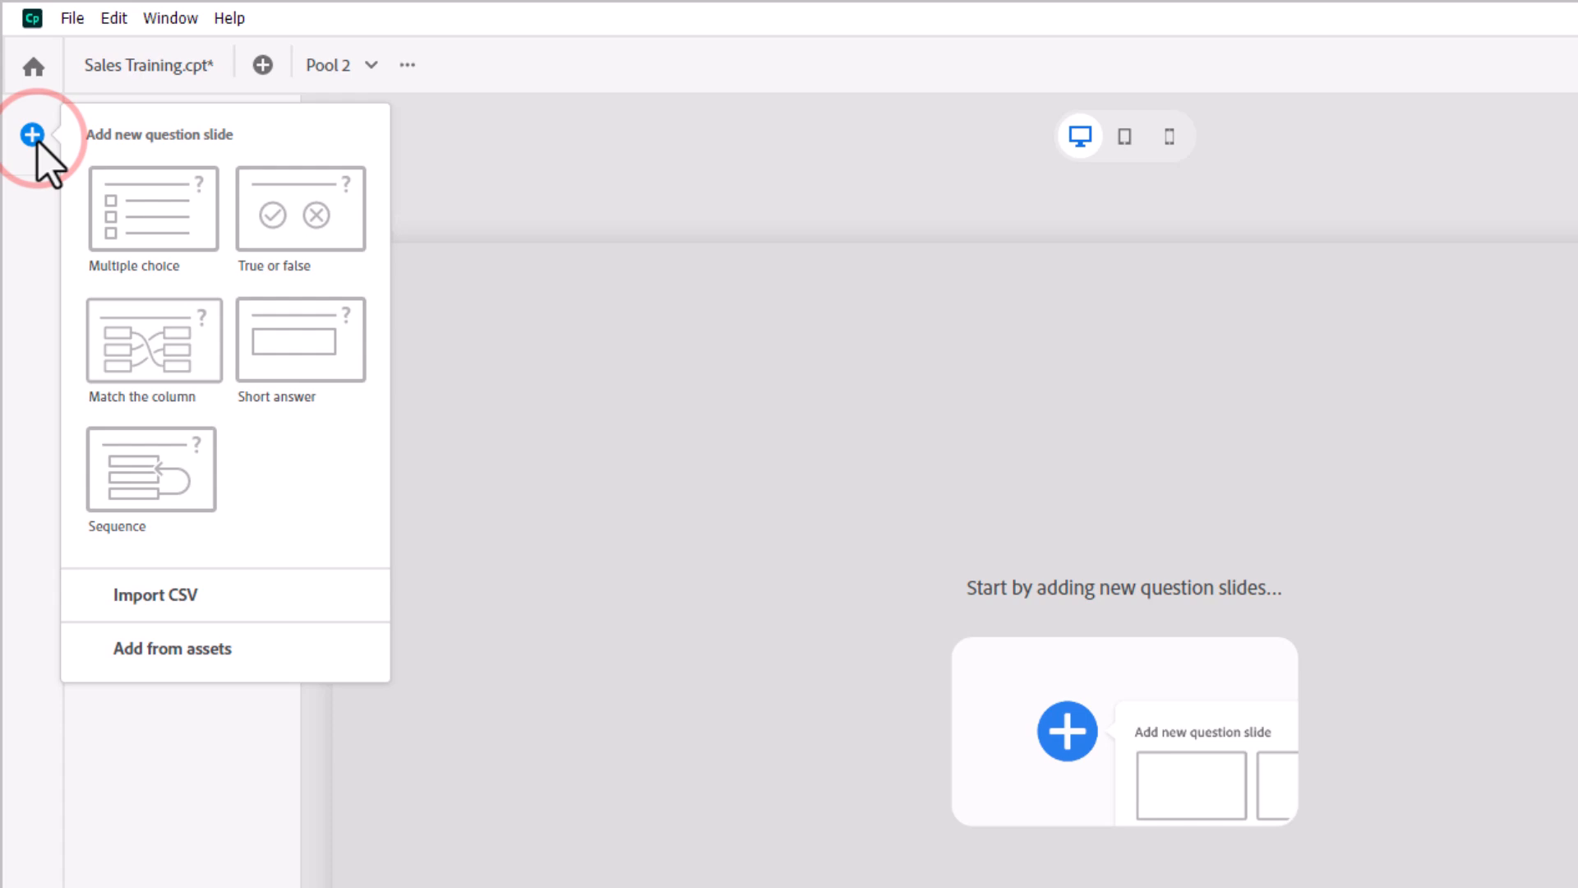
mouse_move(173, 620)
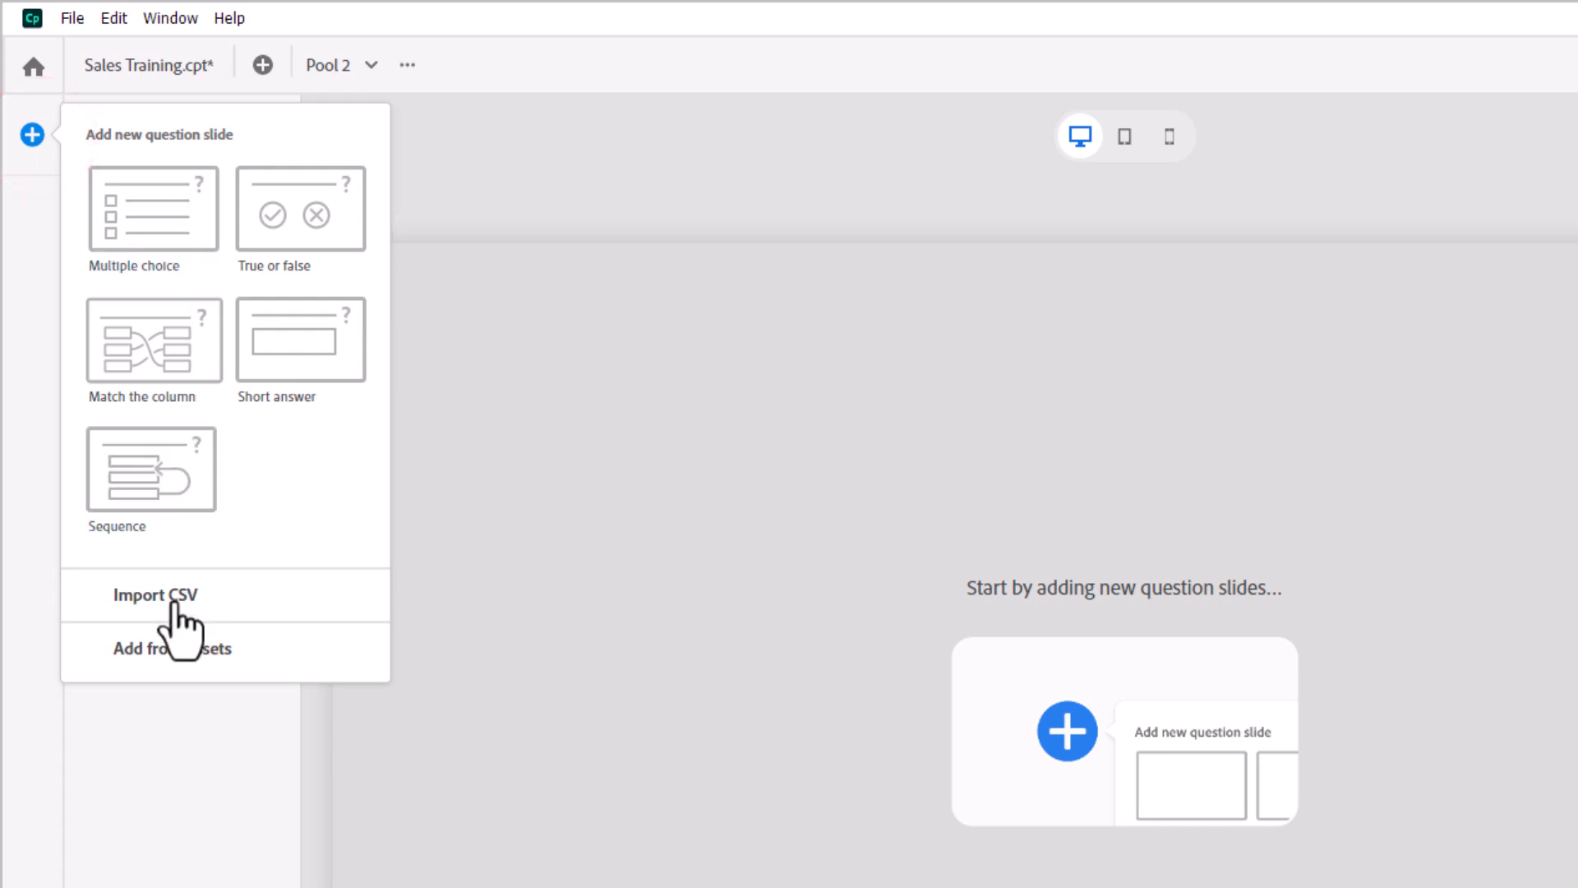
left_click(162, 595)
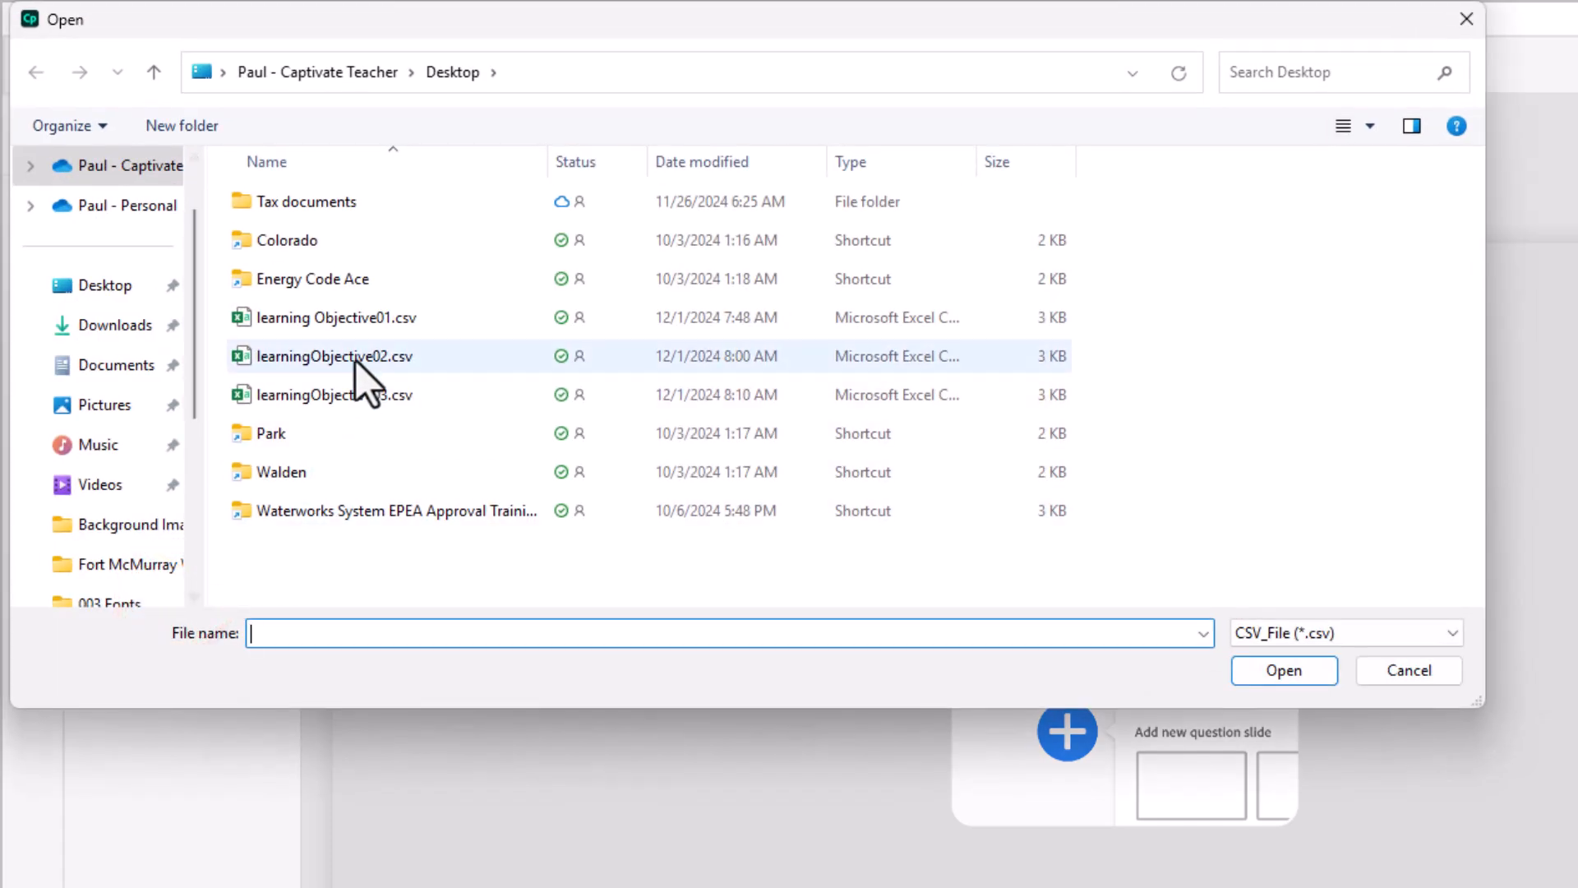
left_click(334, 356)
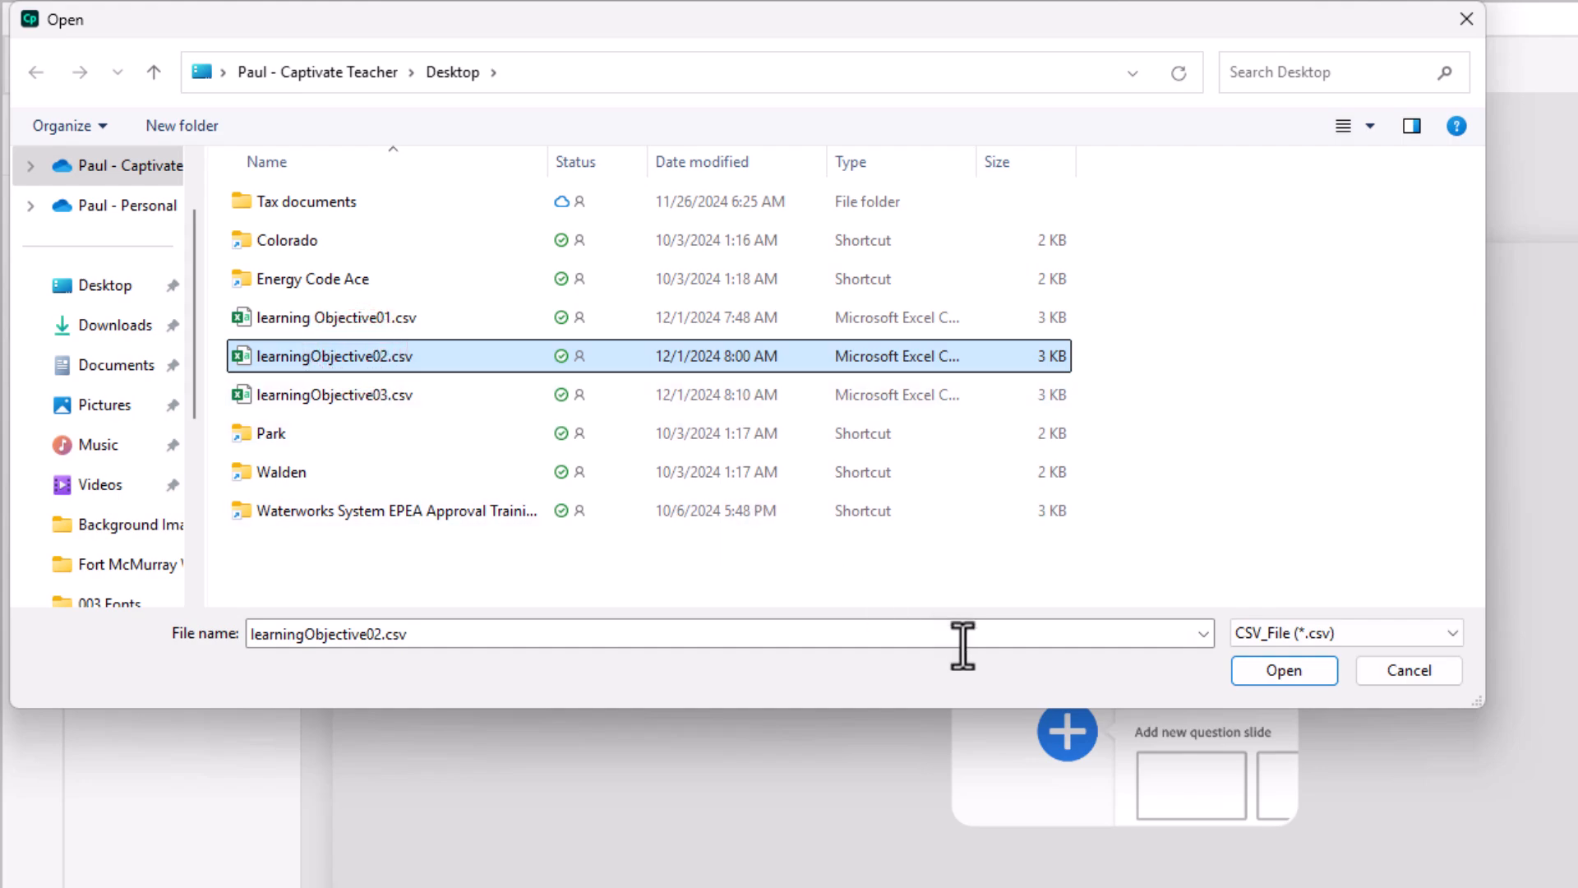
left_click(1283, 670)
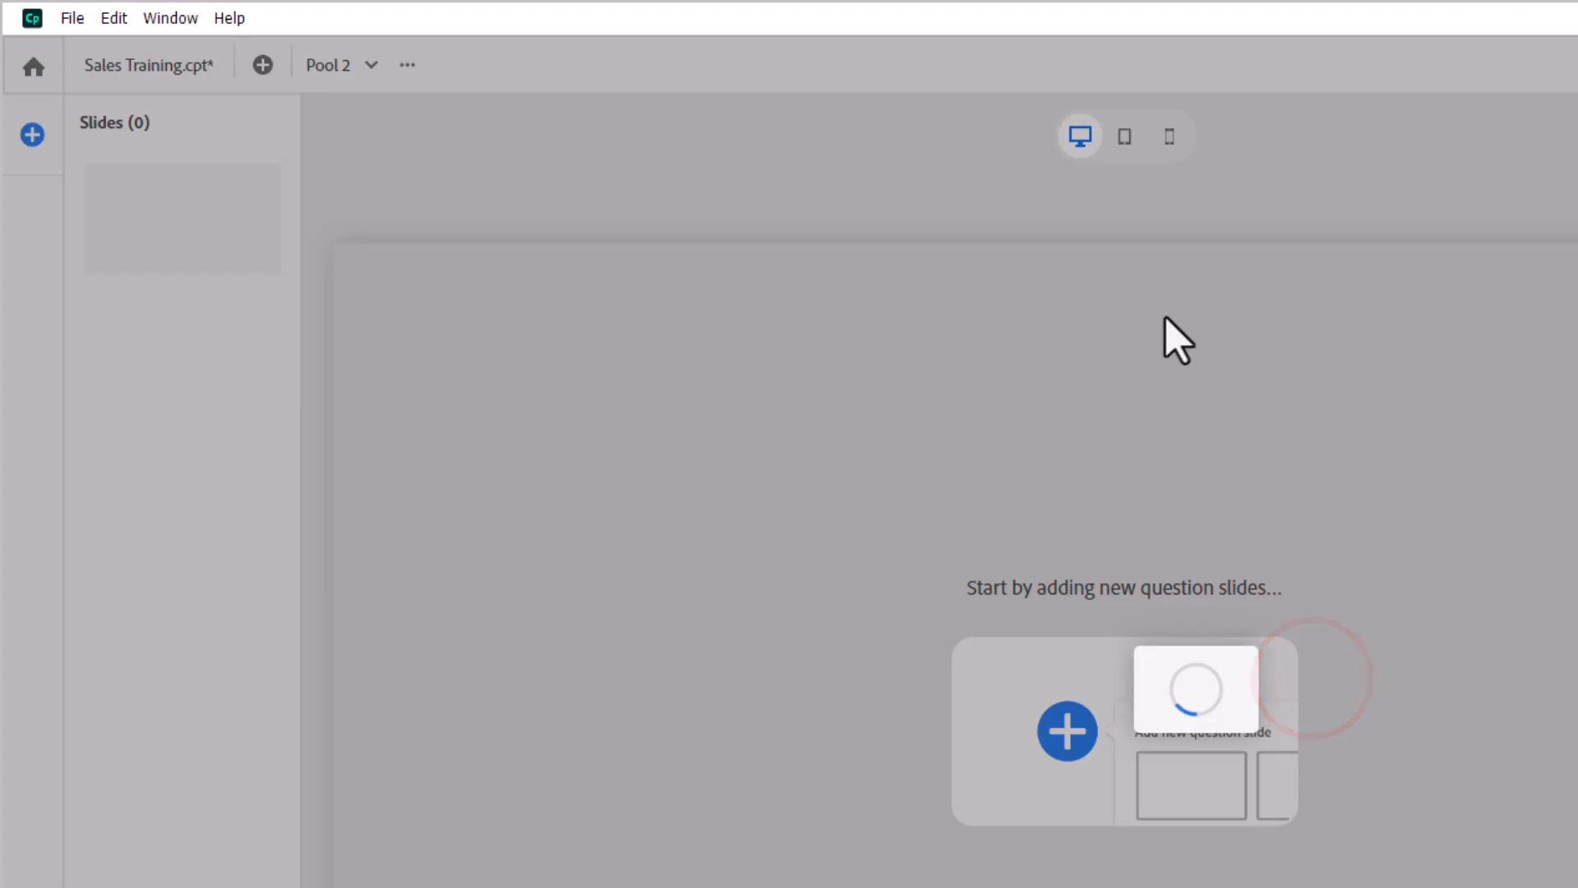
mouse_move(824, 216)
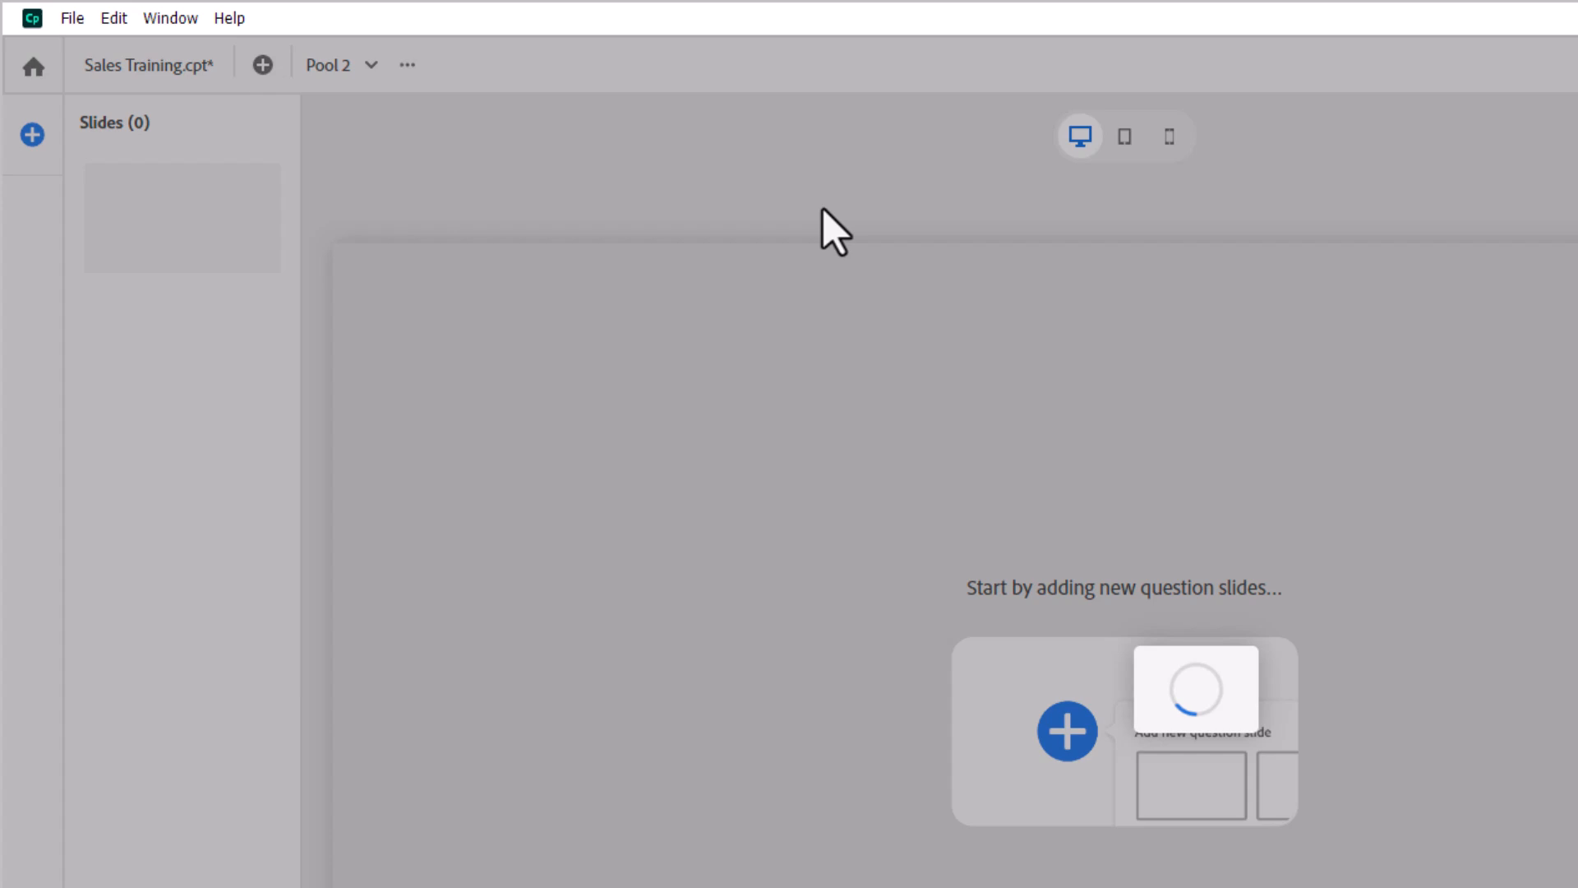
left_click(1067, 734)
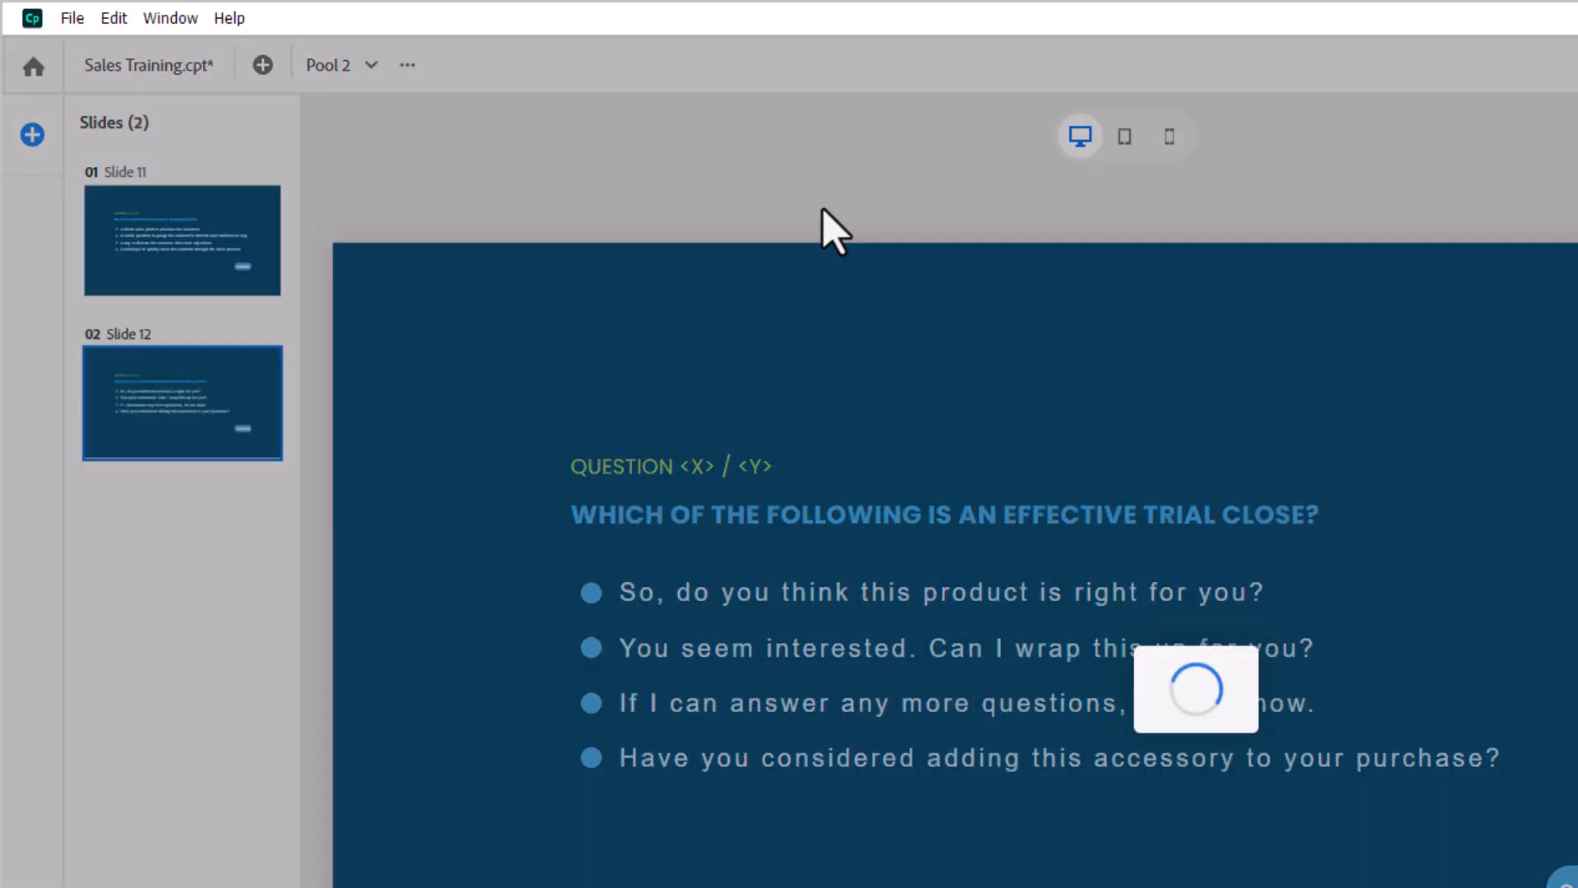
Step: Rename Pool 2 to 'learningObjective02'
left_click(408, 64)
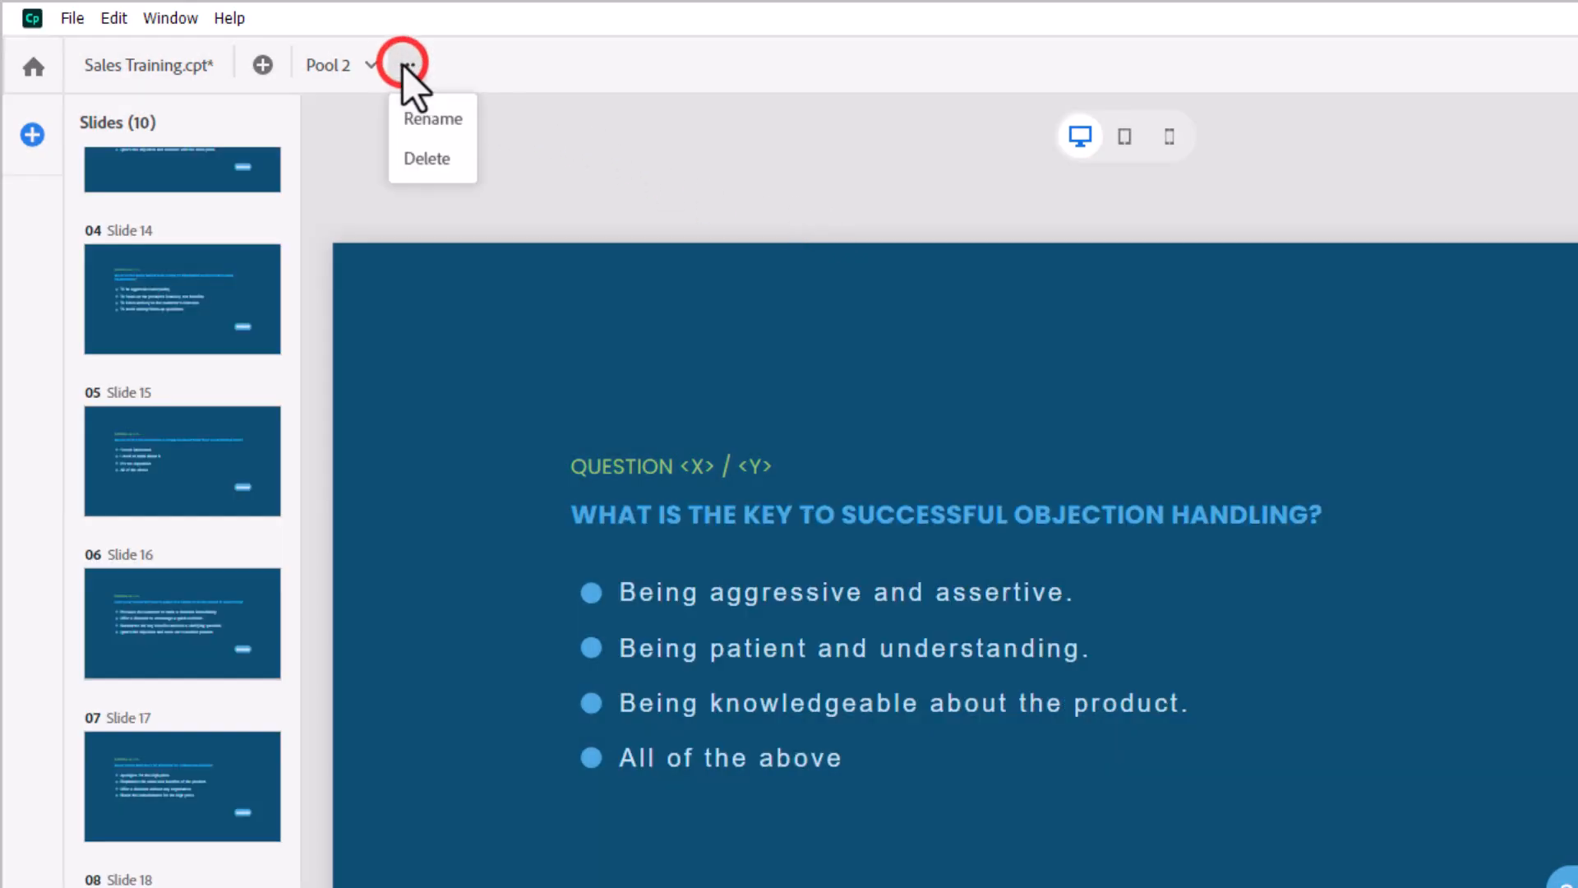
left_click(430, 119)
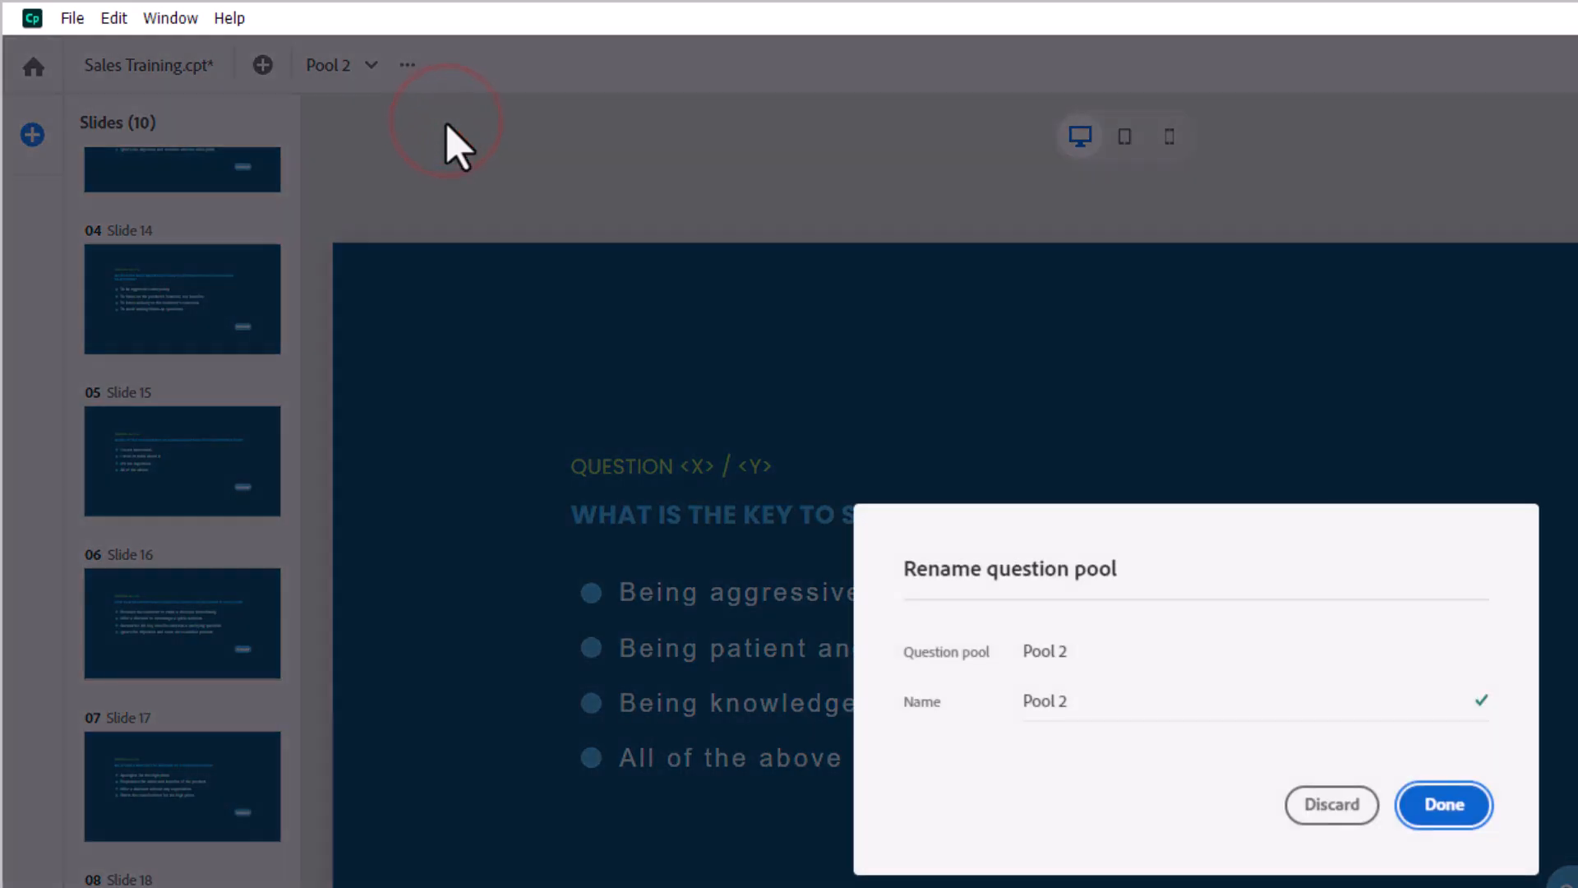
double_click(1044, 701)
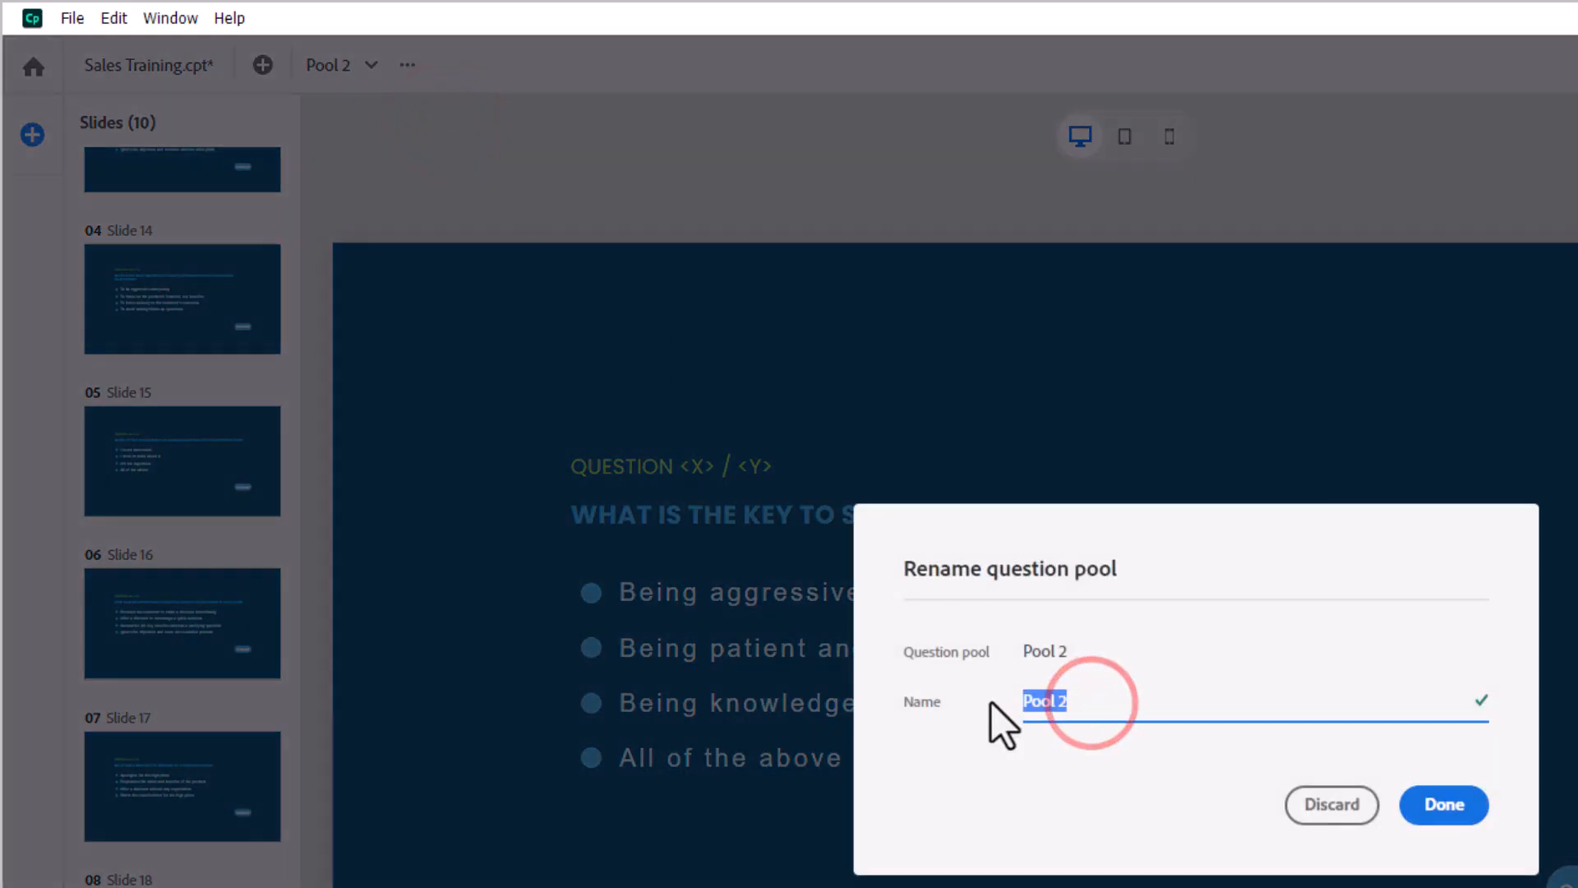
type("learningObjective02")
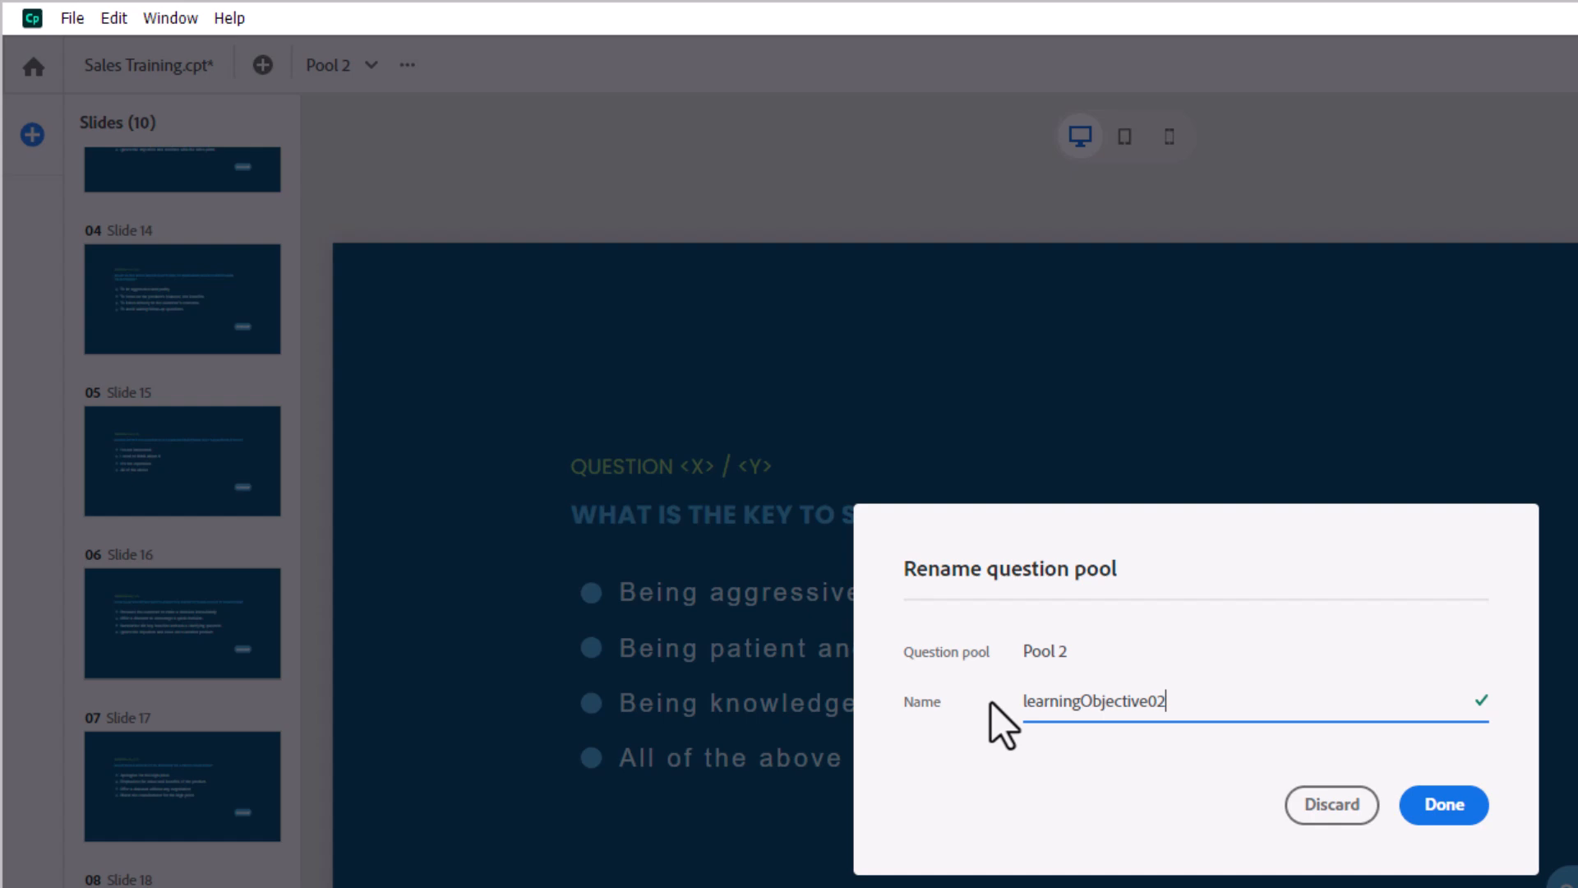
left_click(1449, 805)
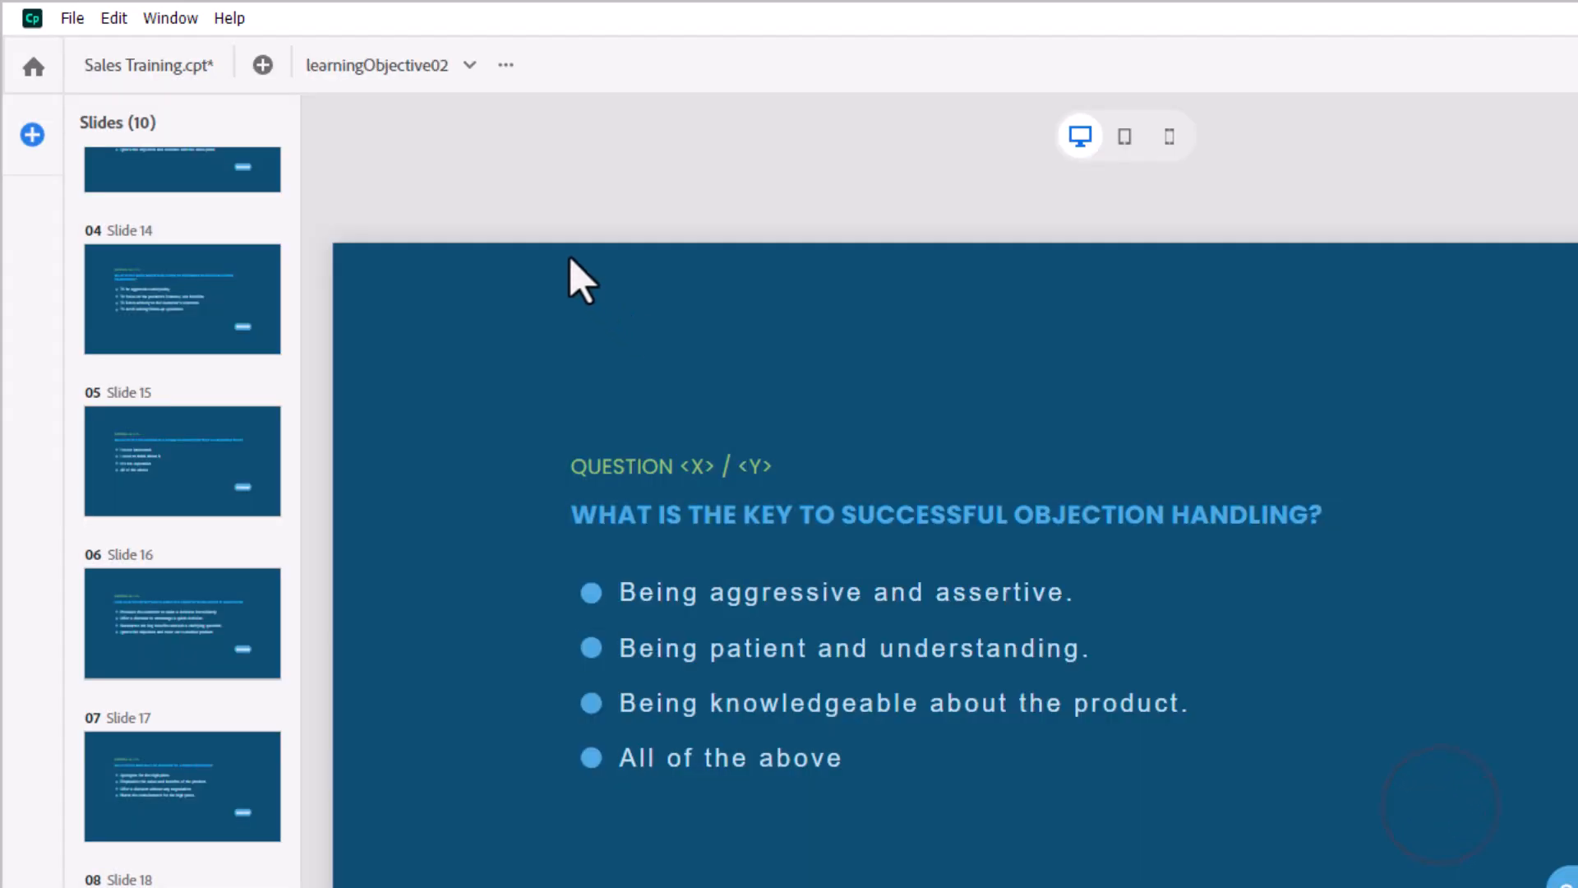
mouse_move(260, 65)
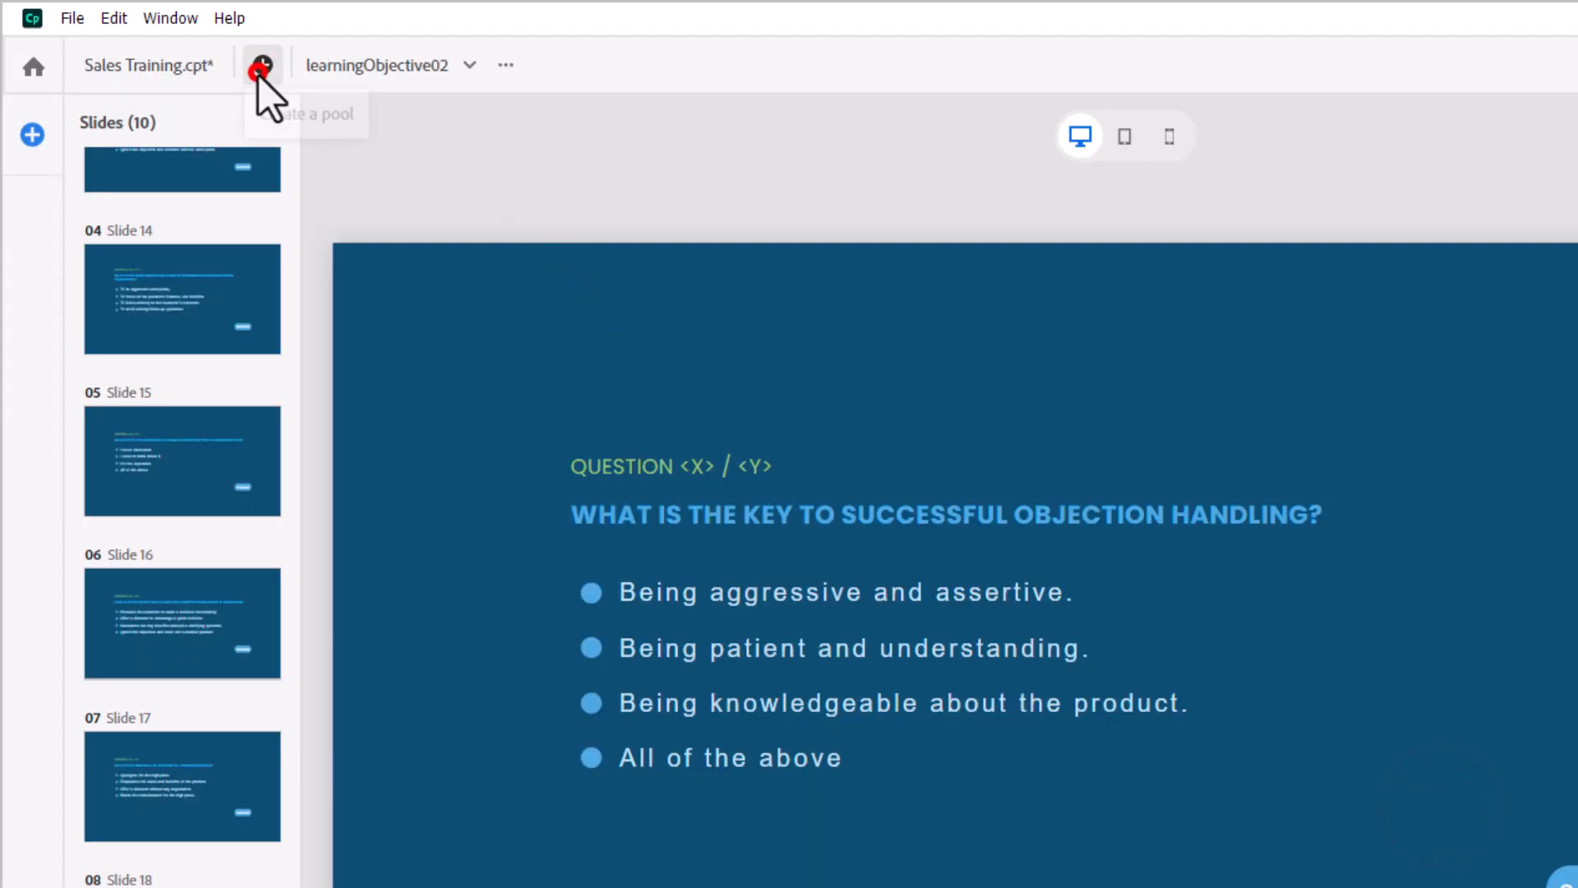
Step: Create Pool 3 and import learningObjective03.csv's ten questions into it
left_click(261, 65)
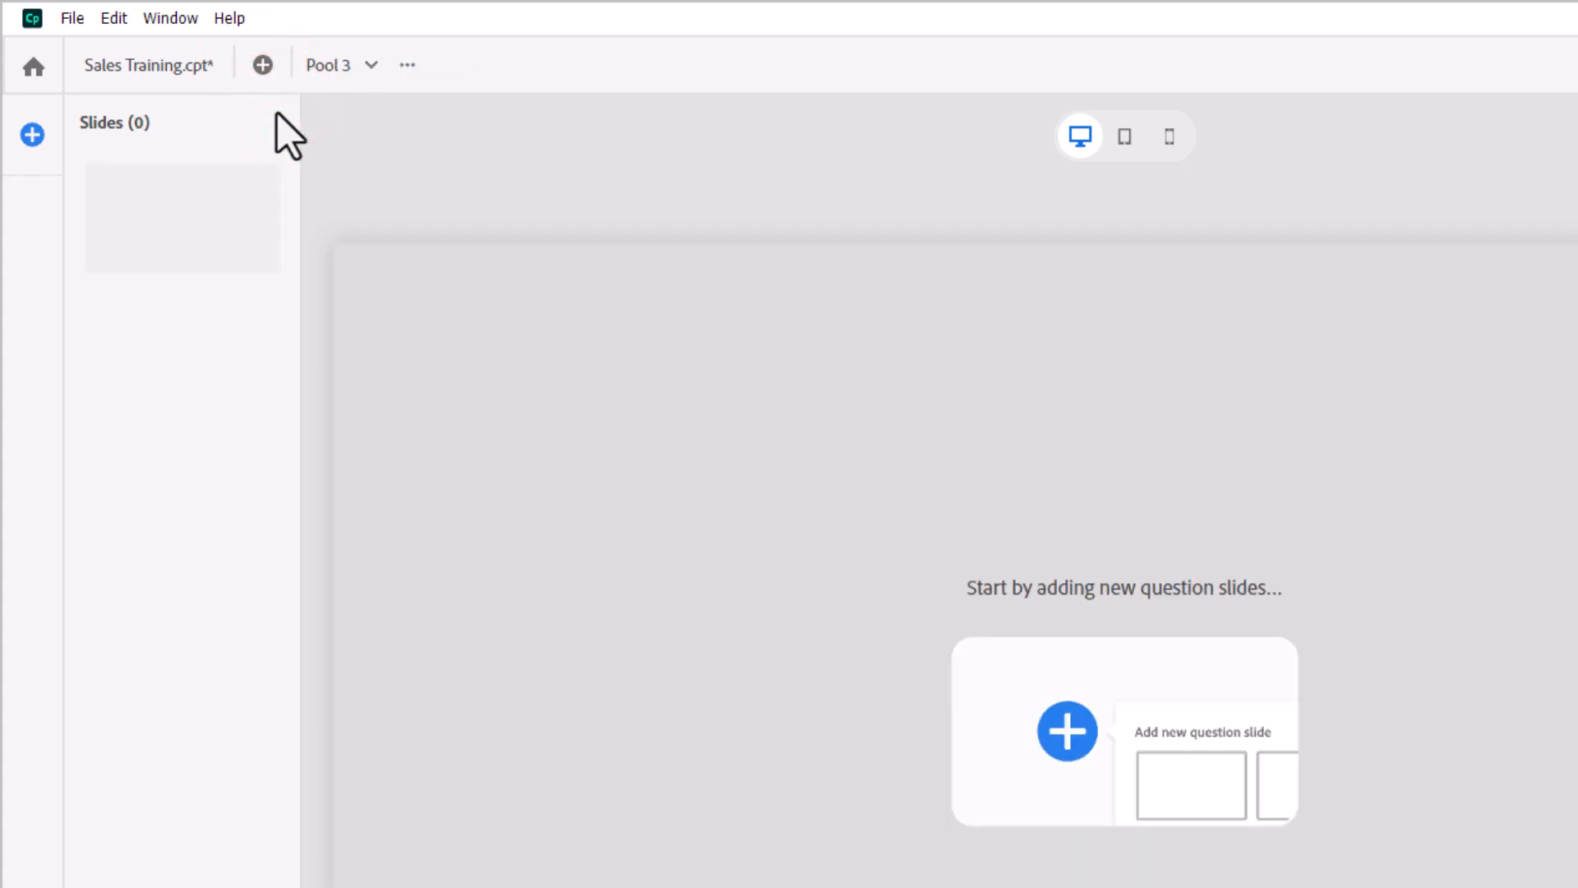
mouse_move(202, 141)
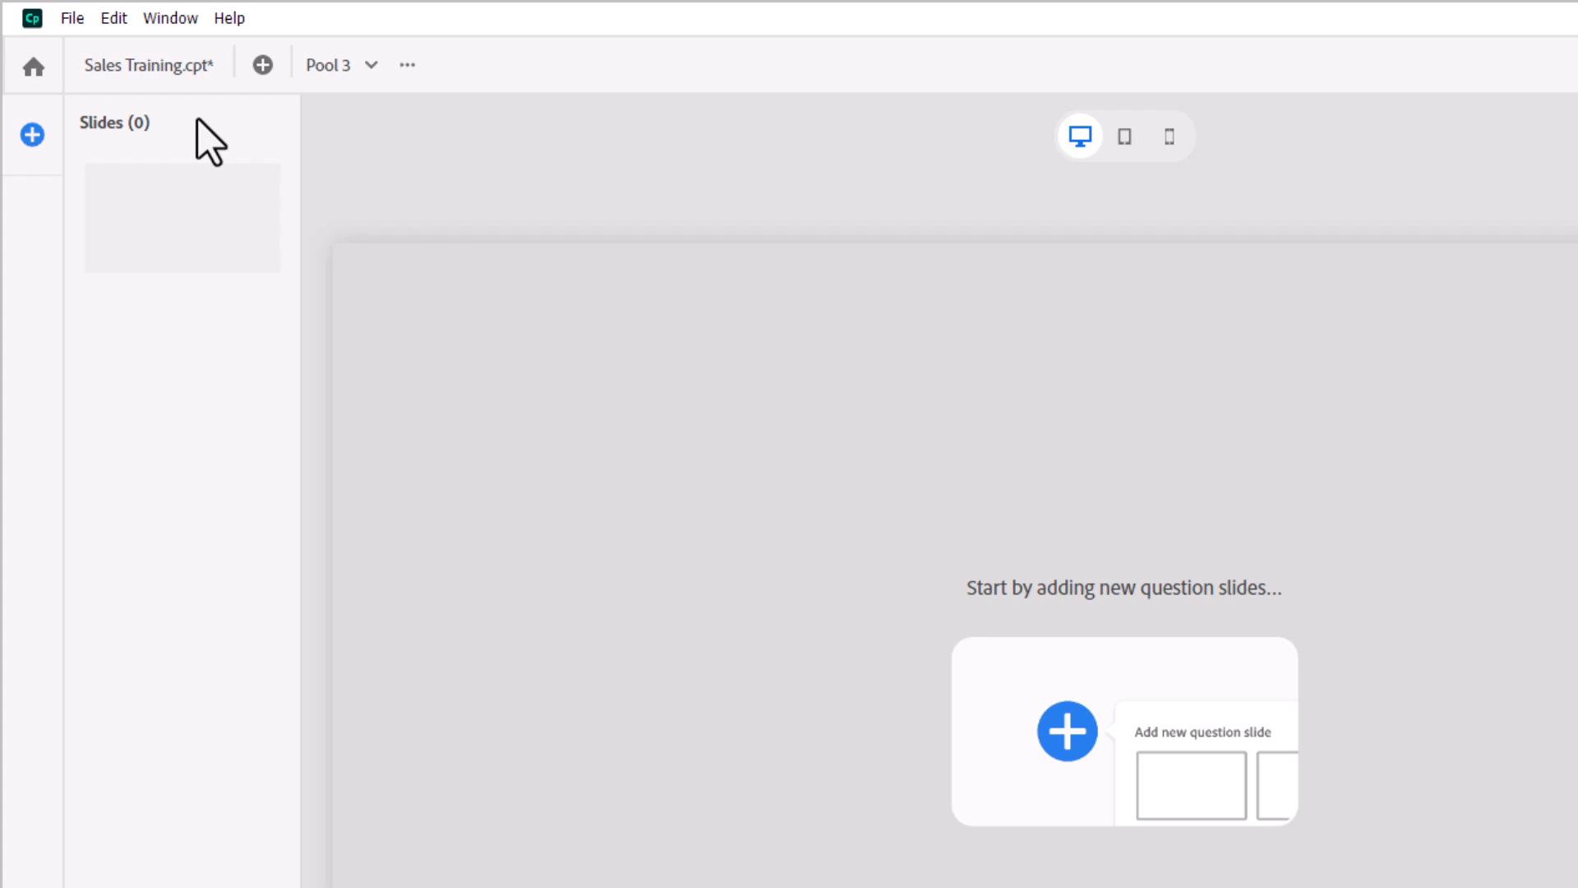
left_click(30, 136)
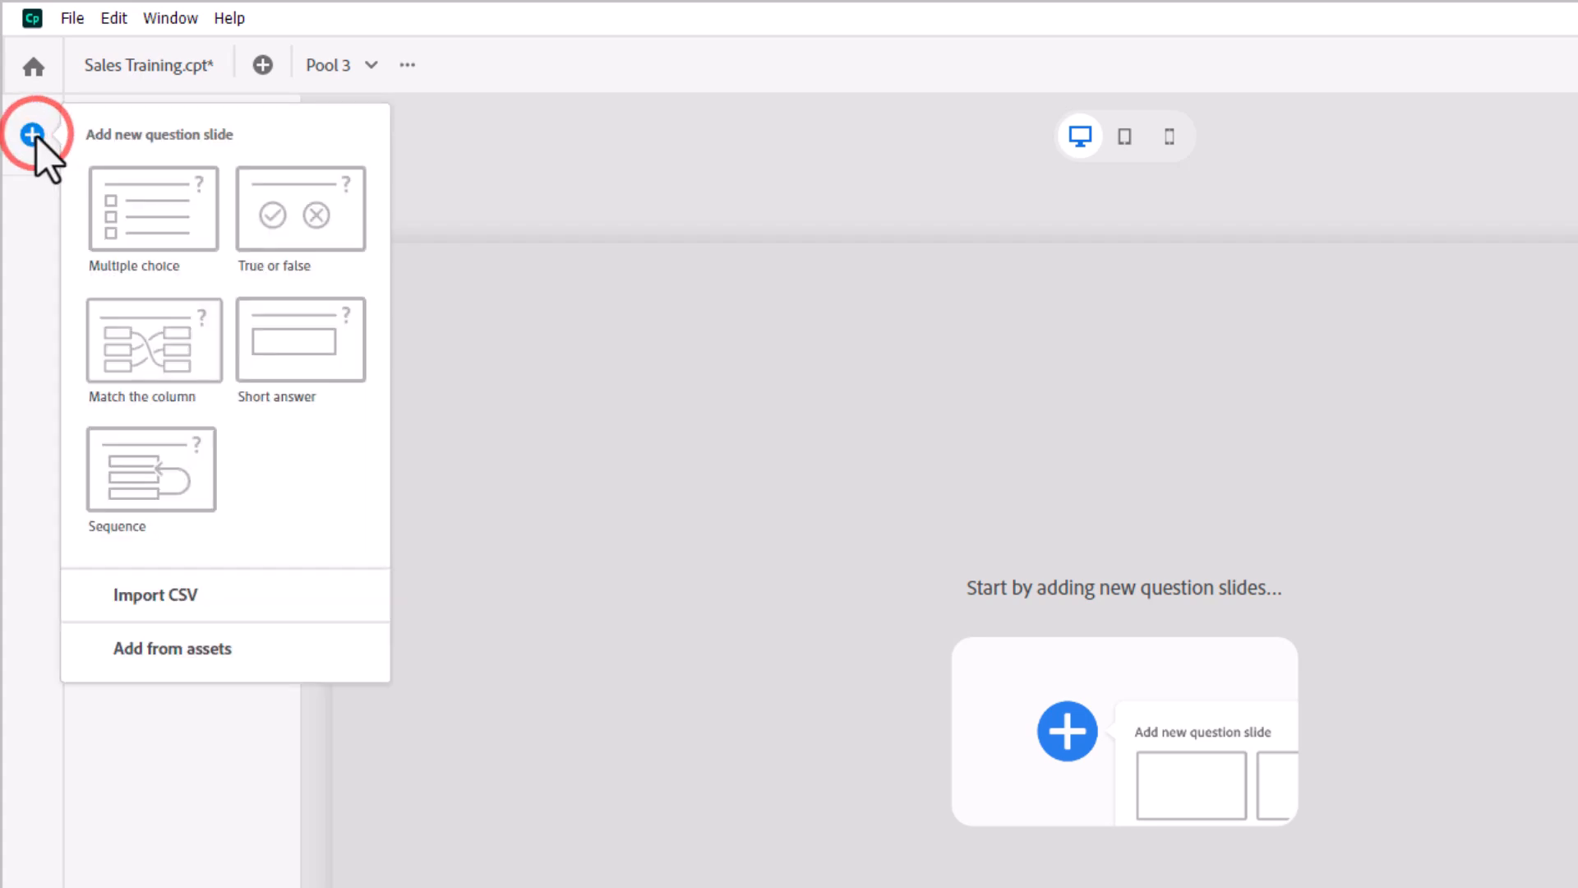
left_click(159, 595)
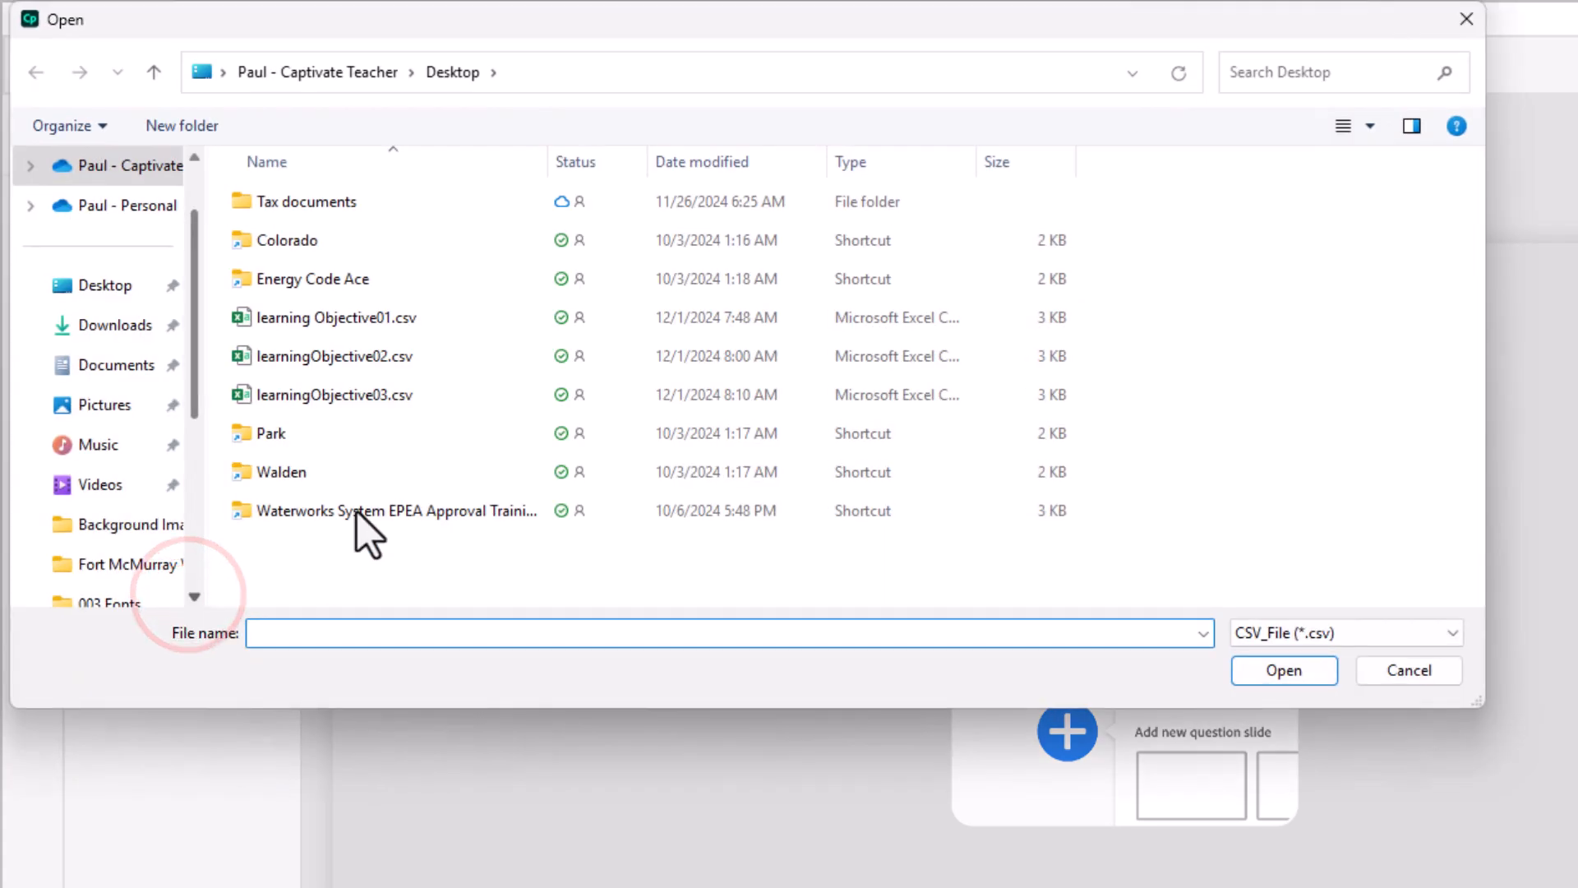
left_click(334, 394)
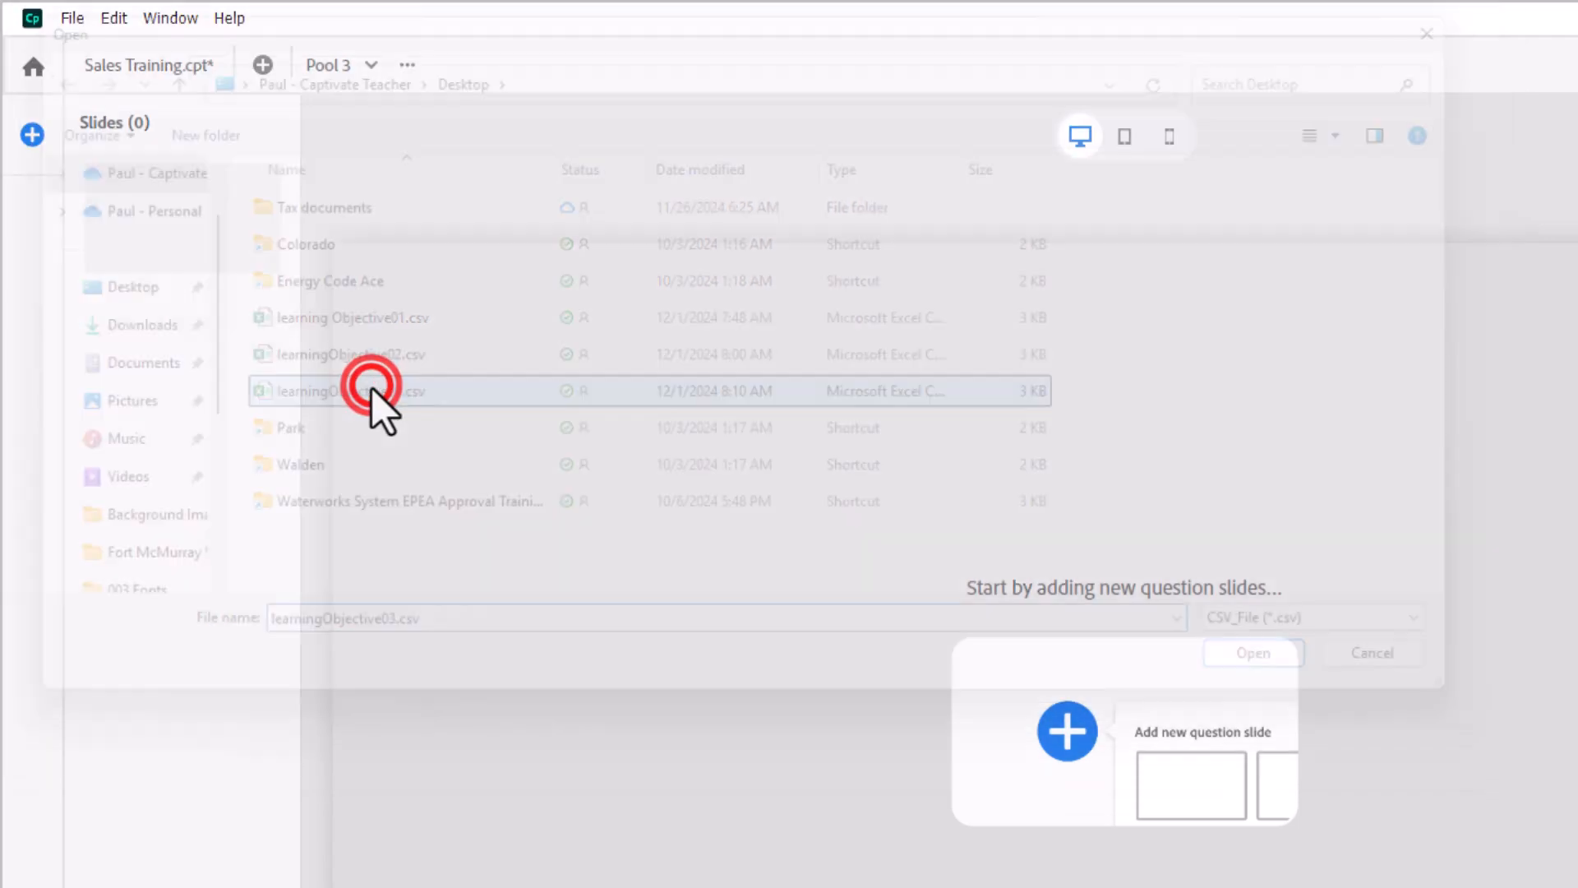
left_click(1253, 652)
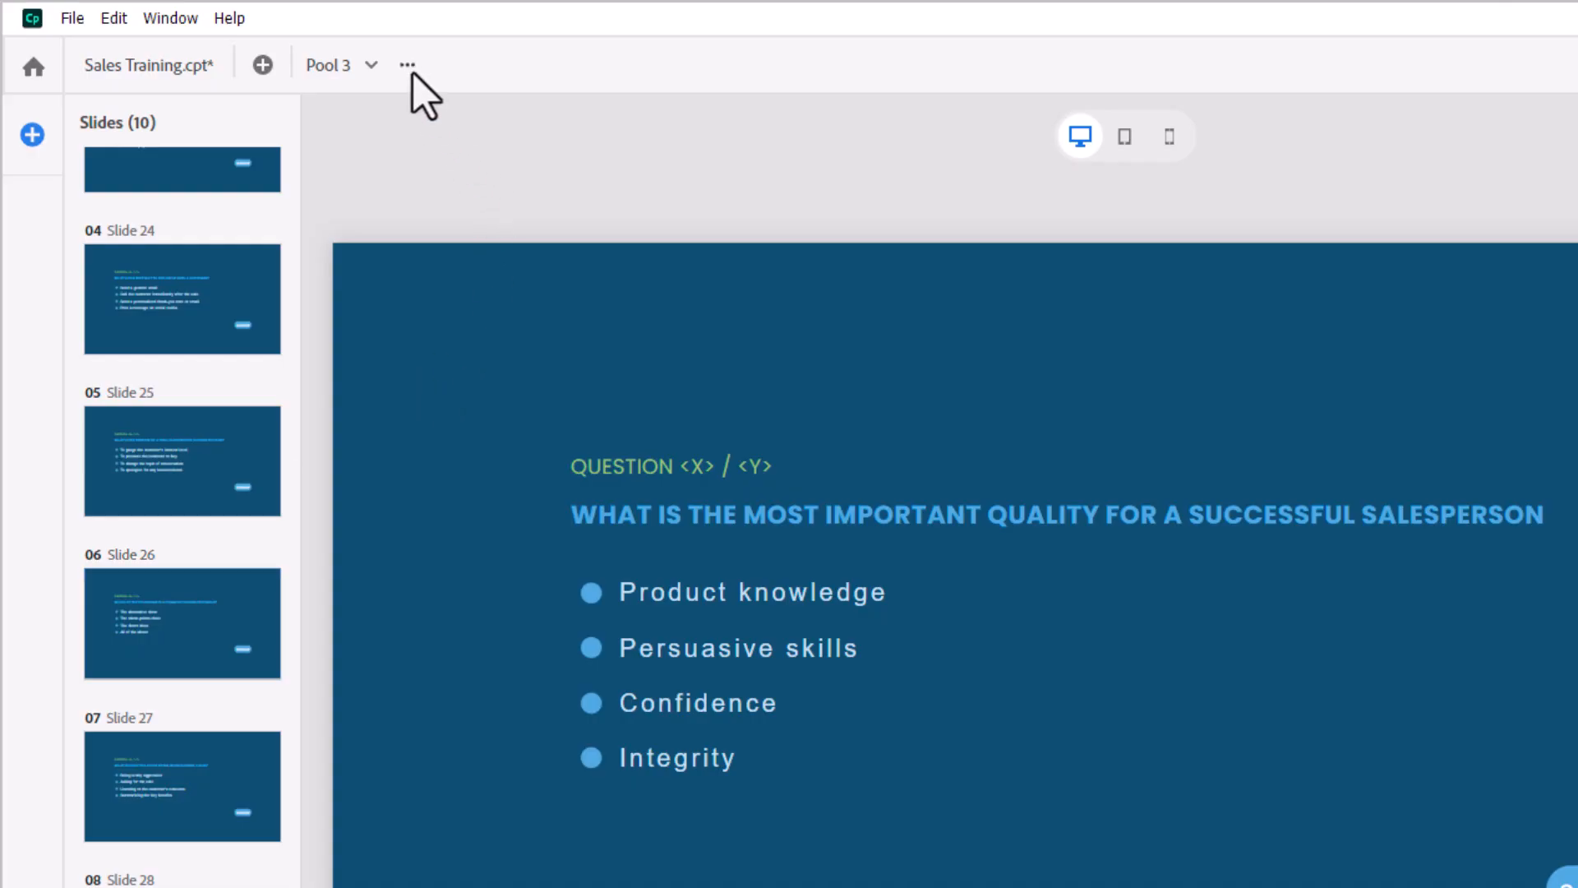
left_click(411, 64)
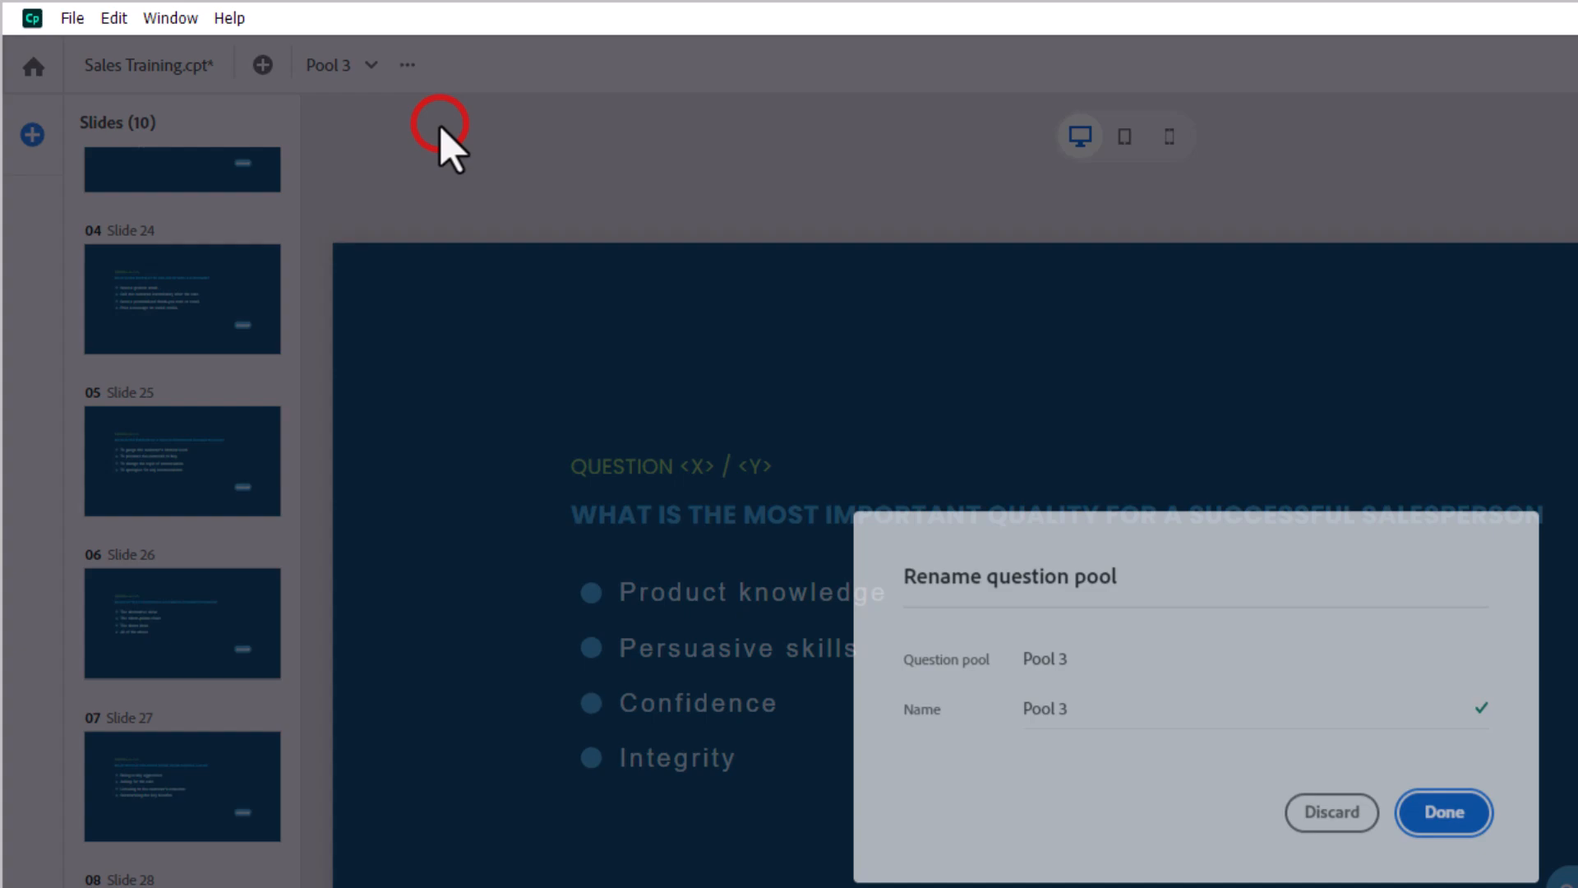
left_click(1453, 812)
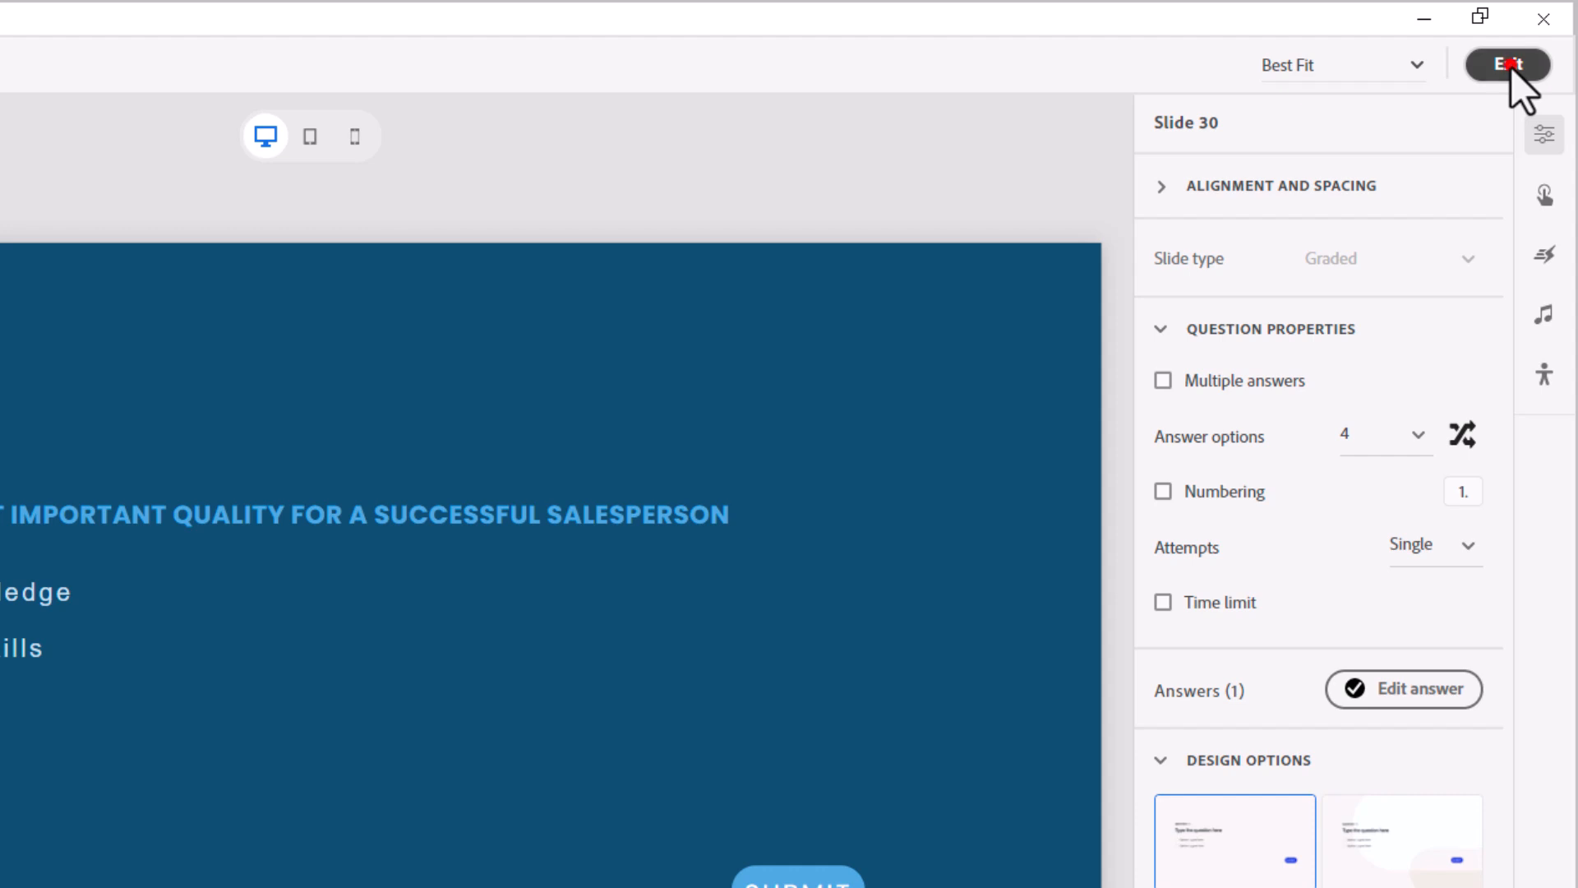
Step: Exit the question pool editor back to the project slides
left_click(1497, 61)
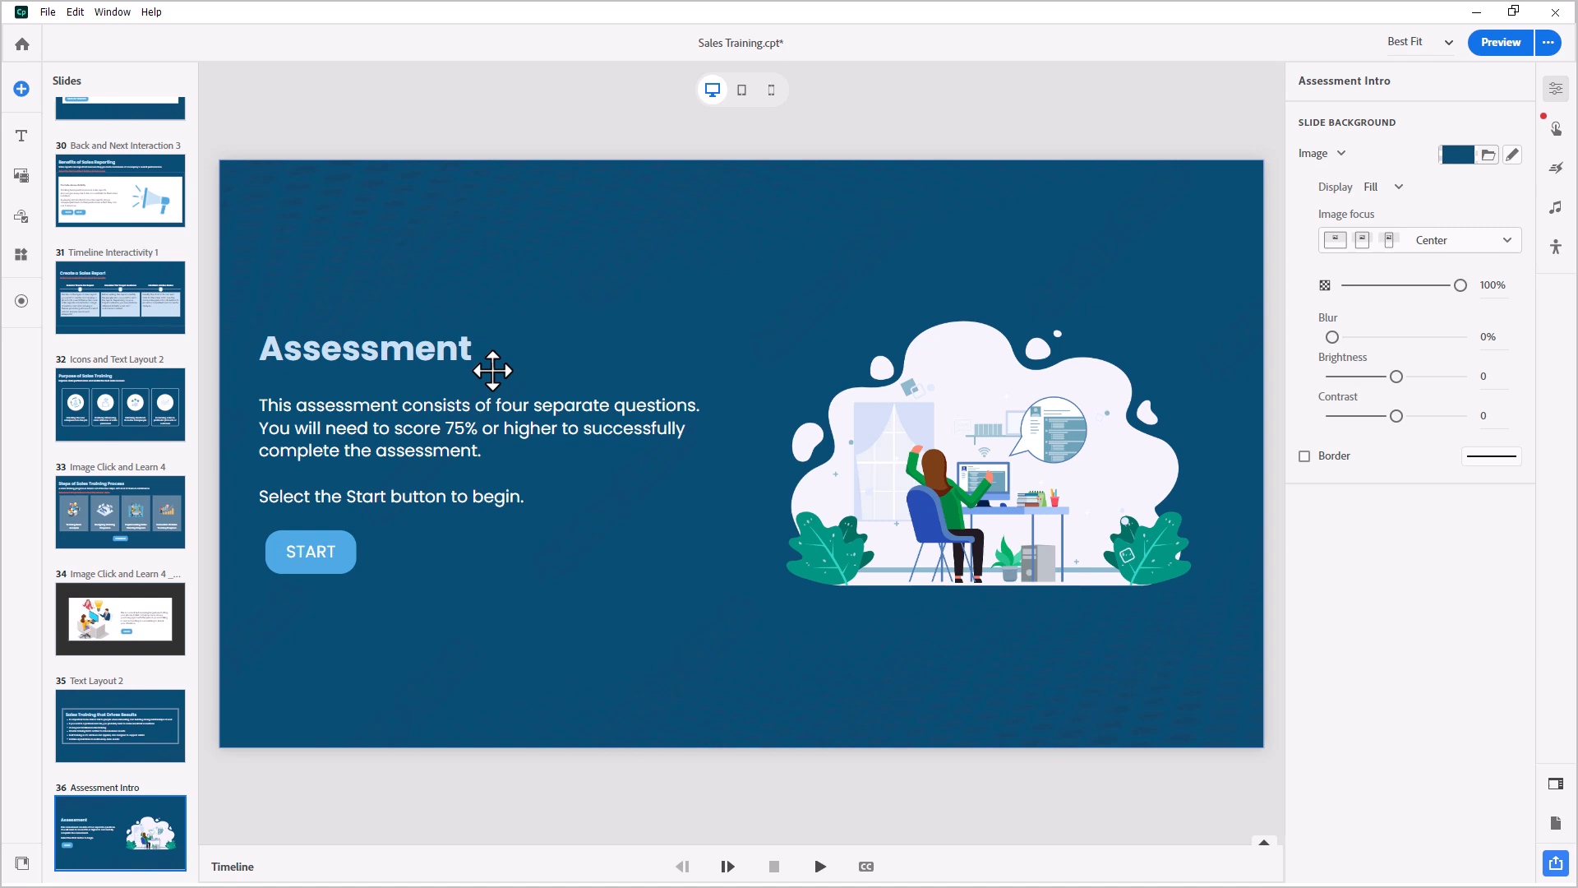
mouse_move(105, 840)
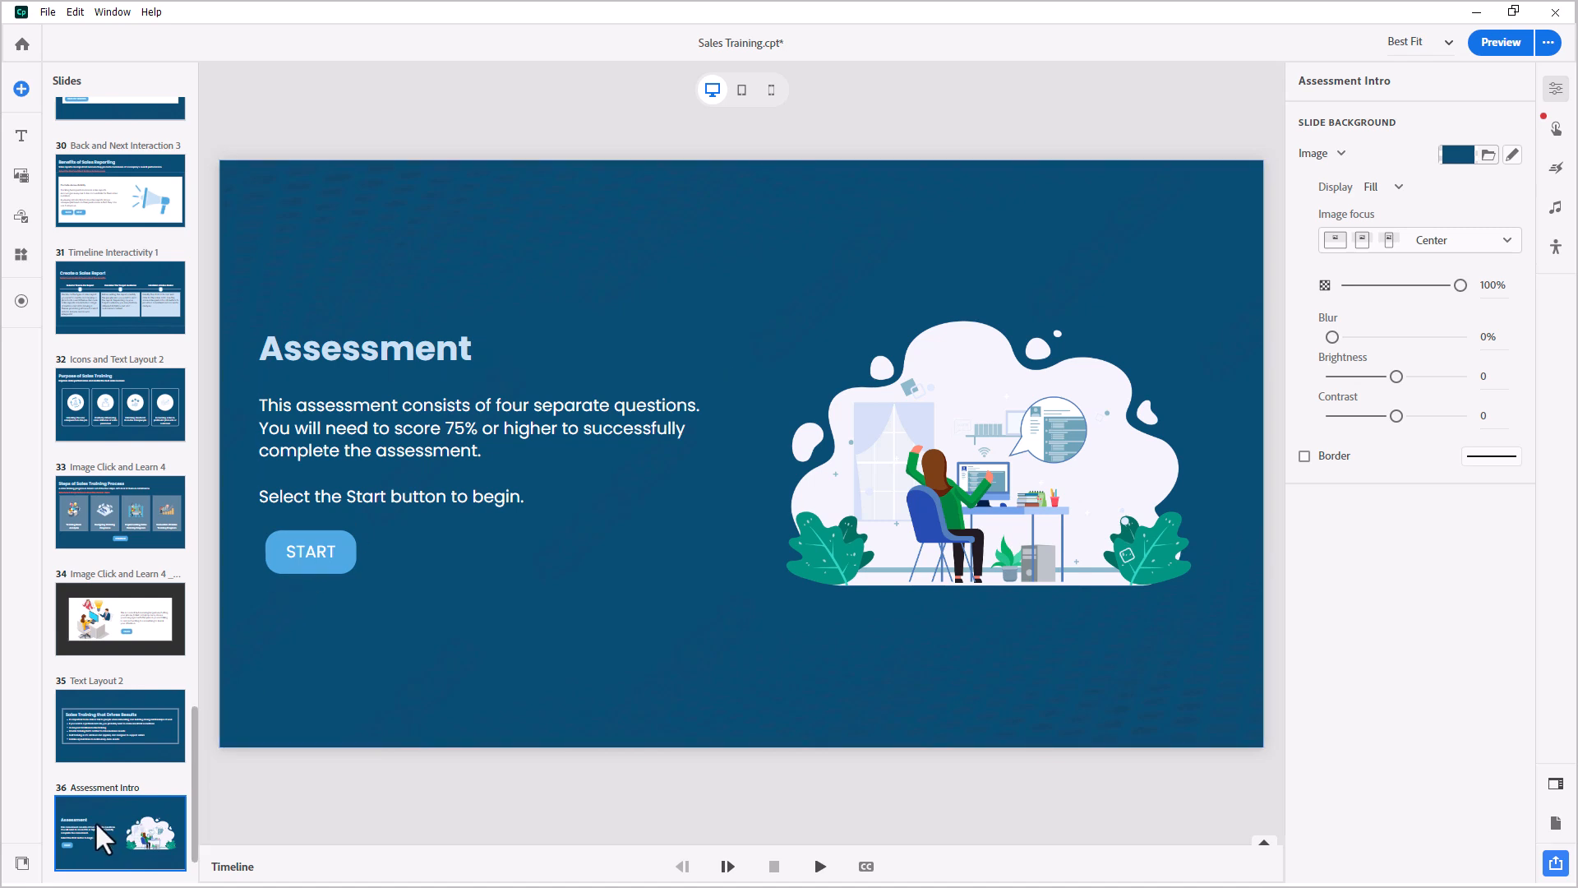
mouse_move(128, 843)
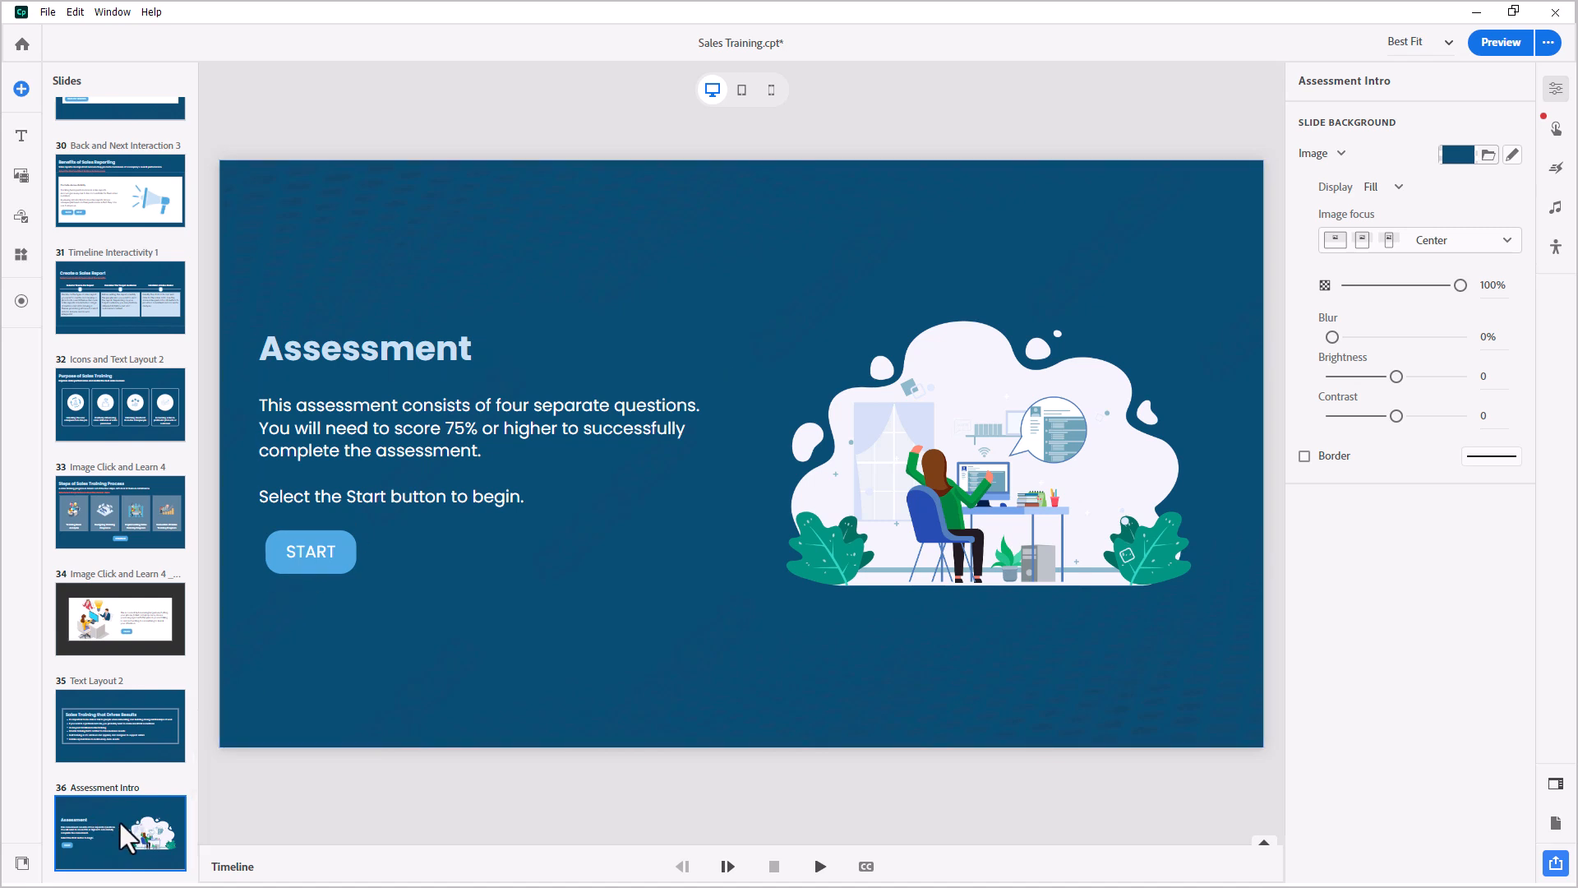
mouse_move(64, 106)
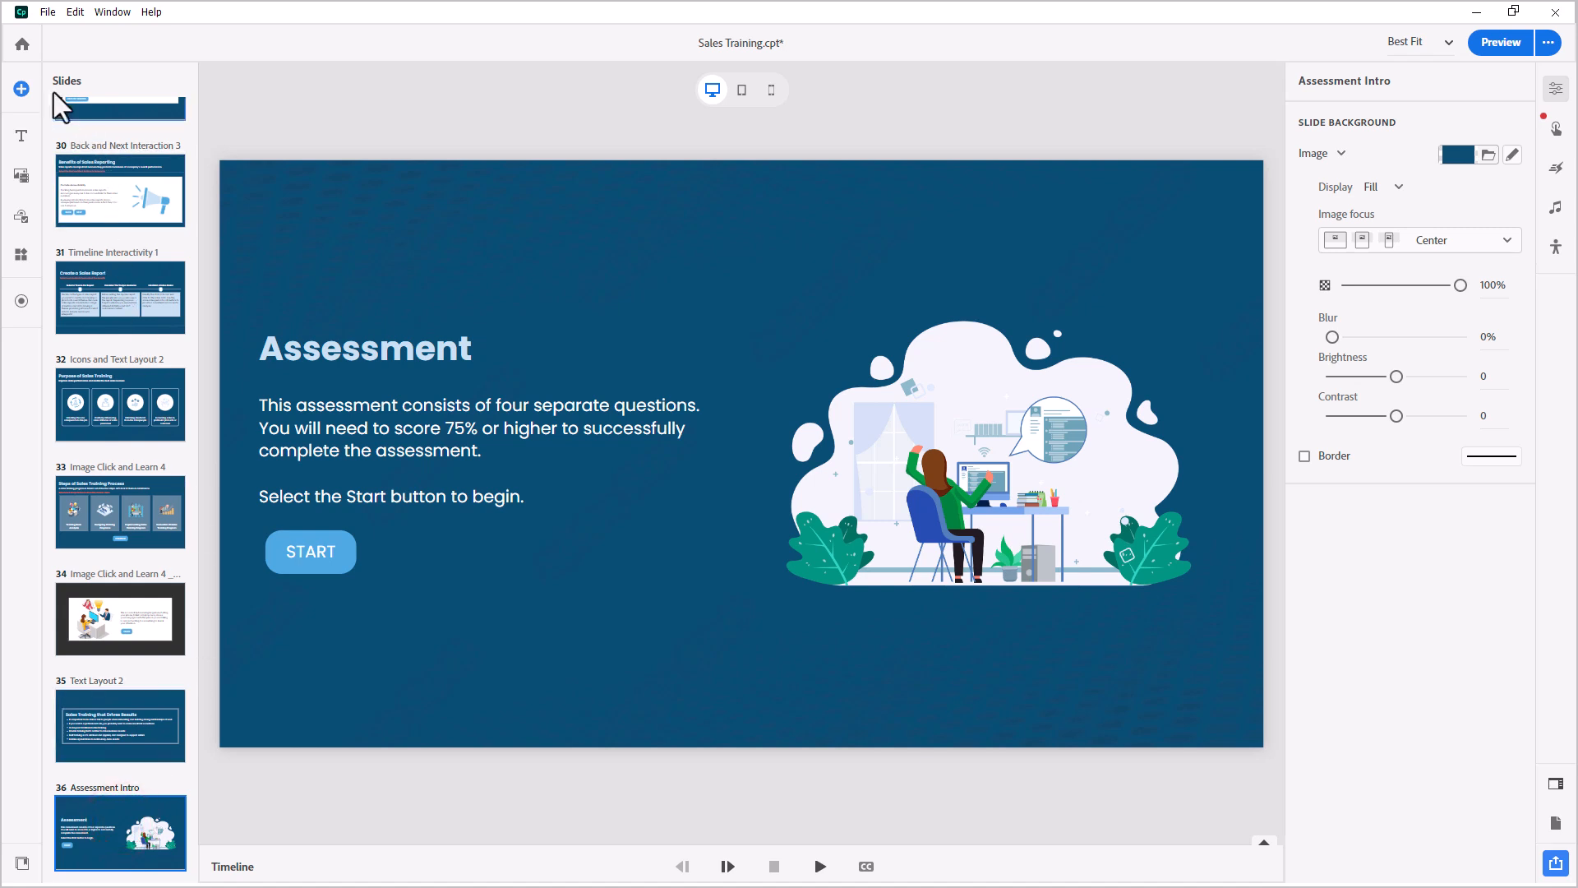
Step: Insert a Random question slide after Assessment Intro
left_click(20, 88)
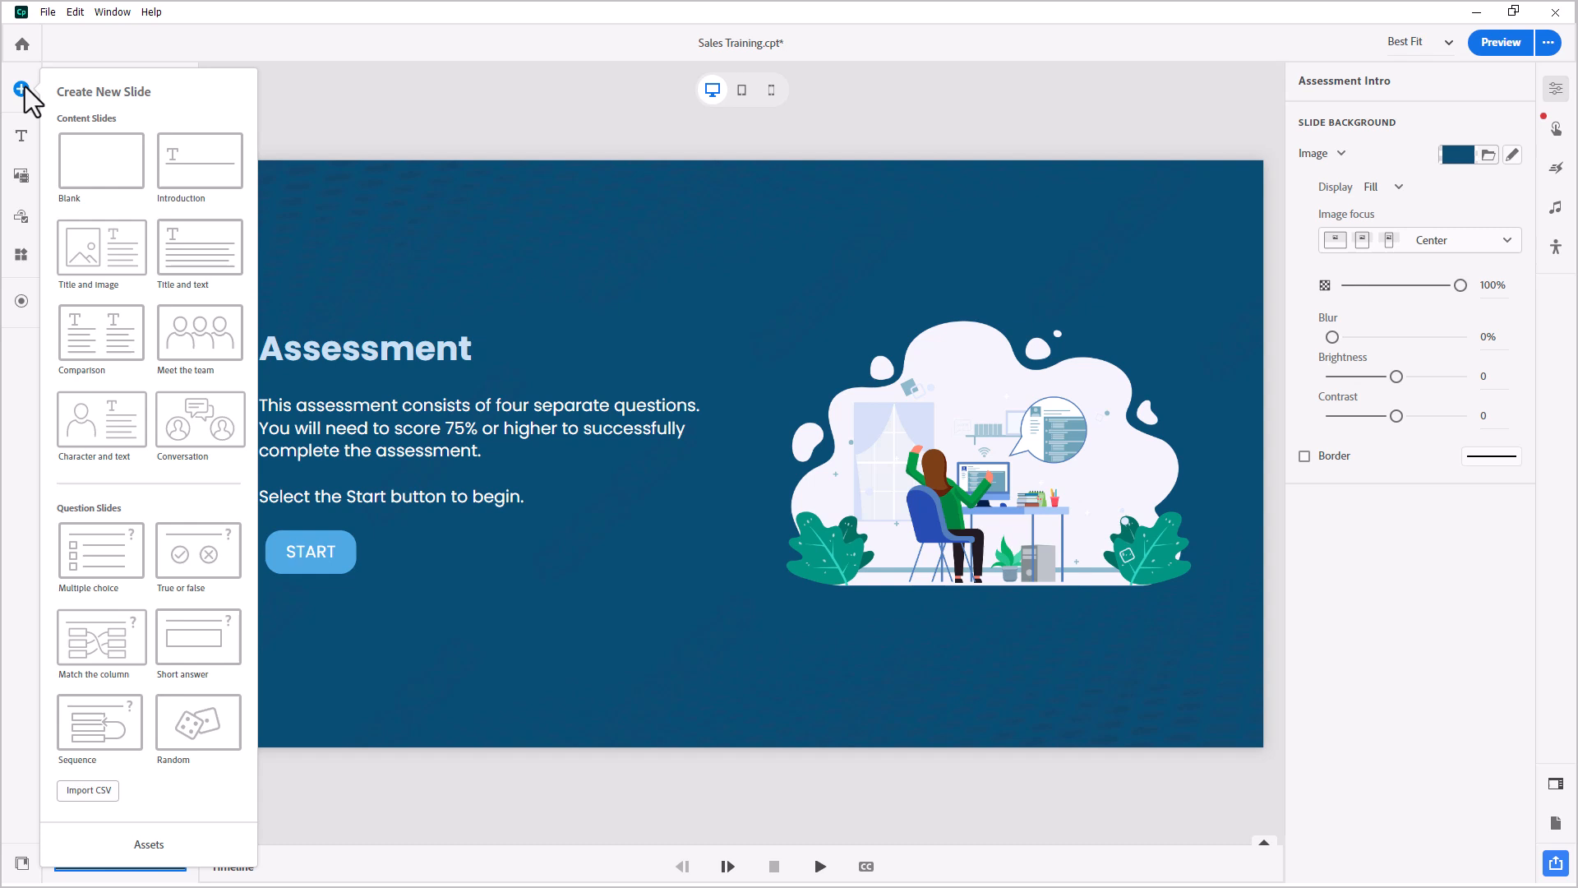
mouse_move(197, 637)
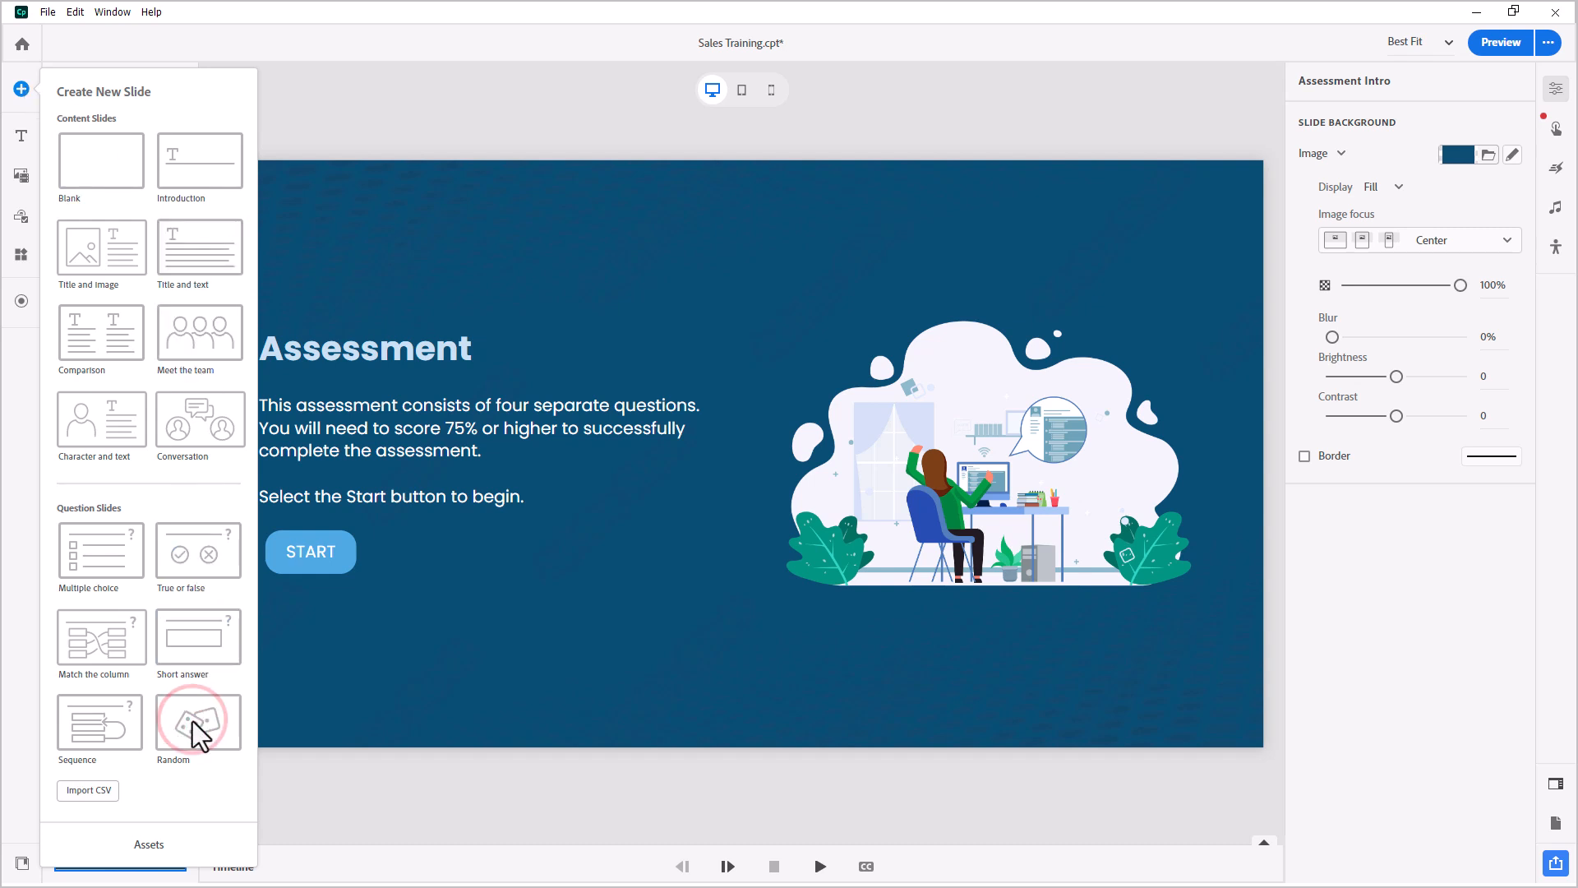
left_click(197, 720)
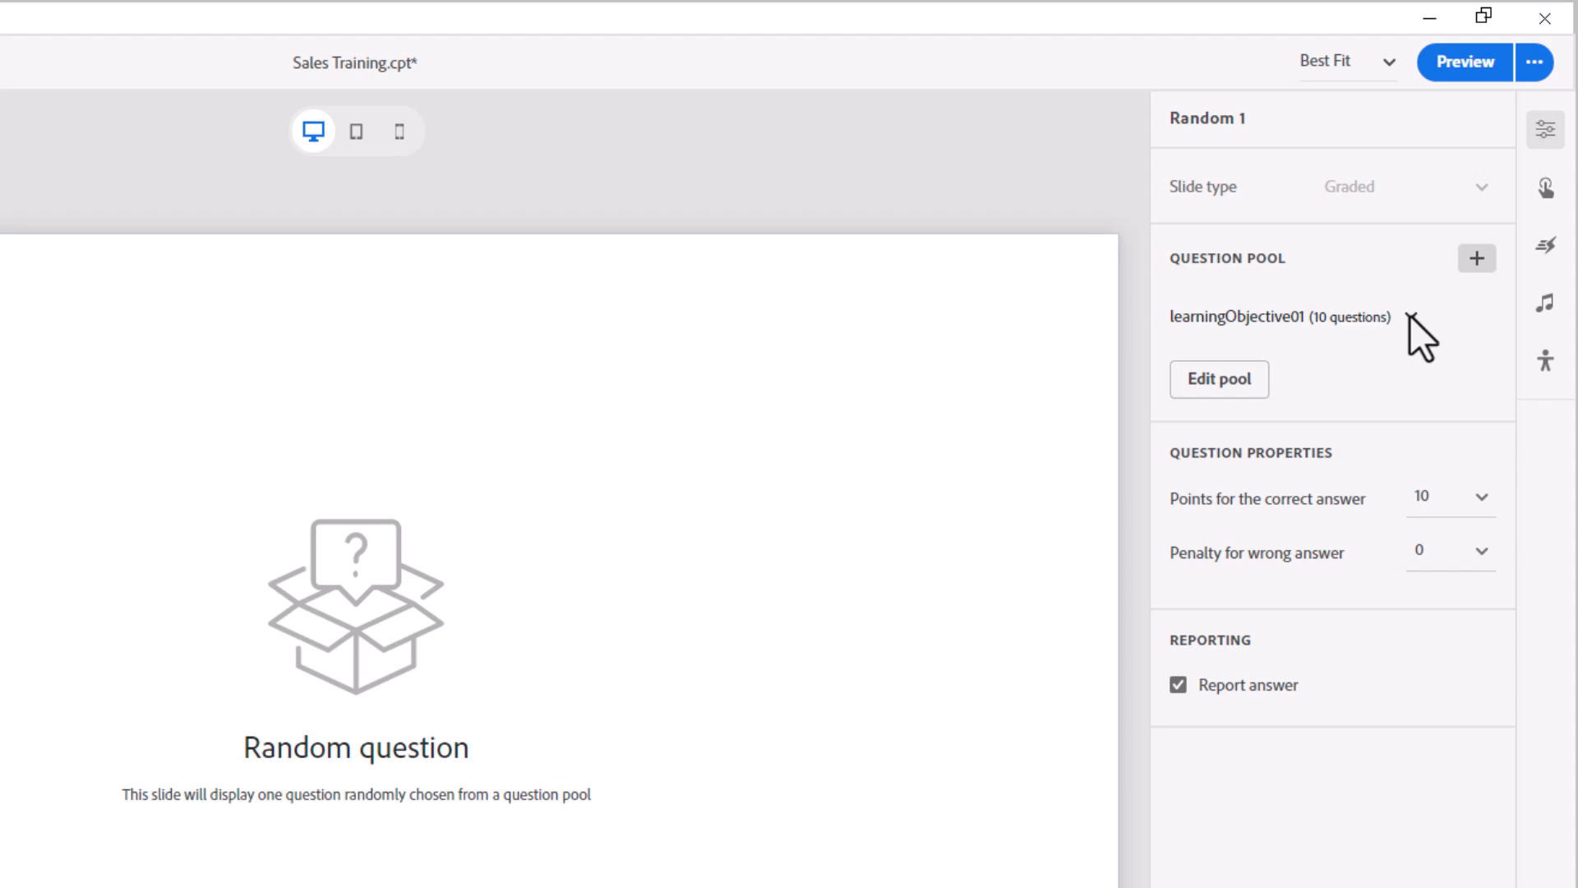
Step: Duplicate Random 1 twice, drawing Random 2 from learningObjective02 and Random 3 from learningObjective03
left_click(1410, 317)
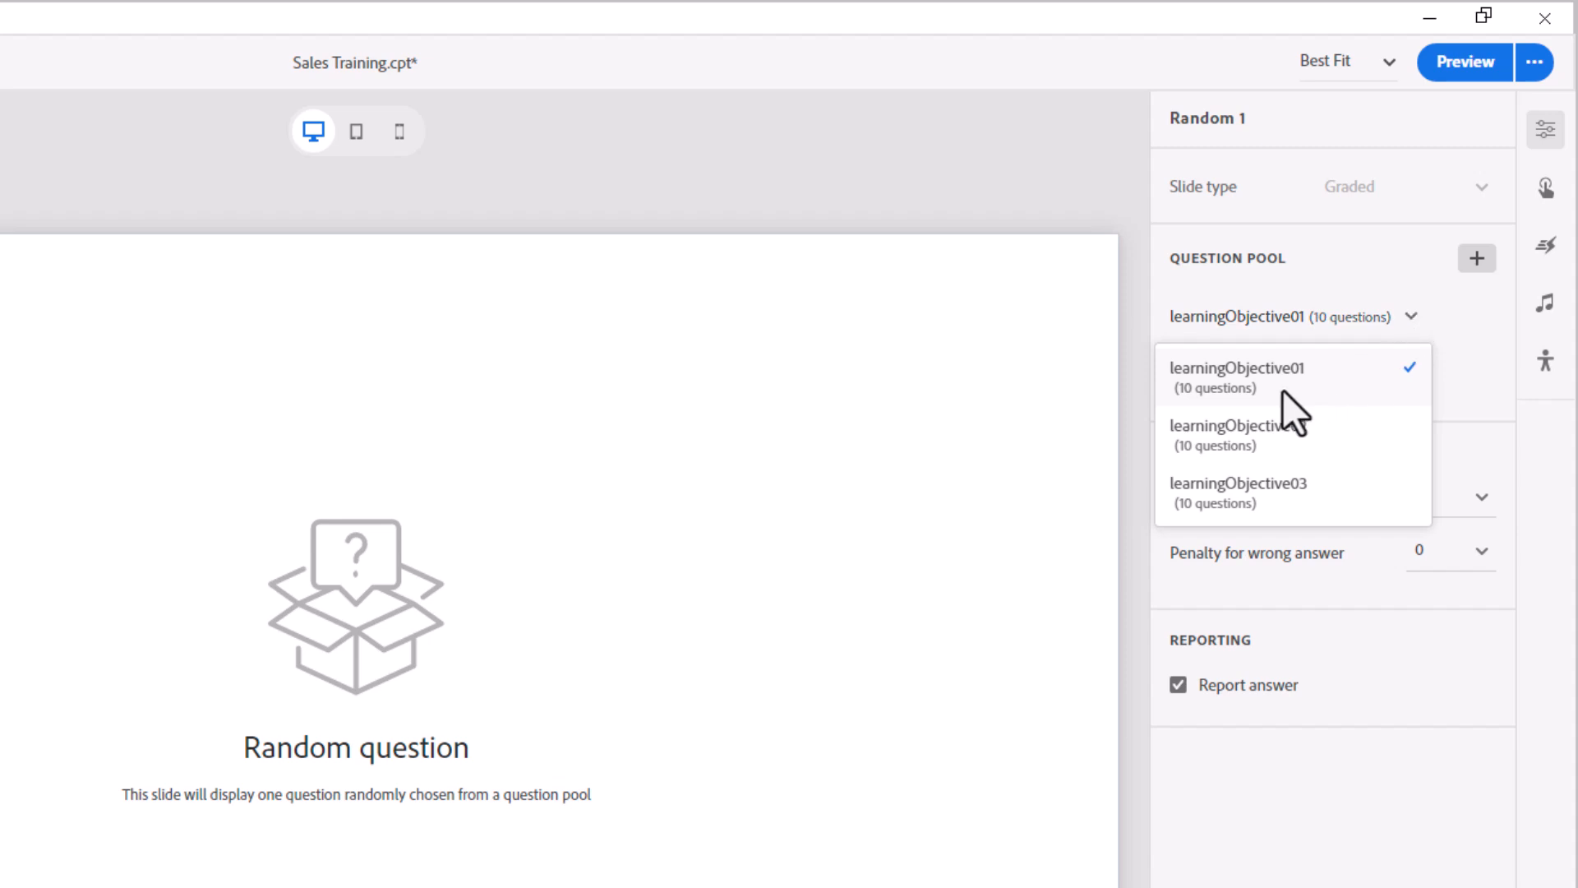
mouse_move(1270, 405)
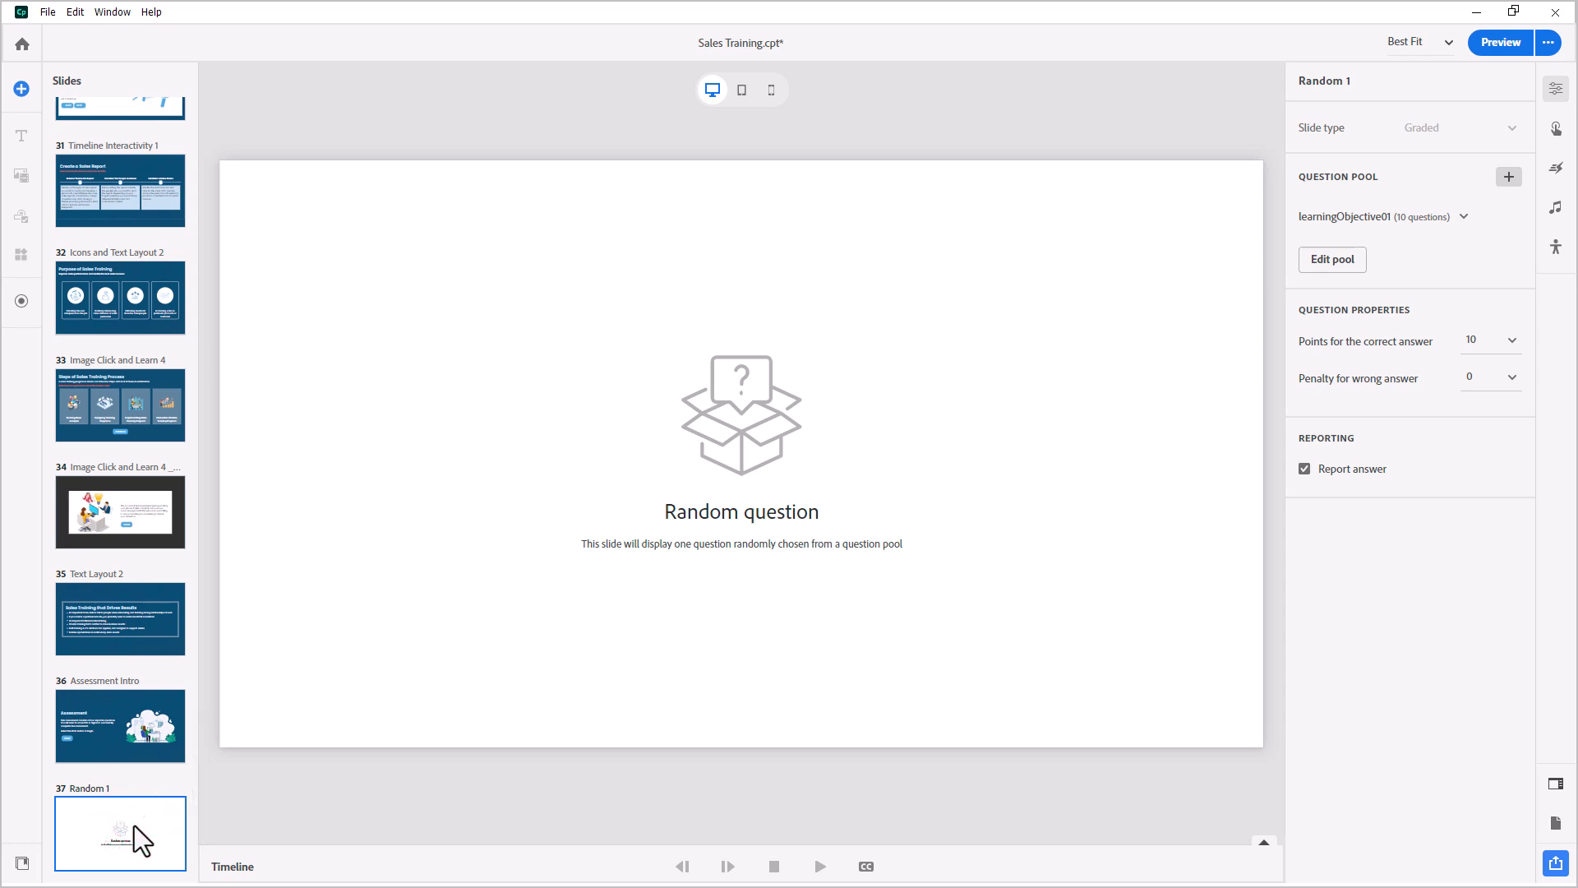
key("Ctrl+d")
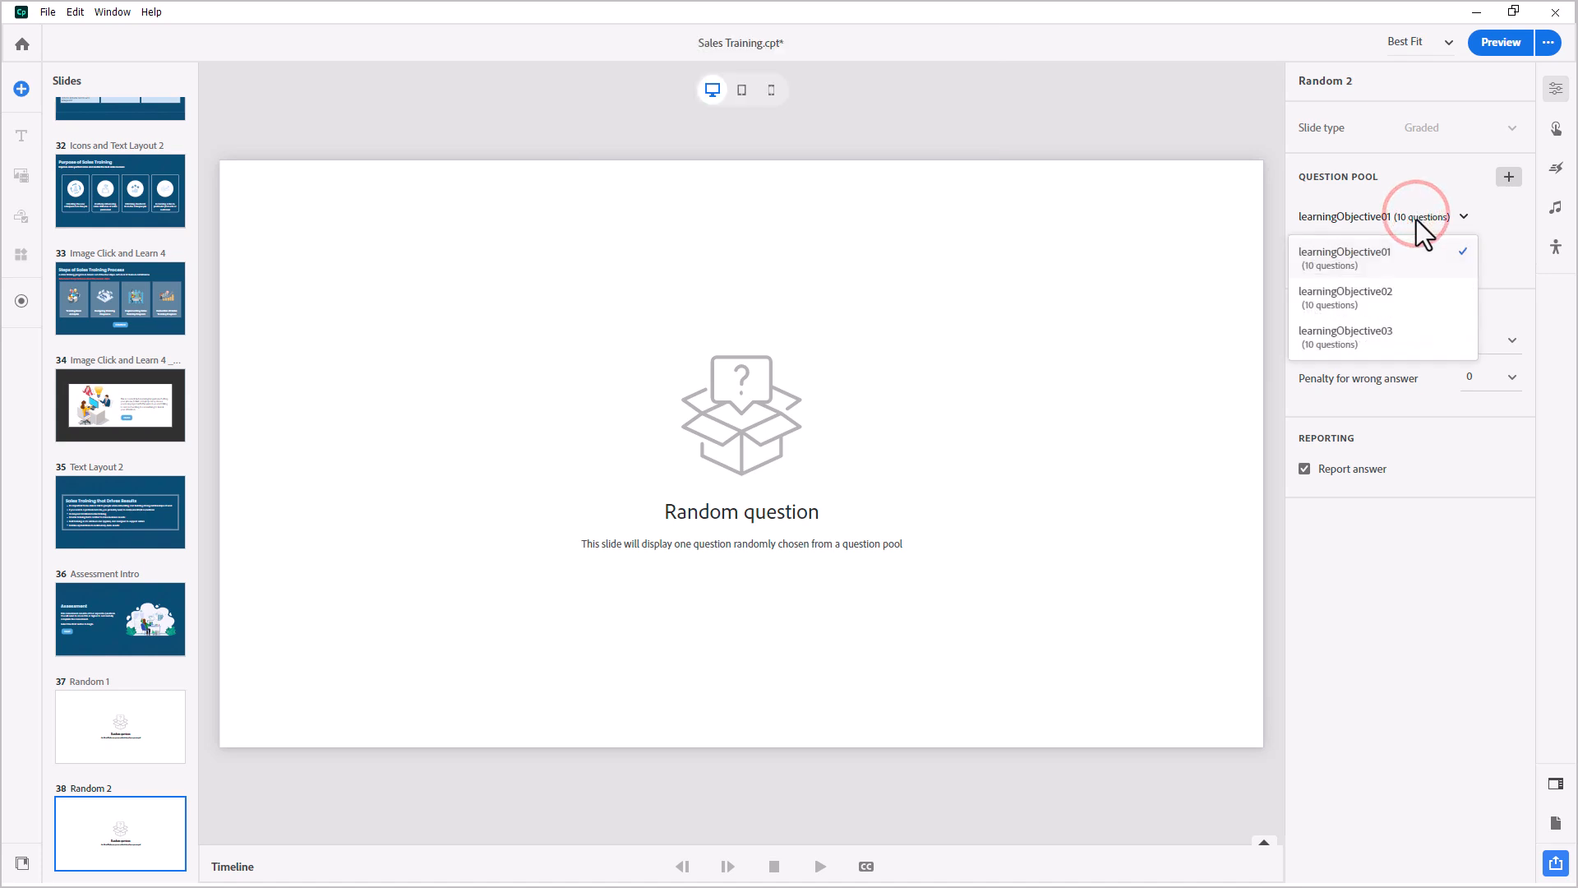
mouse_move(1376, 299)
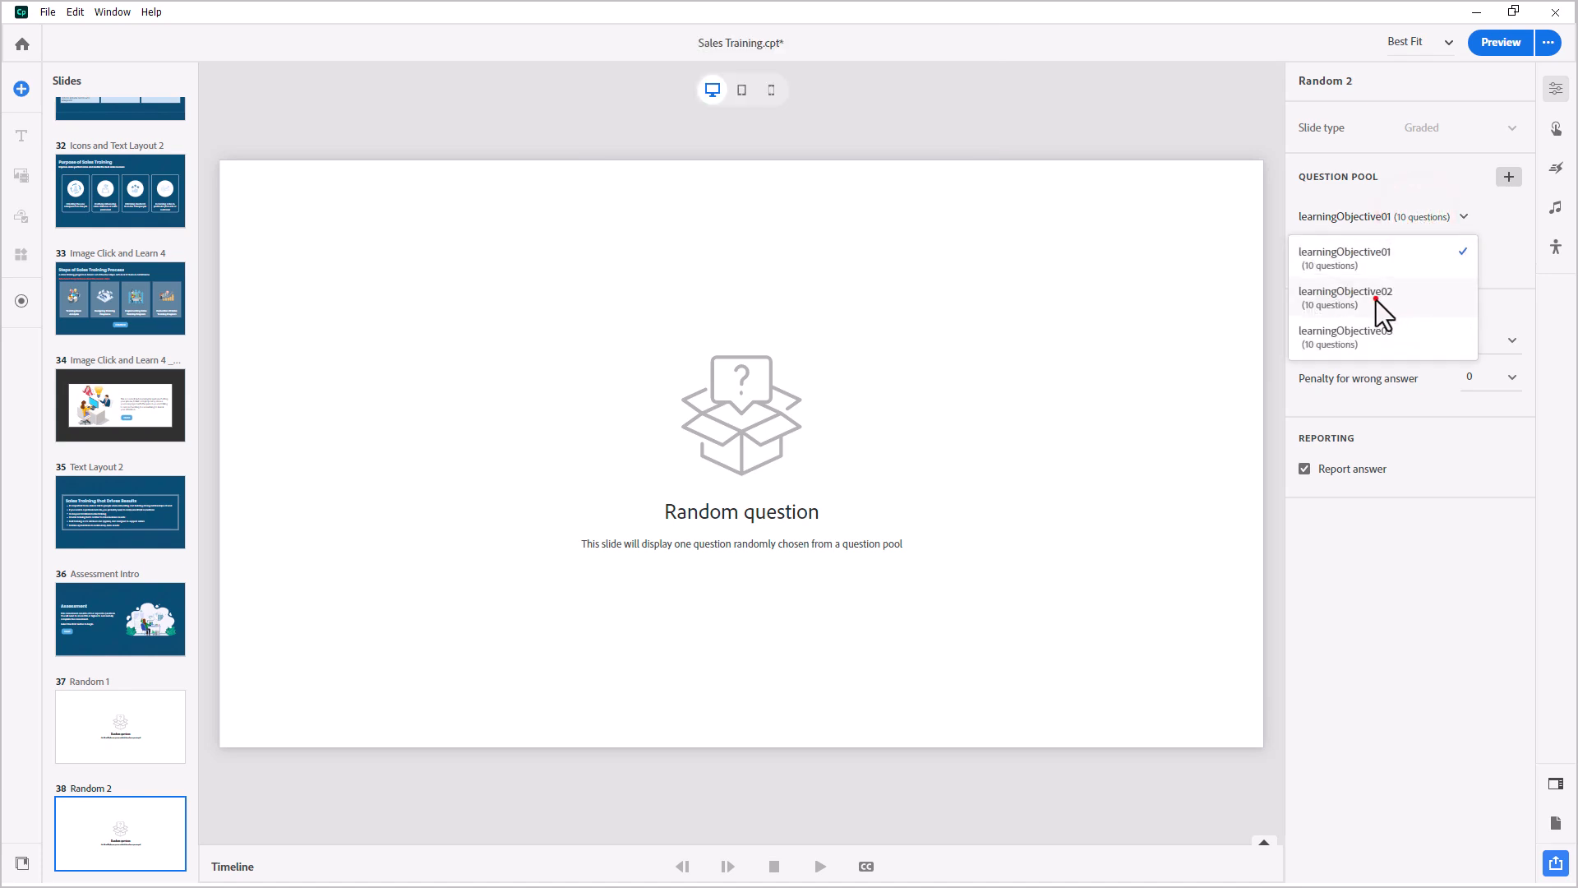
left_click(1345, 297)
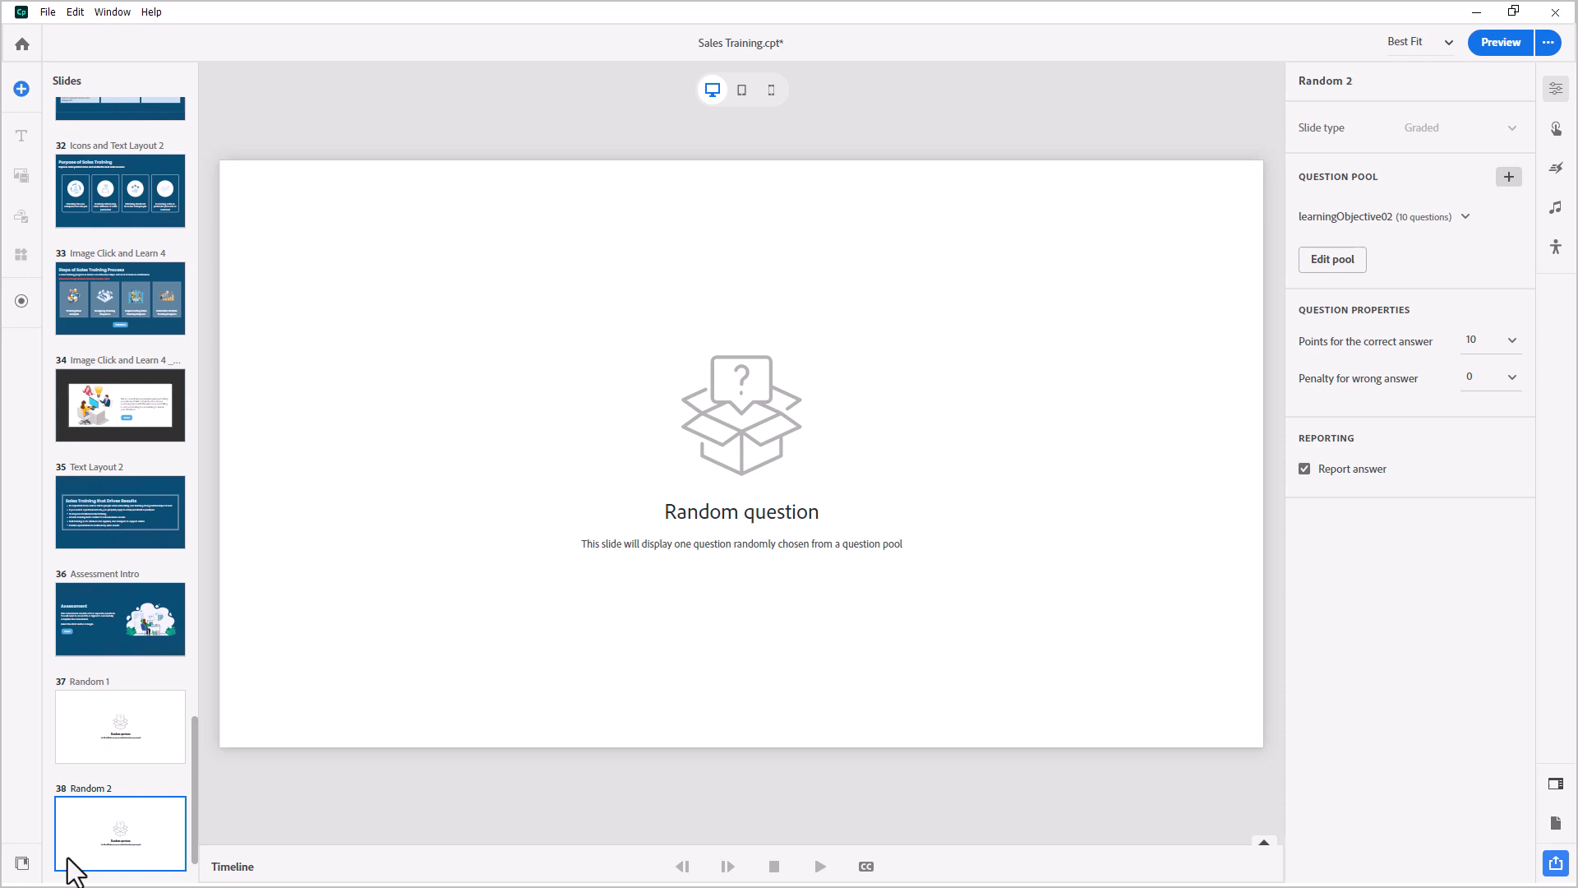
key("ctrl+d")
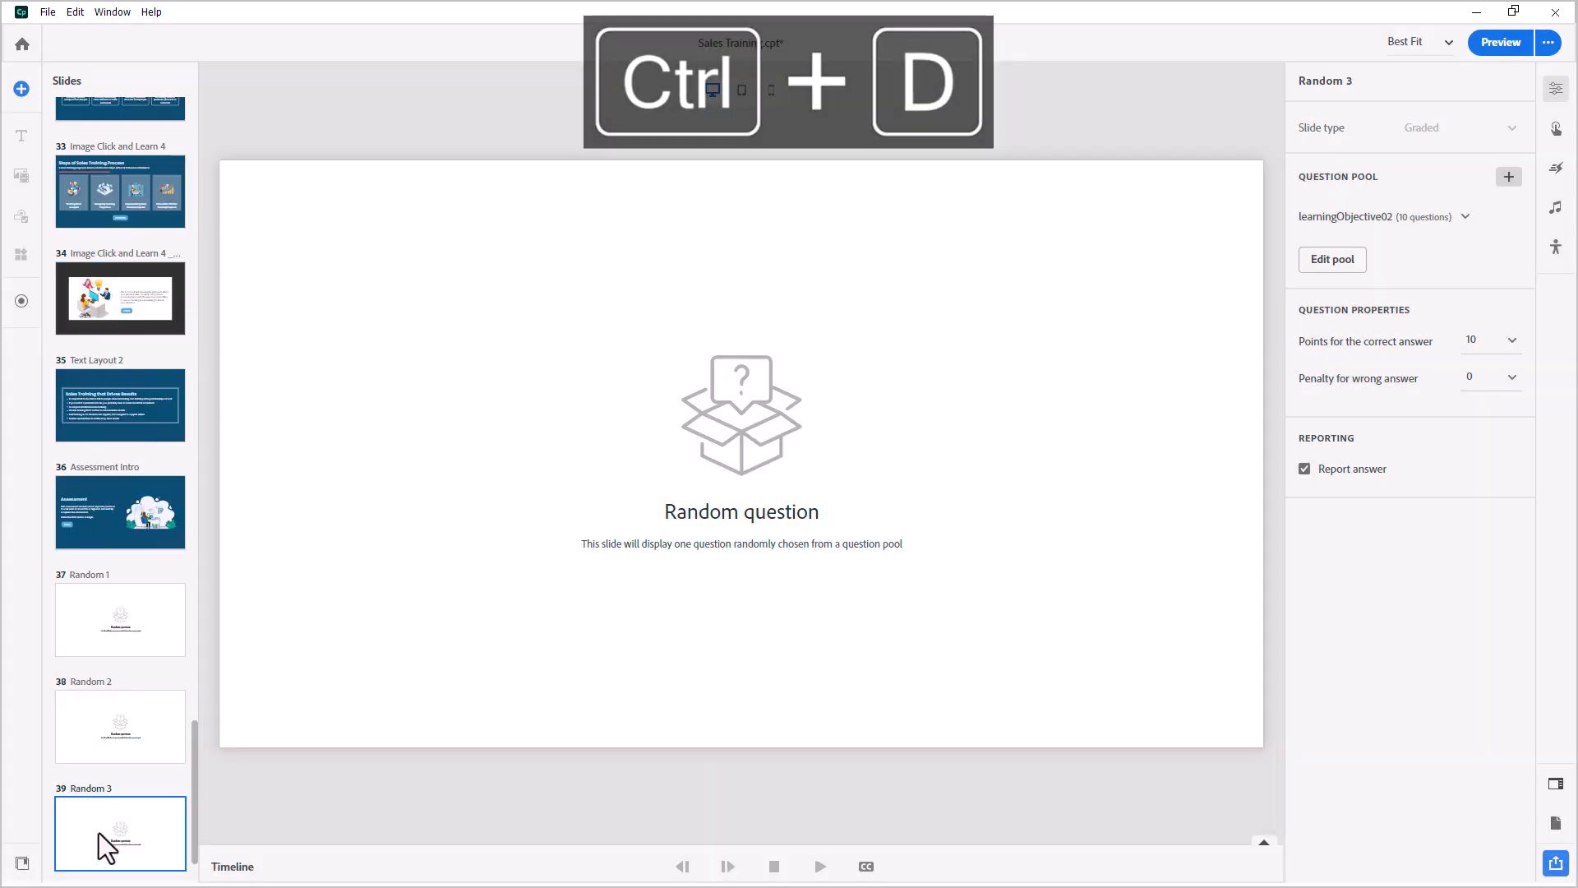
left_click(1465, 216)
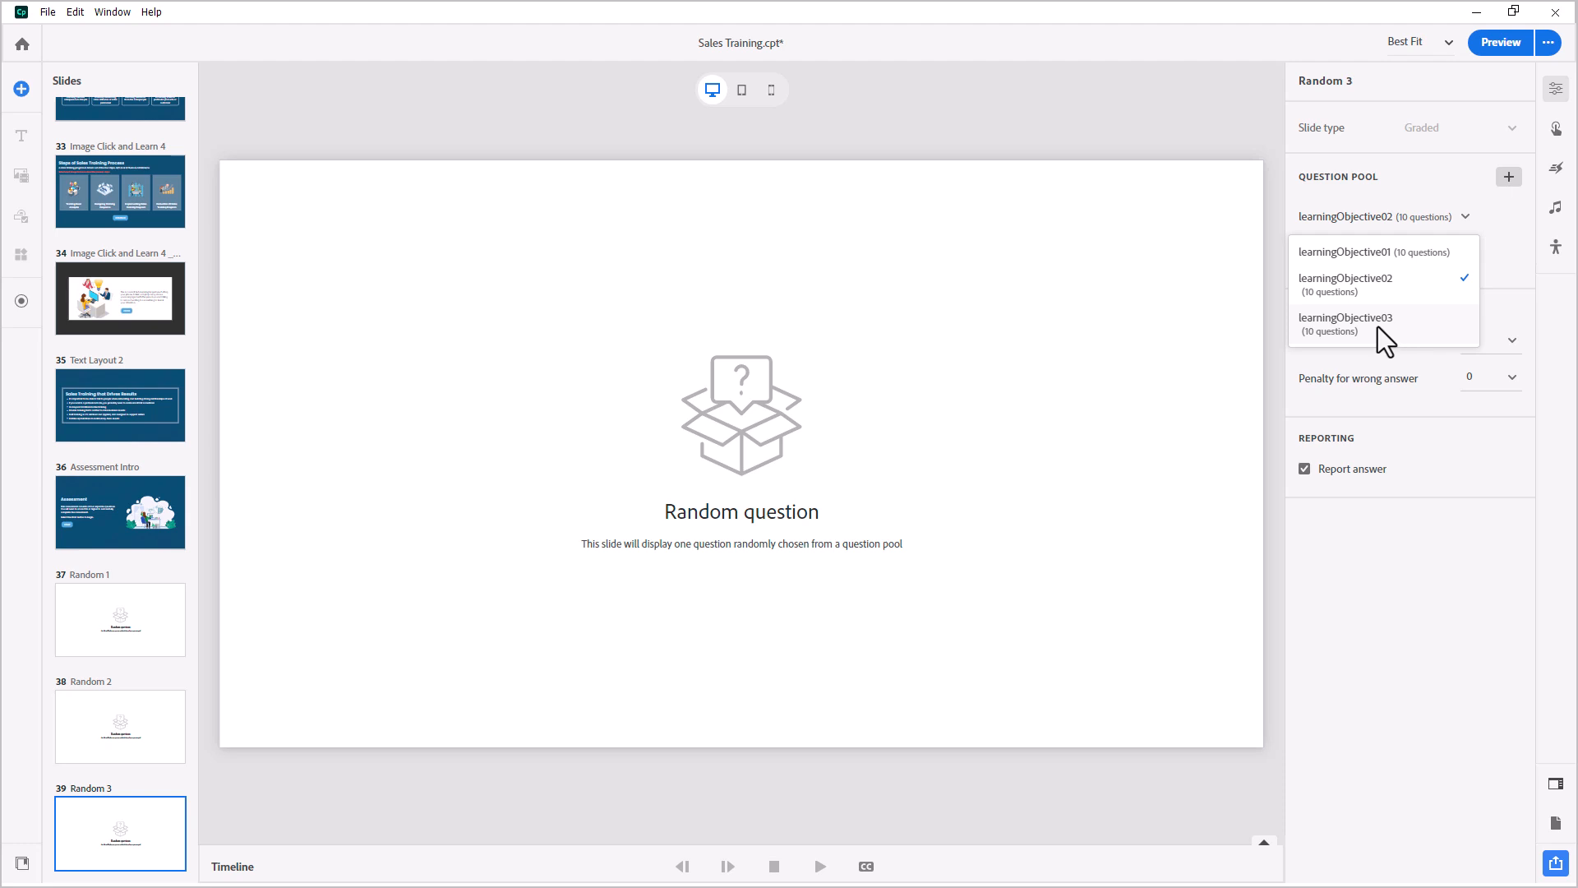
left_click(1347, 322)
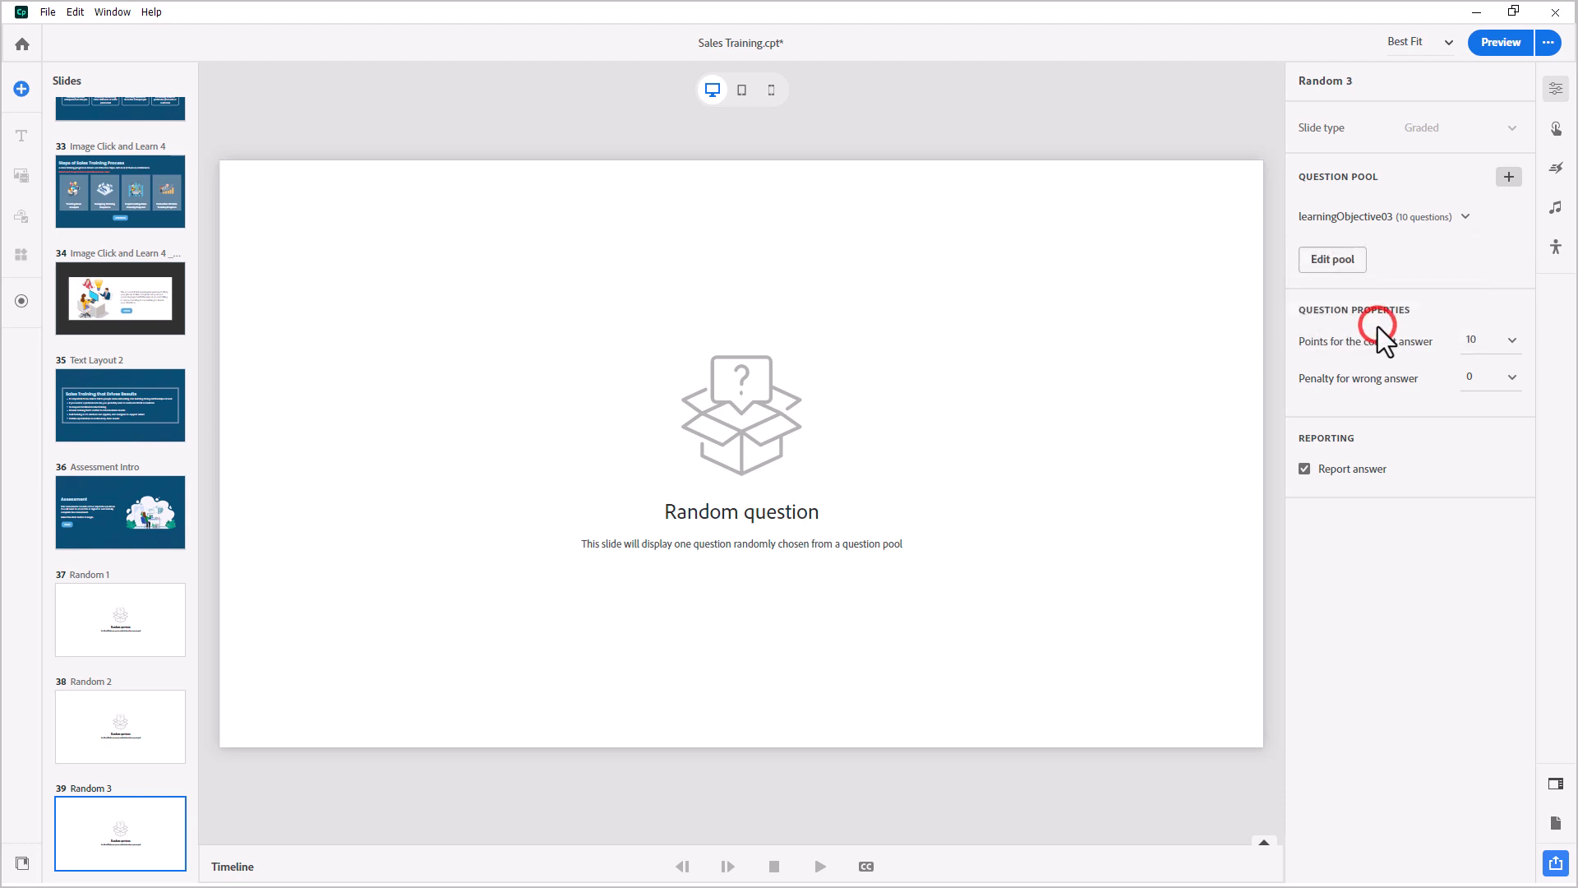
mouse_move(739, 389)
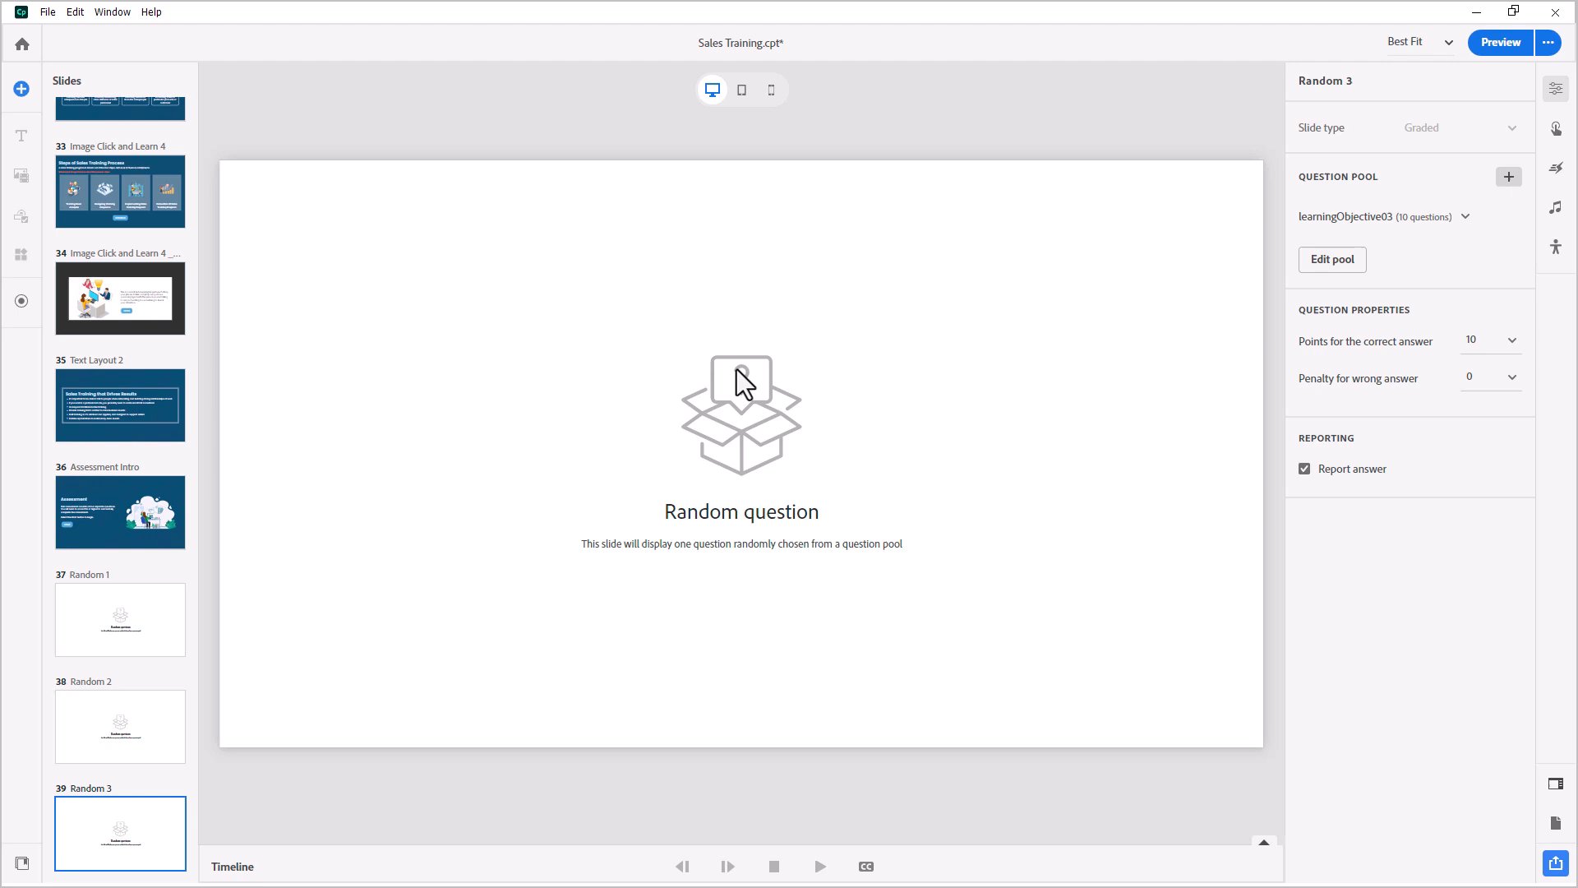
mouse_move(656, 371)
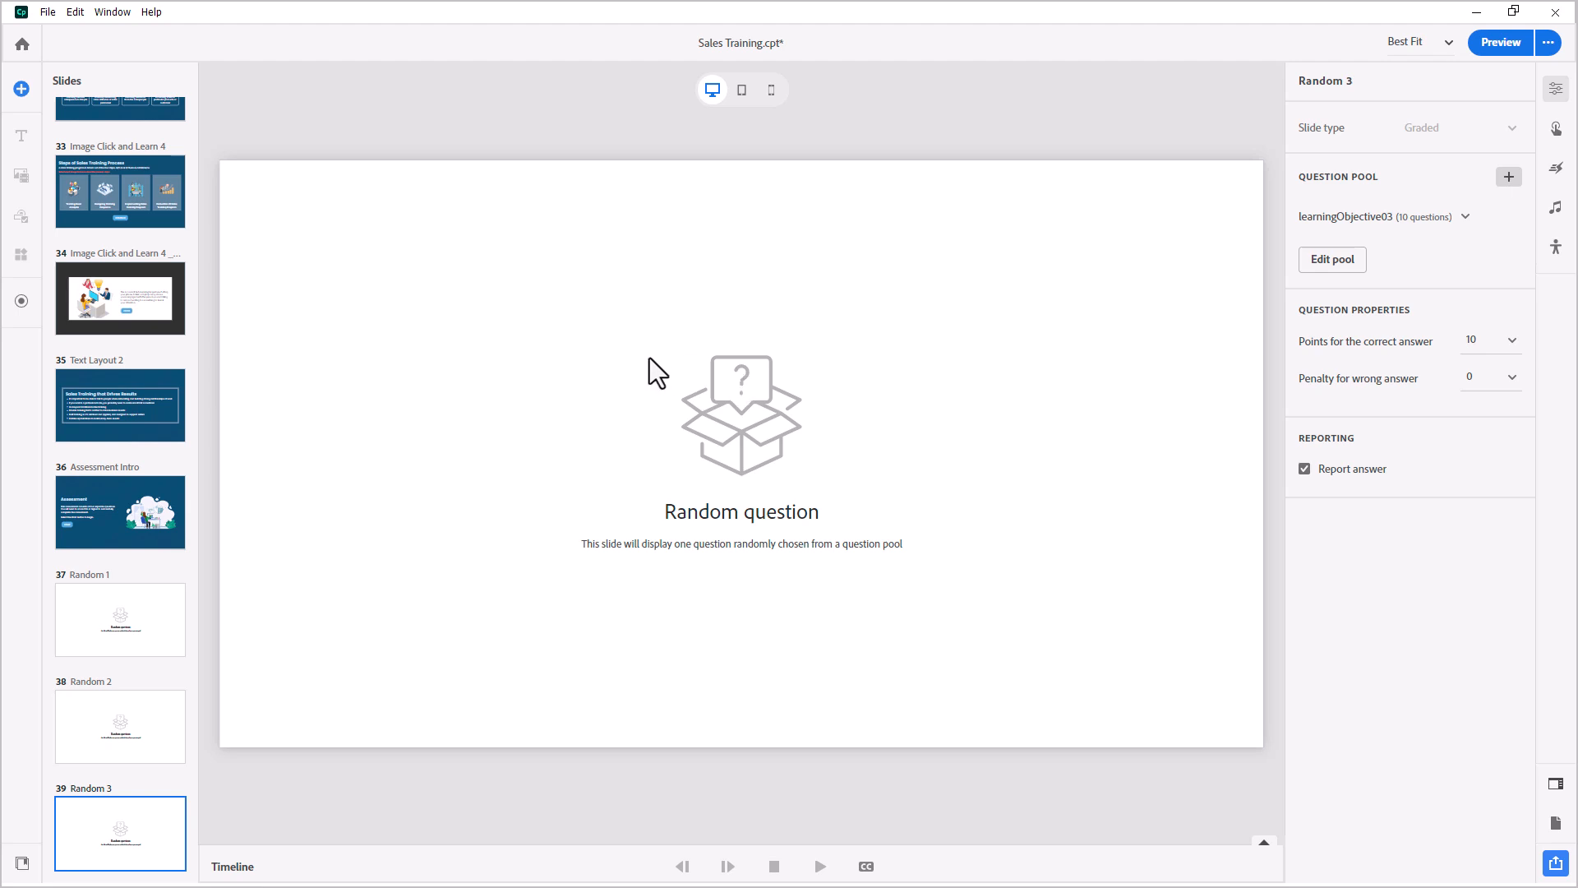
mouse_move(439, 388)
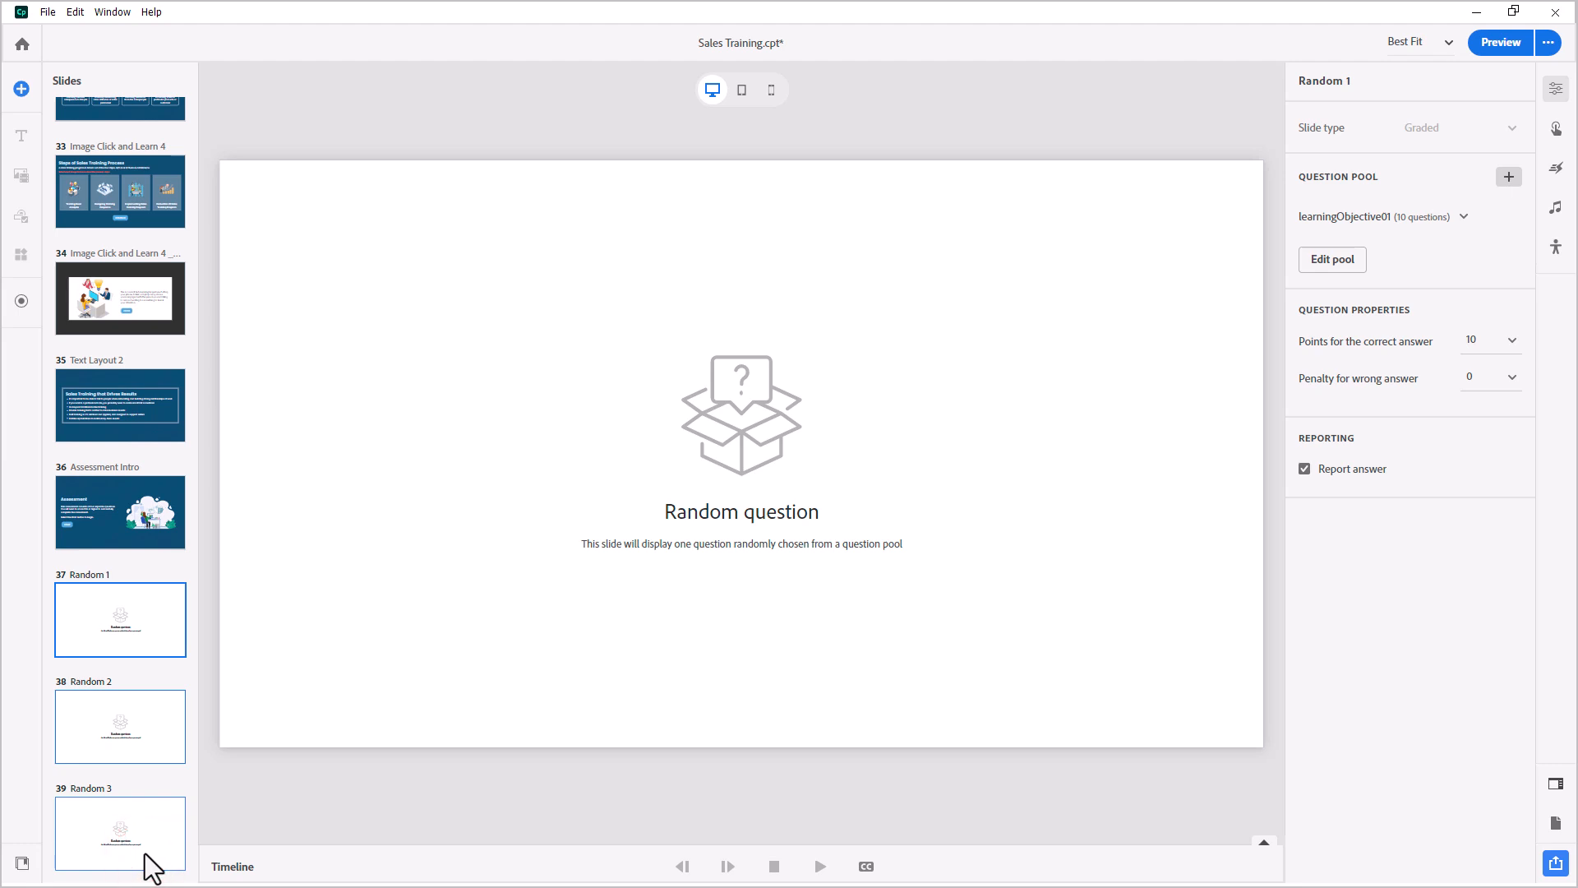
Step: Copy the random slides and paste them after Random 9 to reach Random 10
key("Ctrl+d")
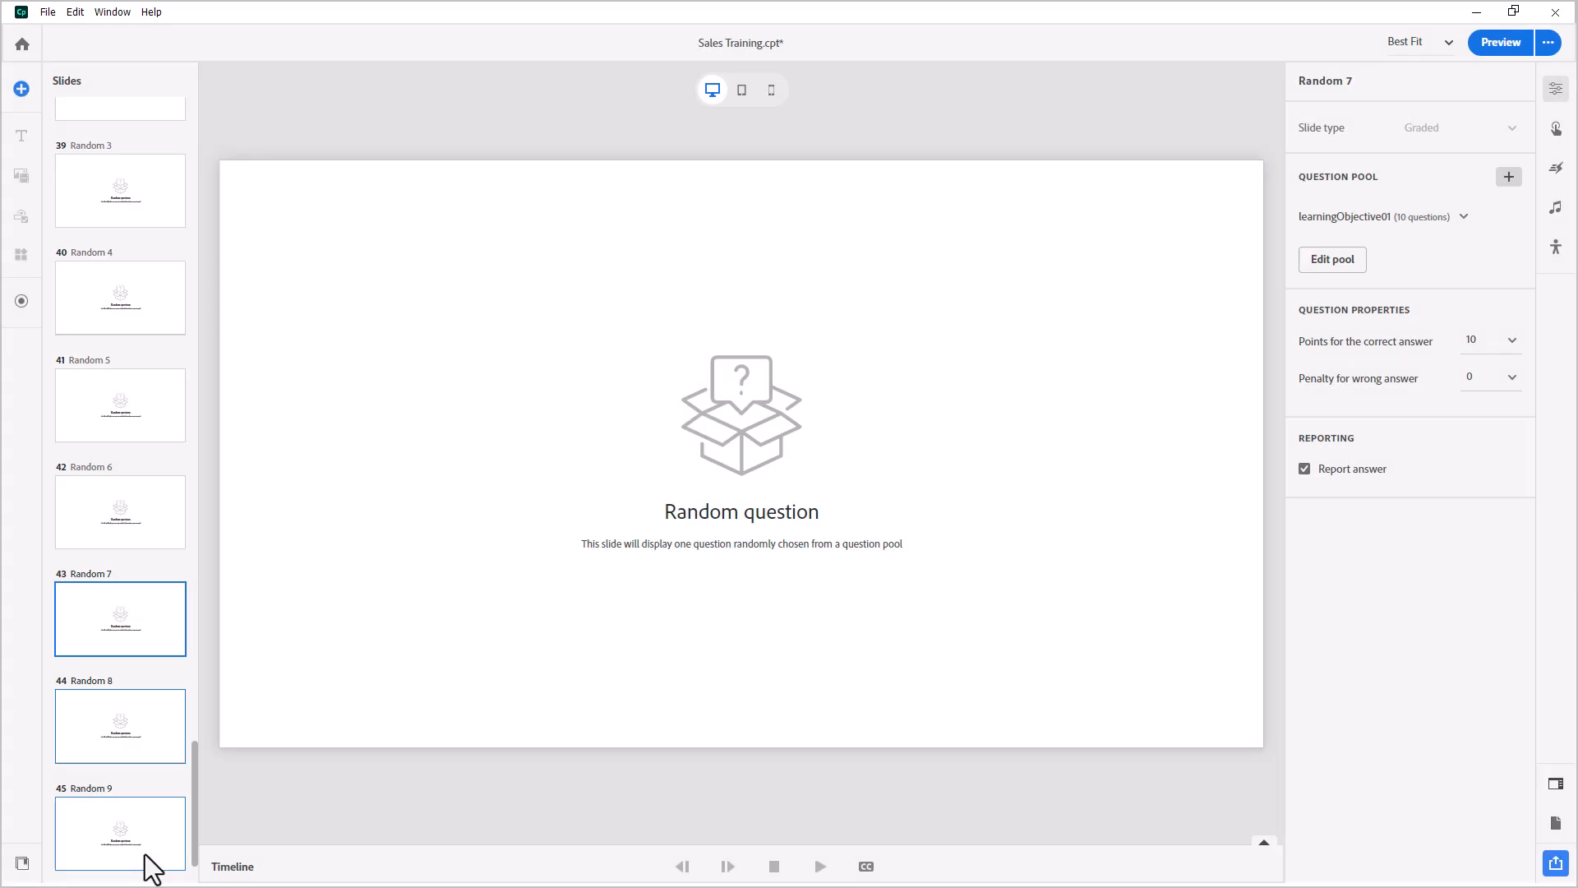
mouse_move(146, 850)
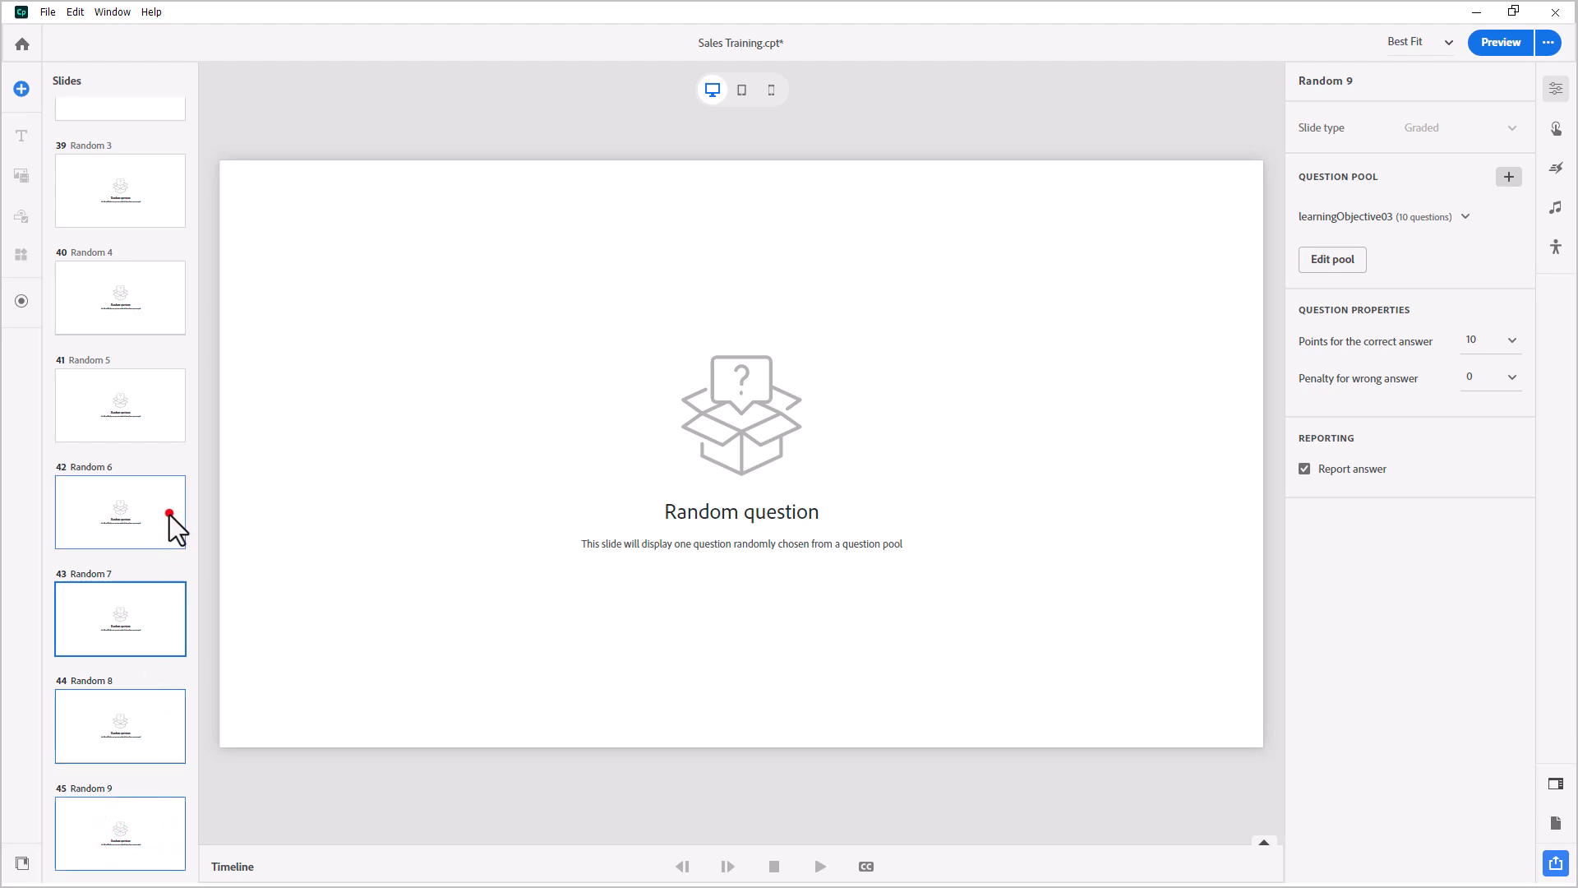
left_click(120, 834)
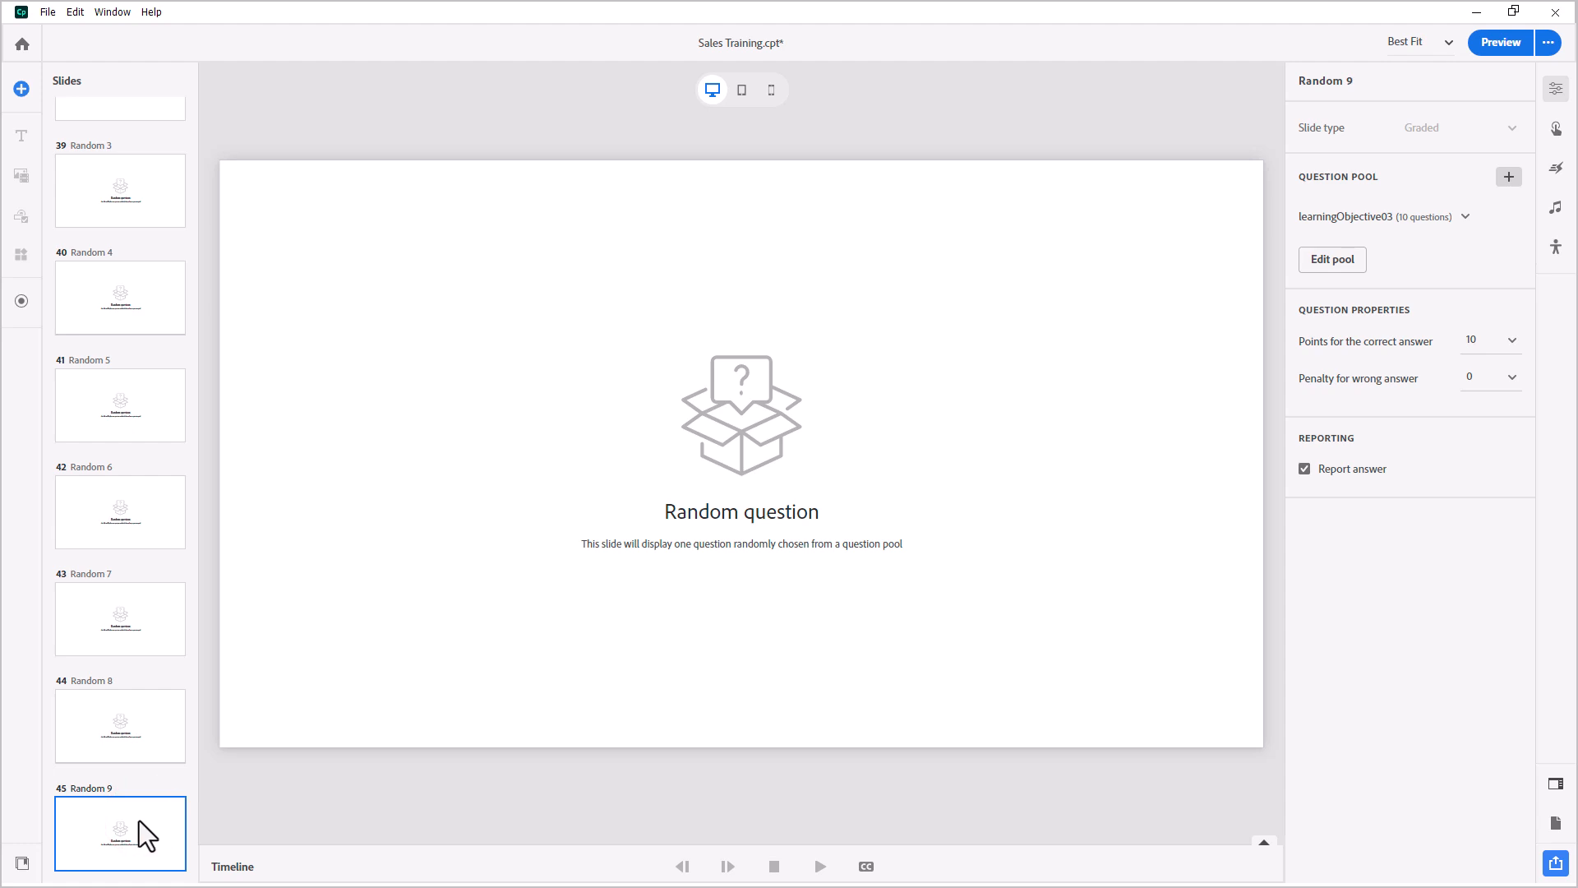
key("ctrl+d")
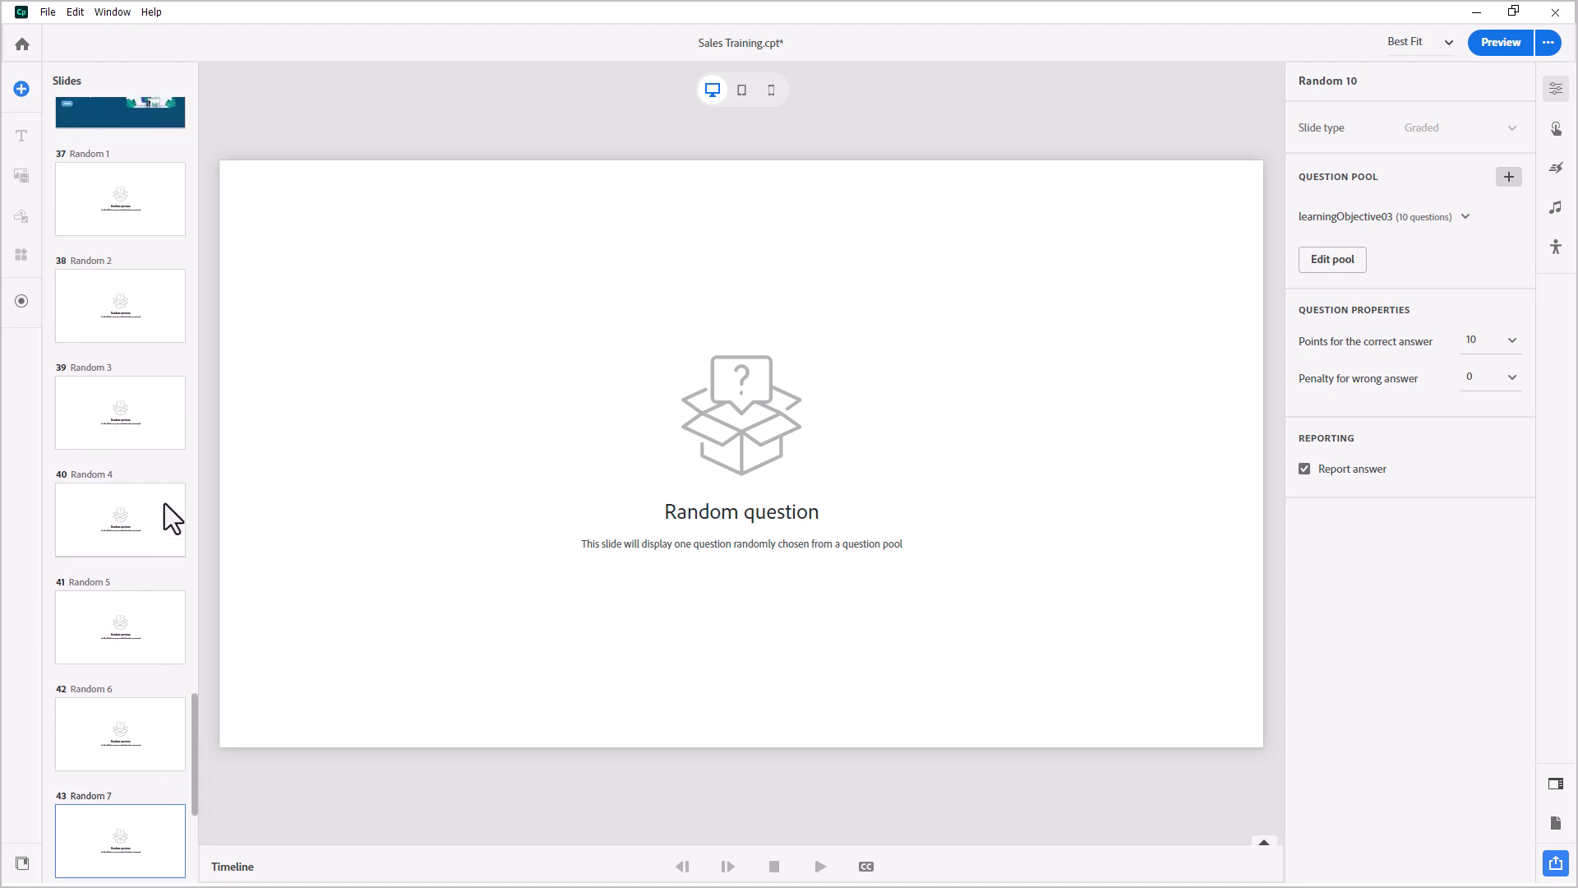
left_click(120, 445)
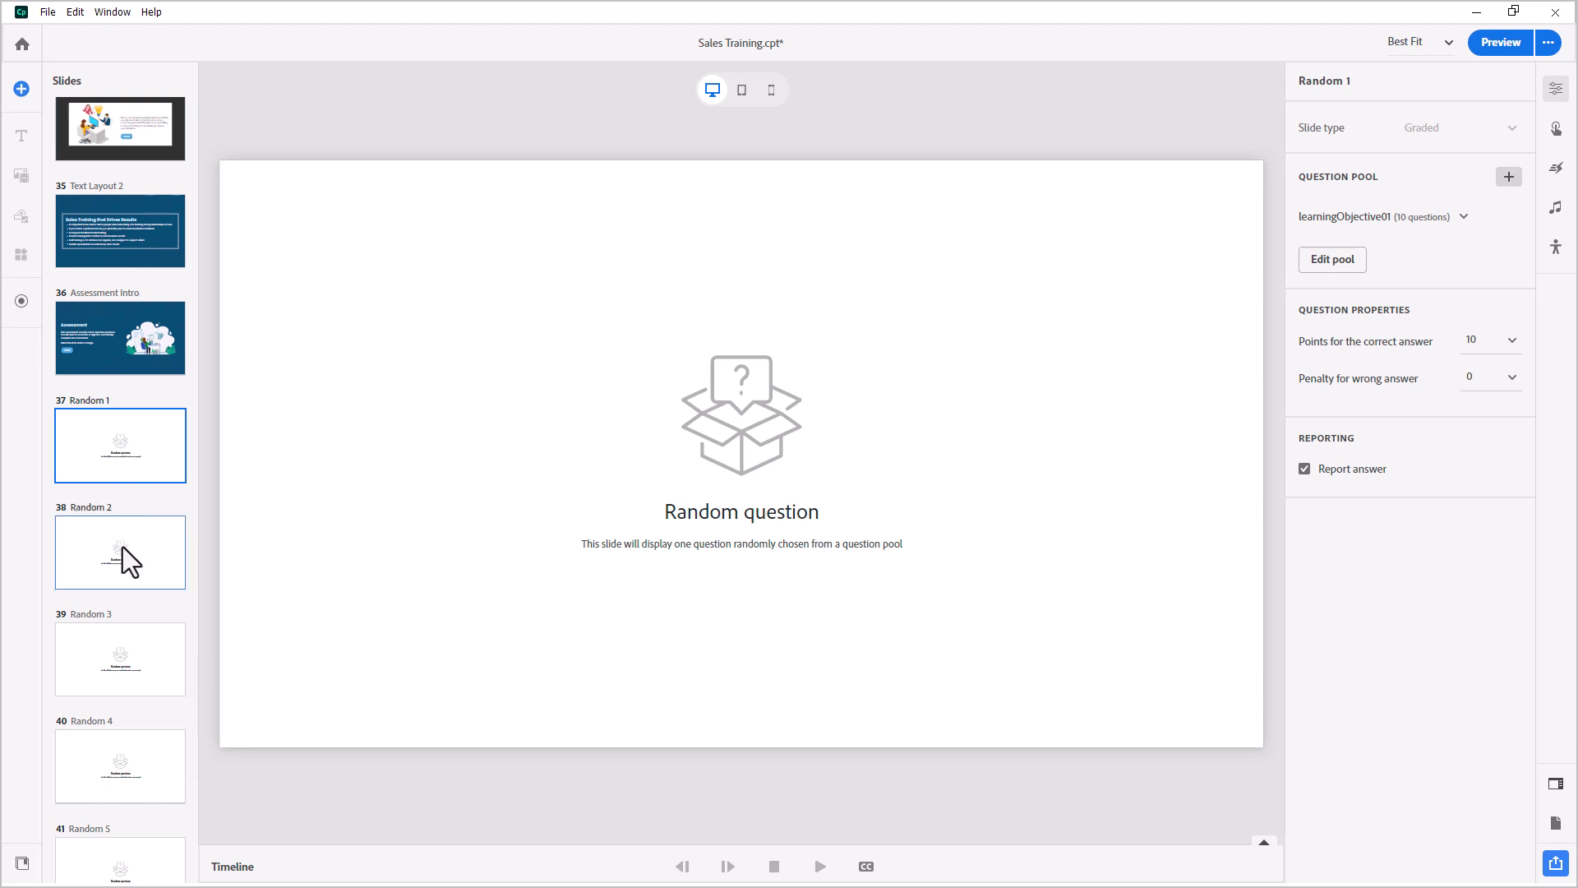
left_click(120, 552)
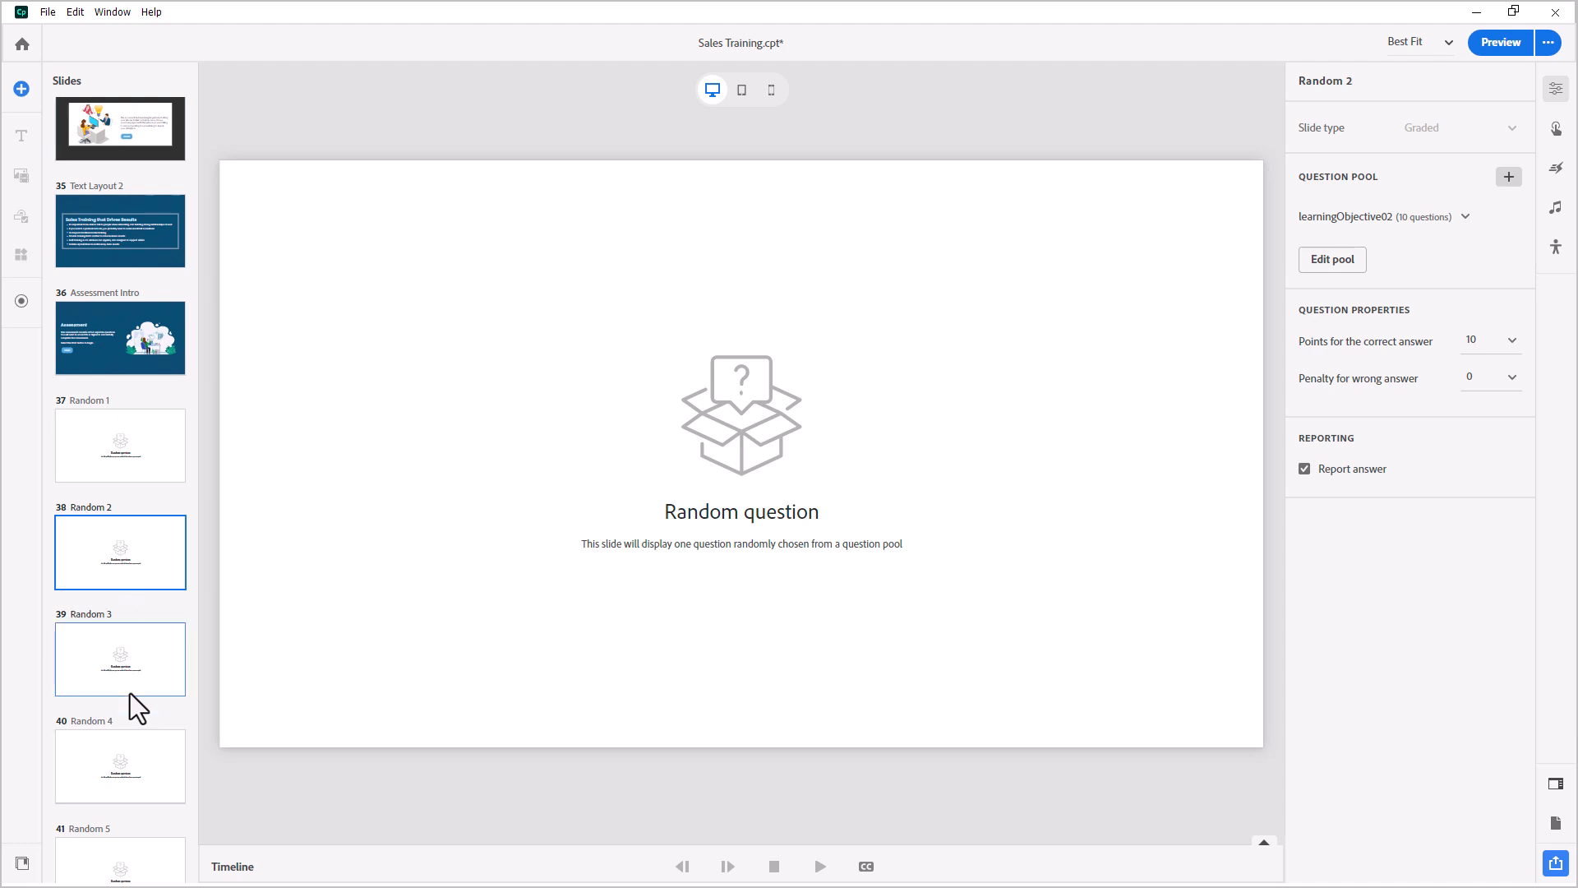
left_click(120, 660)
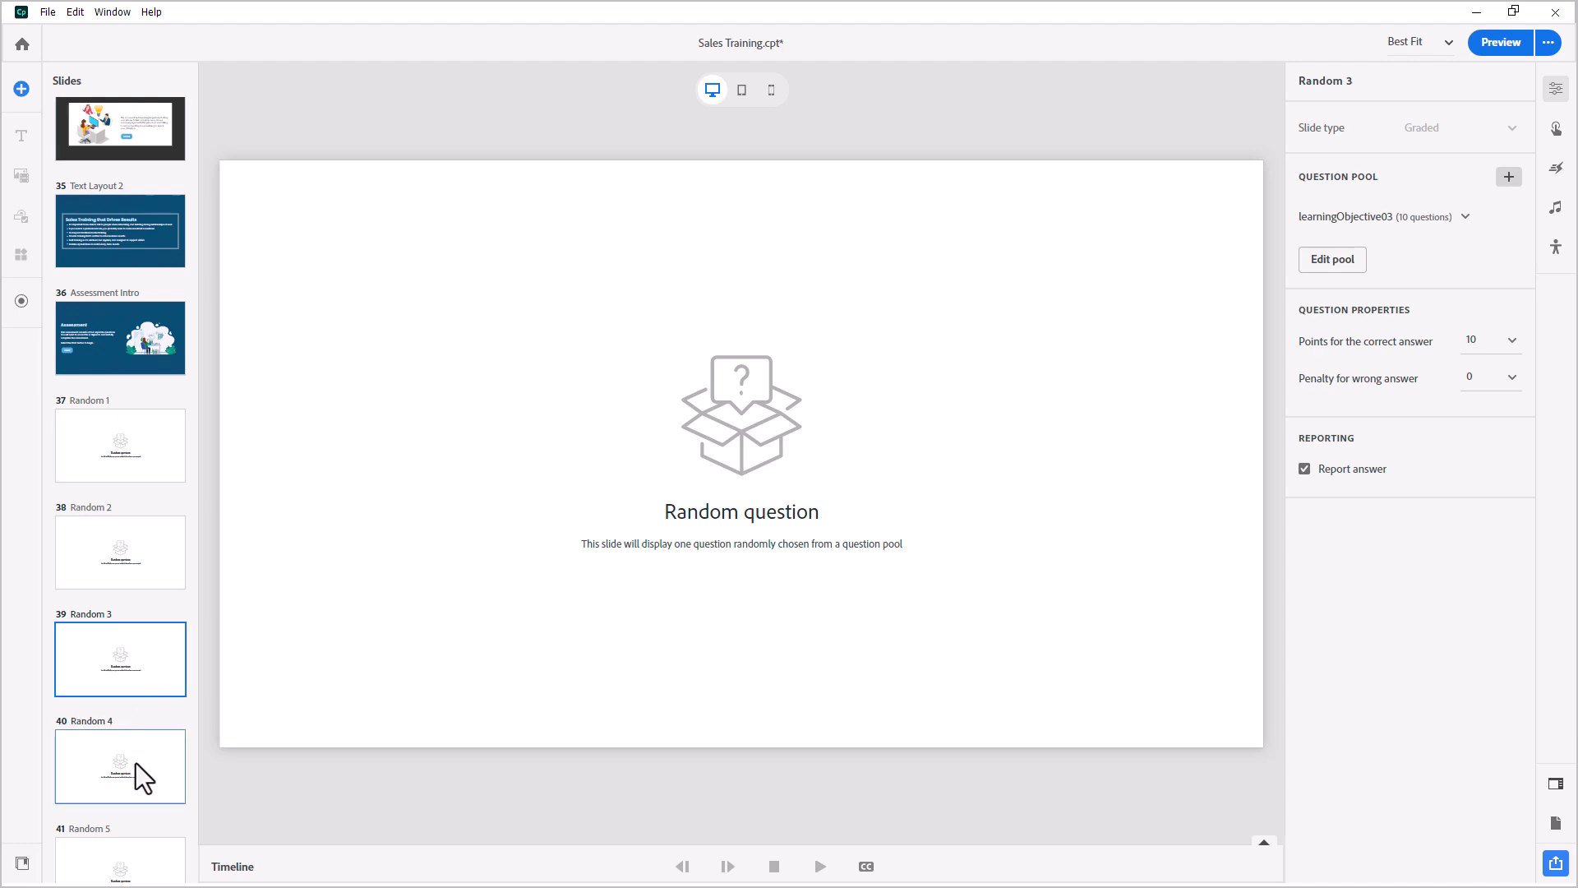
left_click(119, 767)
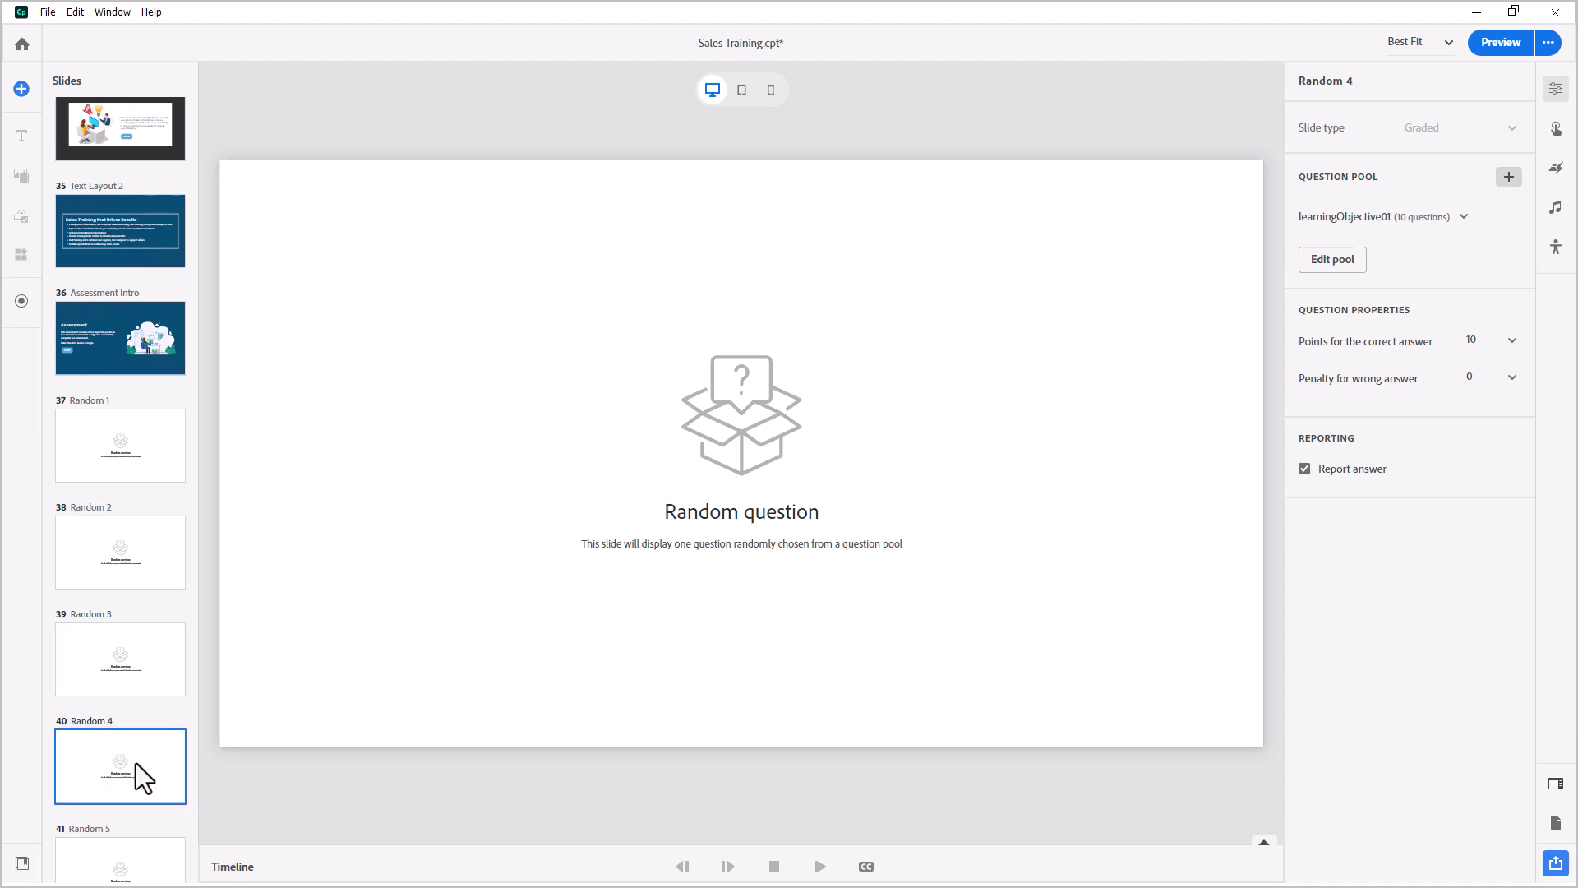
left_click(135, 337)
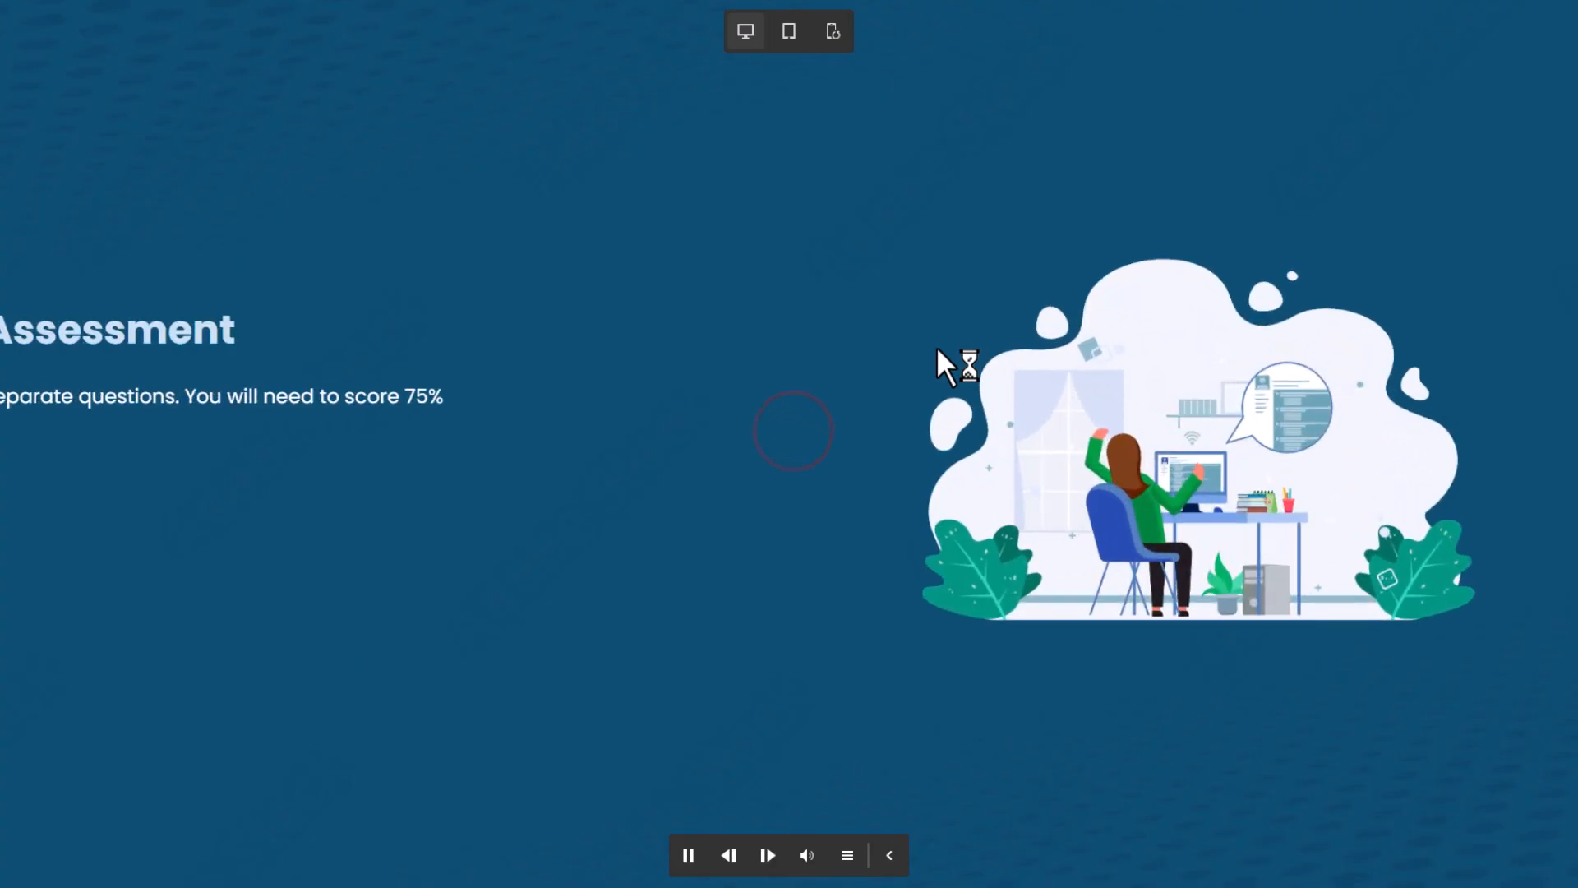
Step: Answer and submit all ten preview questions, ending on a 20/100 quiz result
left_click(767, 855)
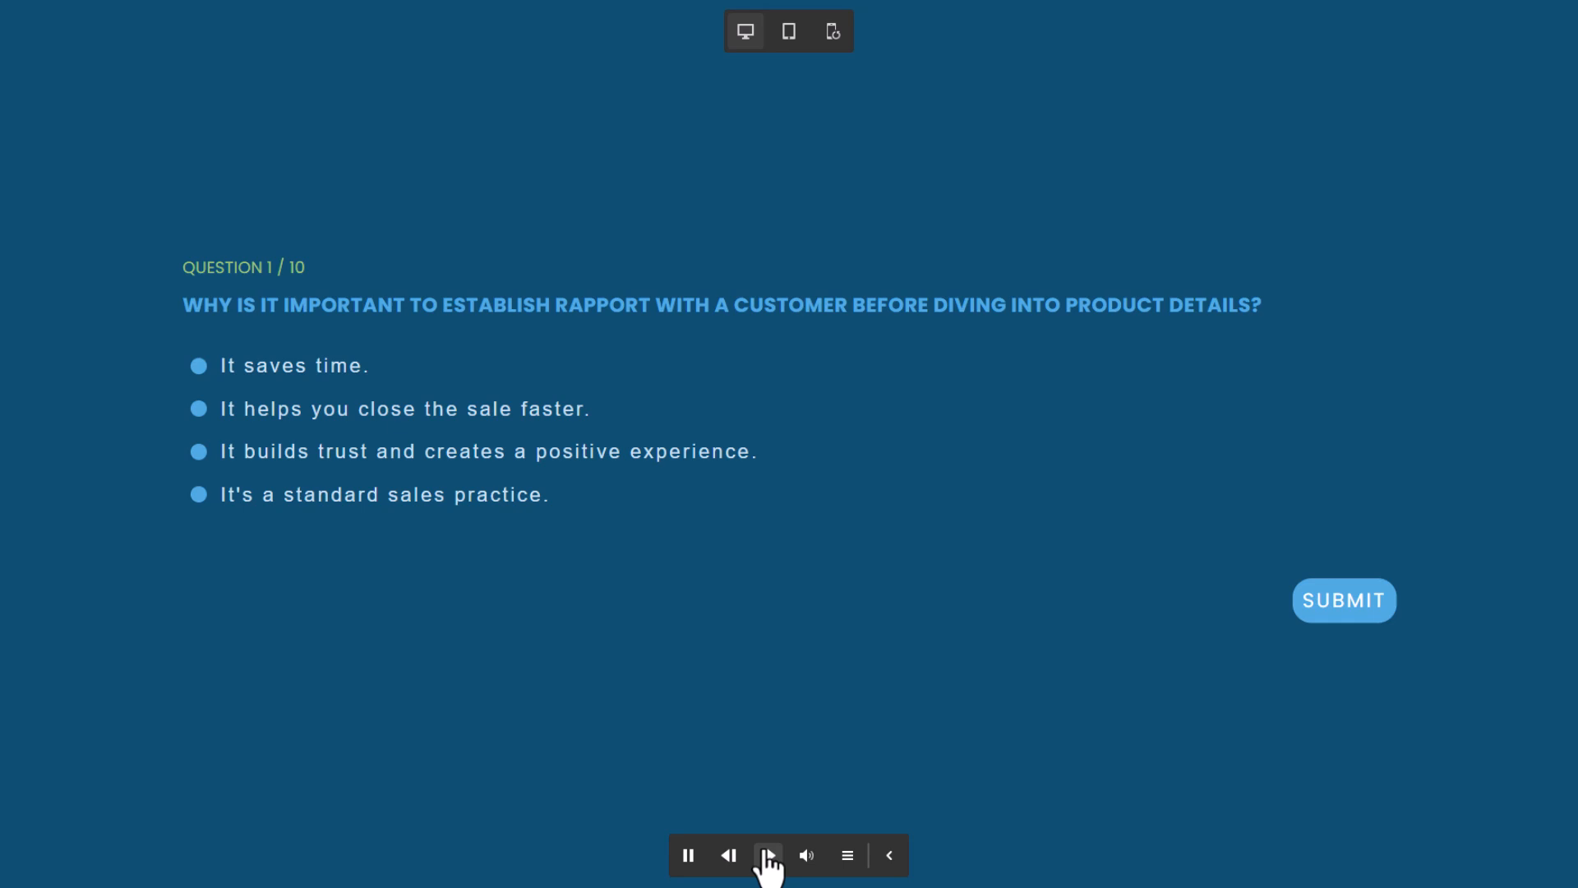
left_click(688, 855)
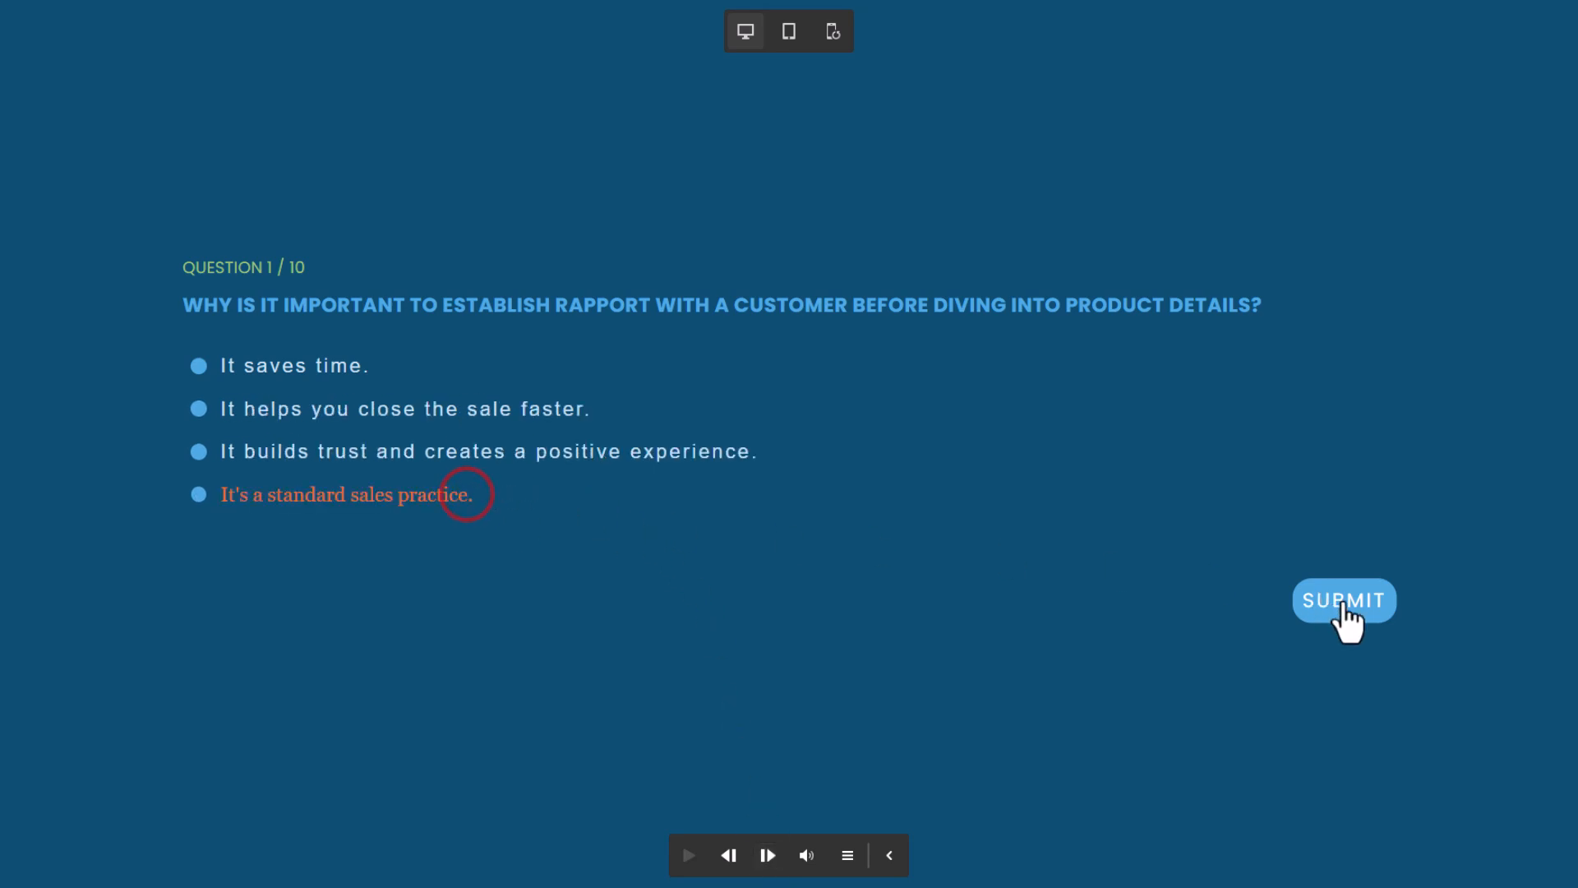
left_click(1344, 600)
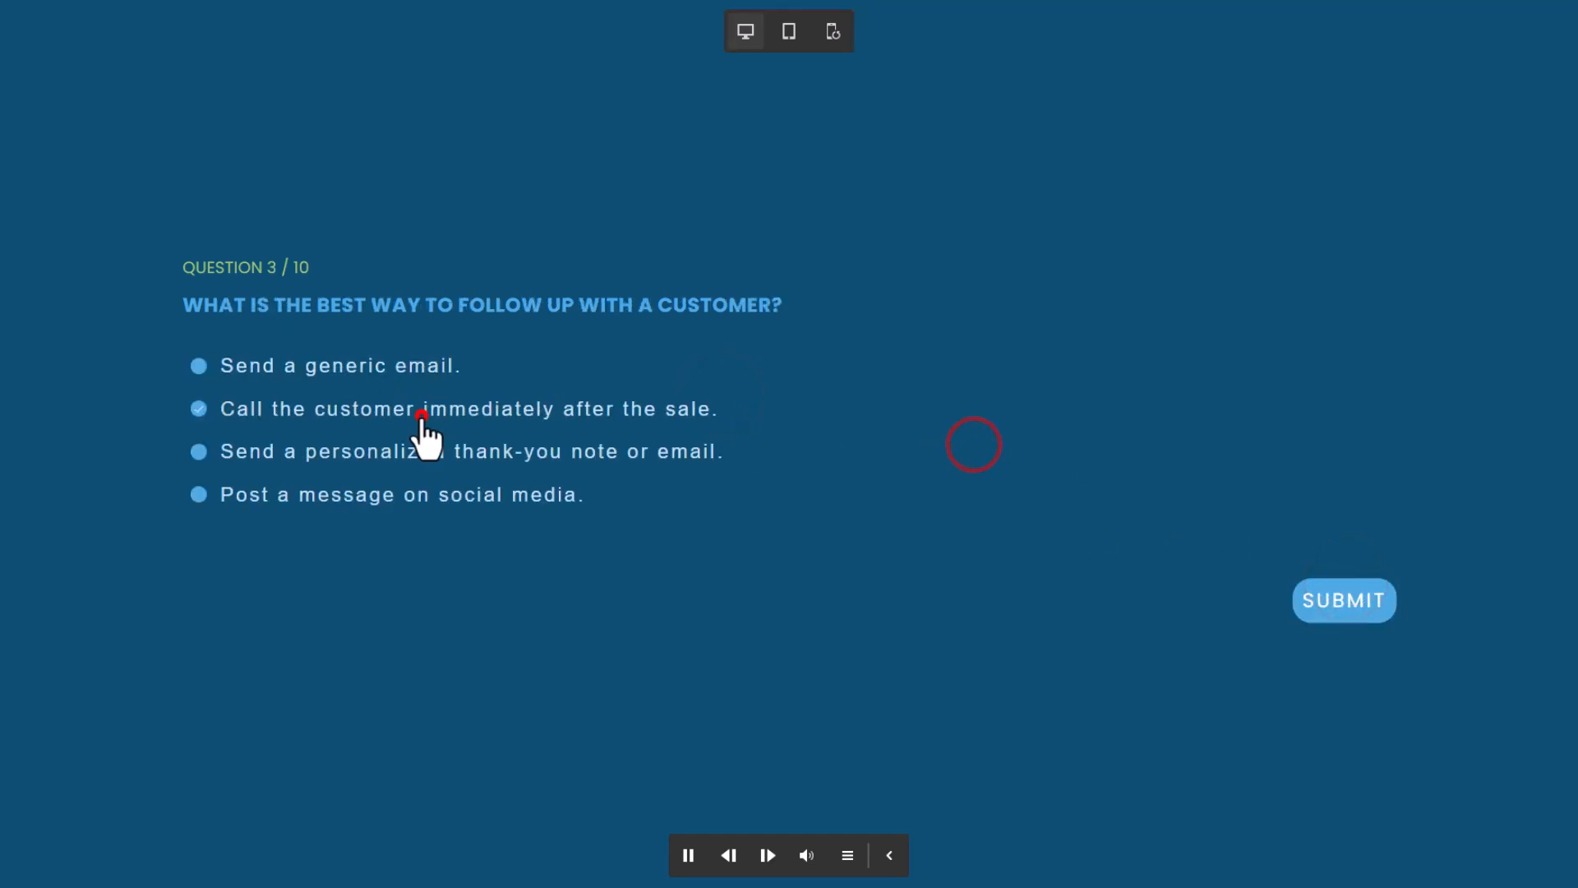
left_click(1345, 600)
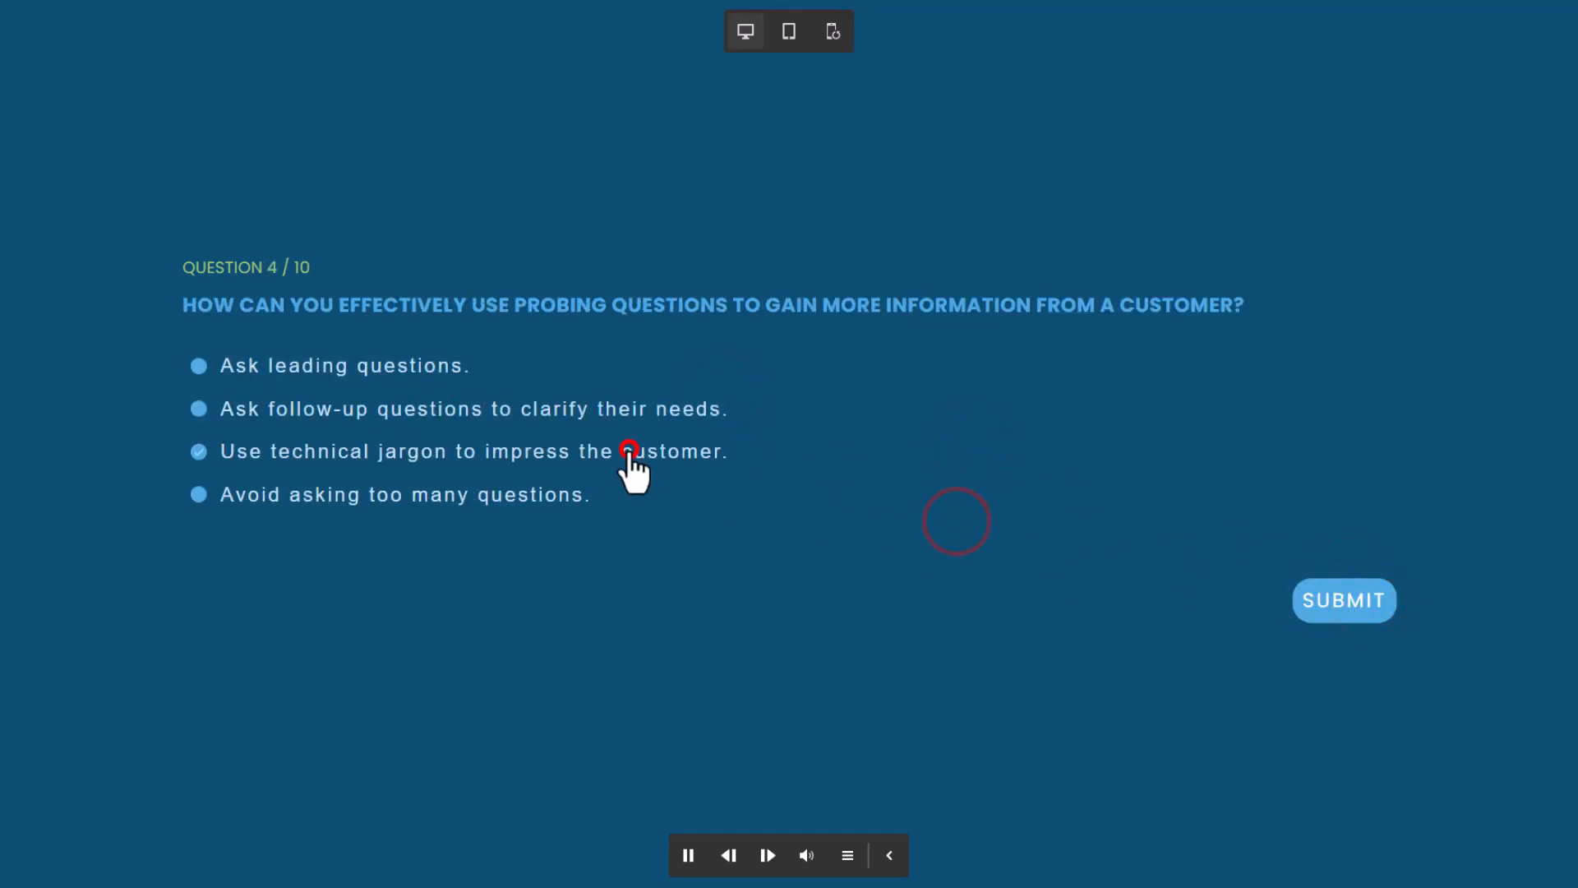
left_click(1344, 600)
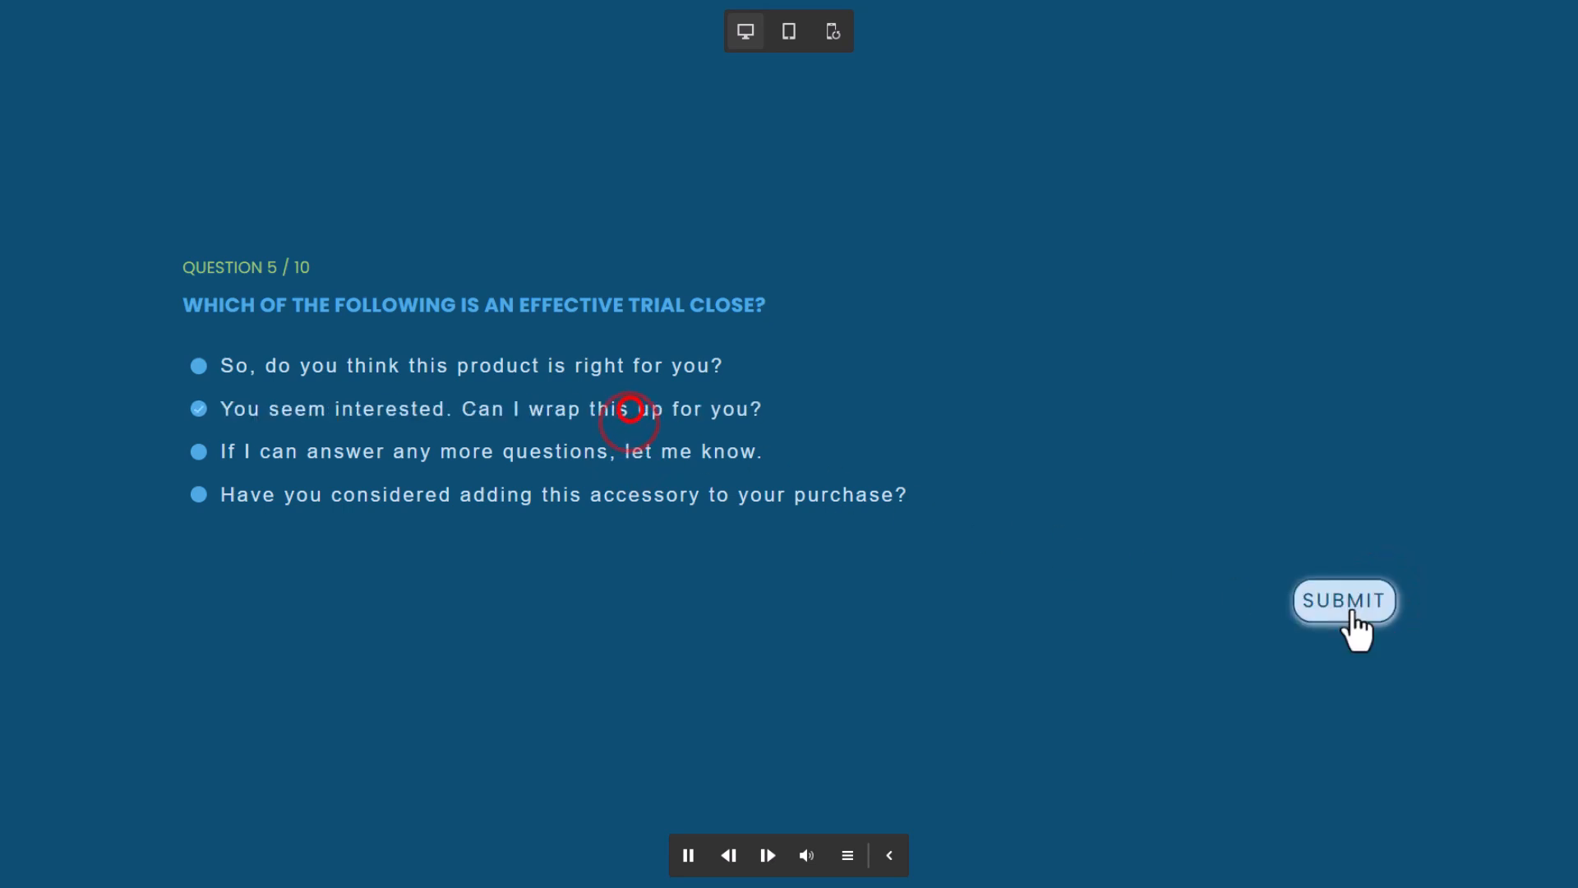
left_click(1358, 606)
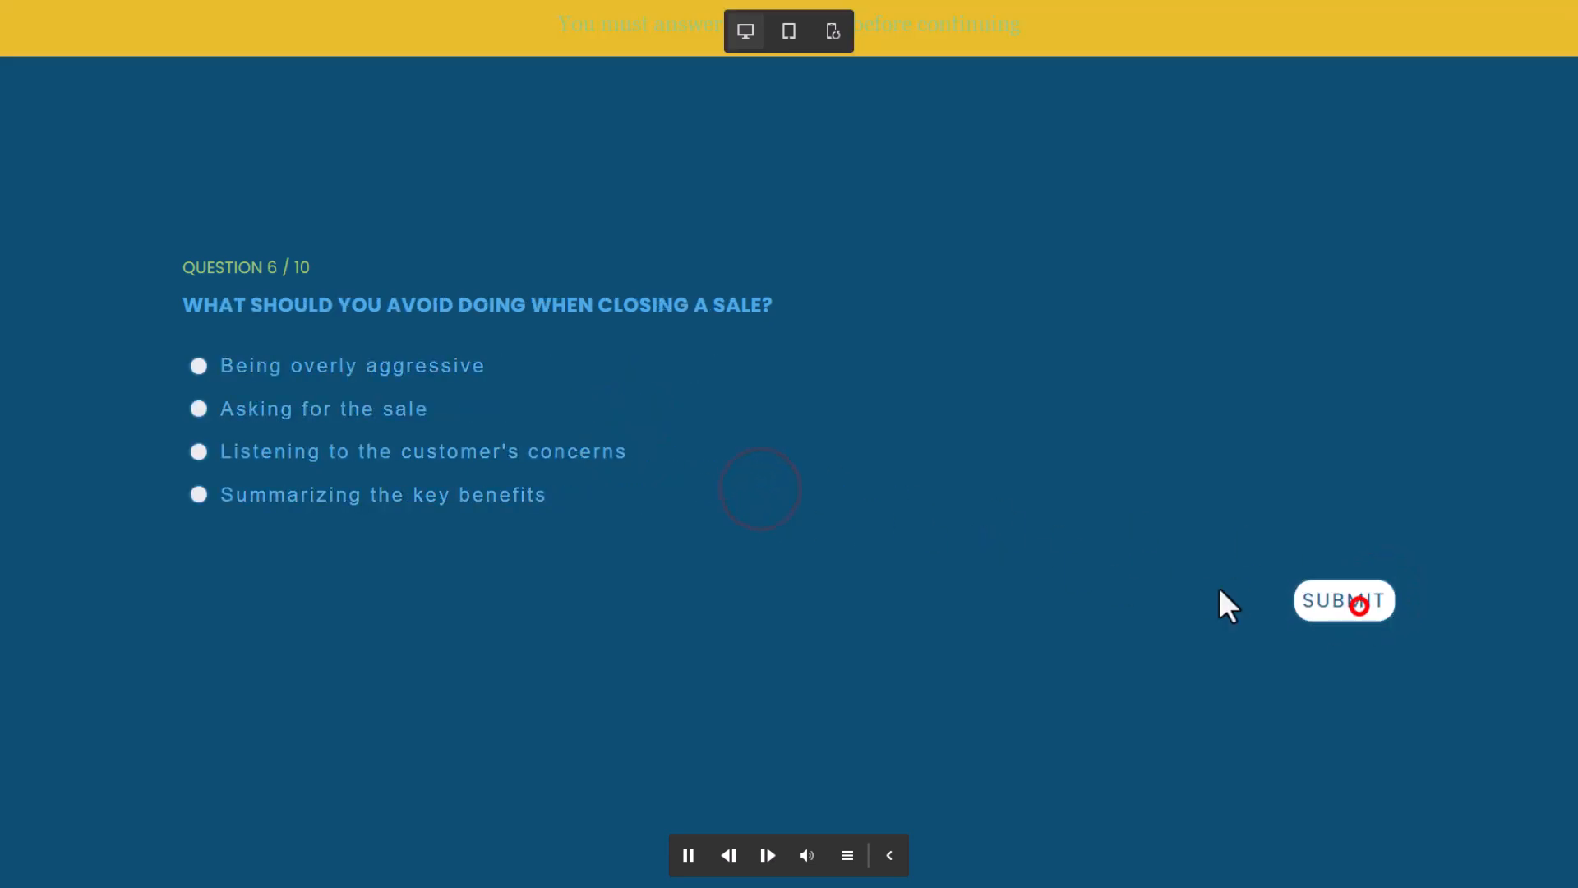
left_click(1345, 600)
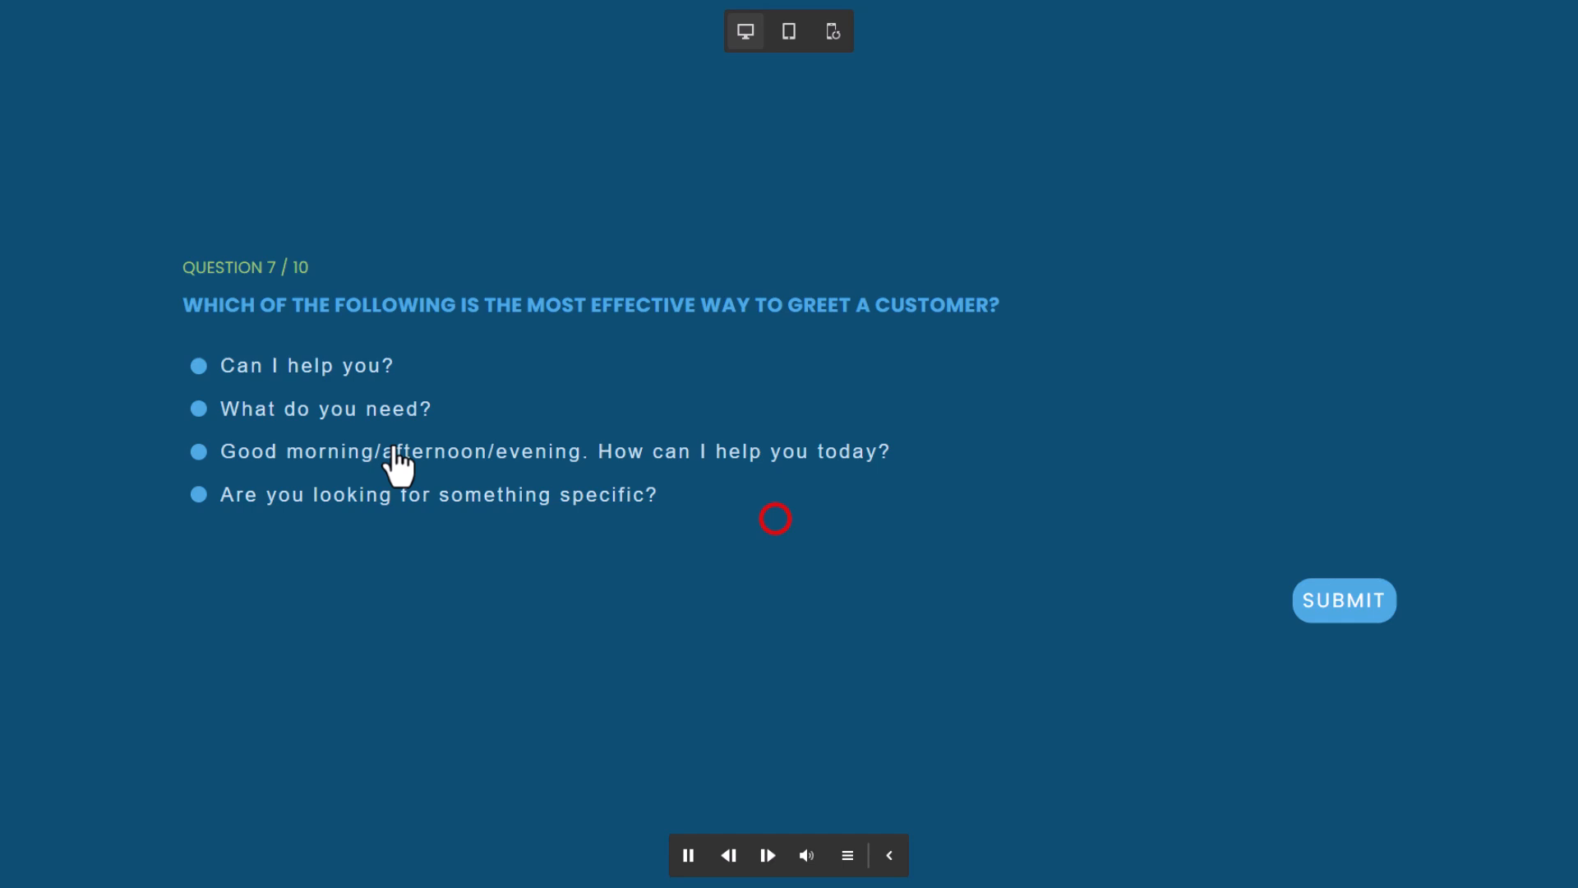
left_click(1344, 601)
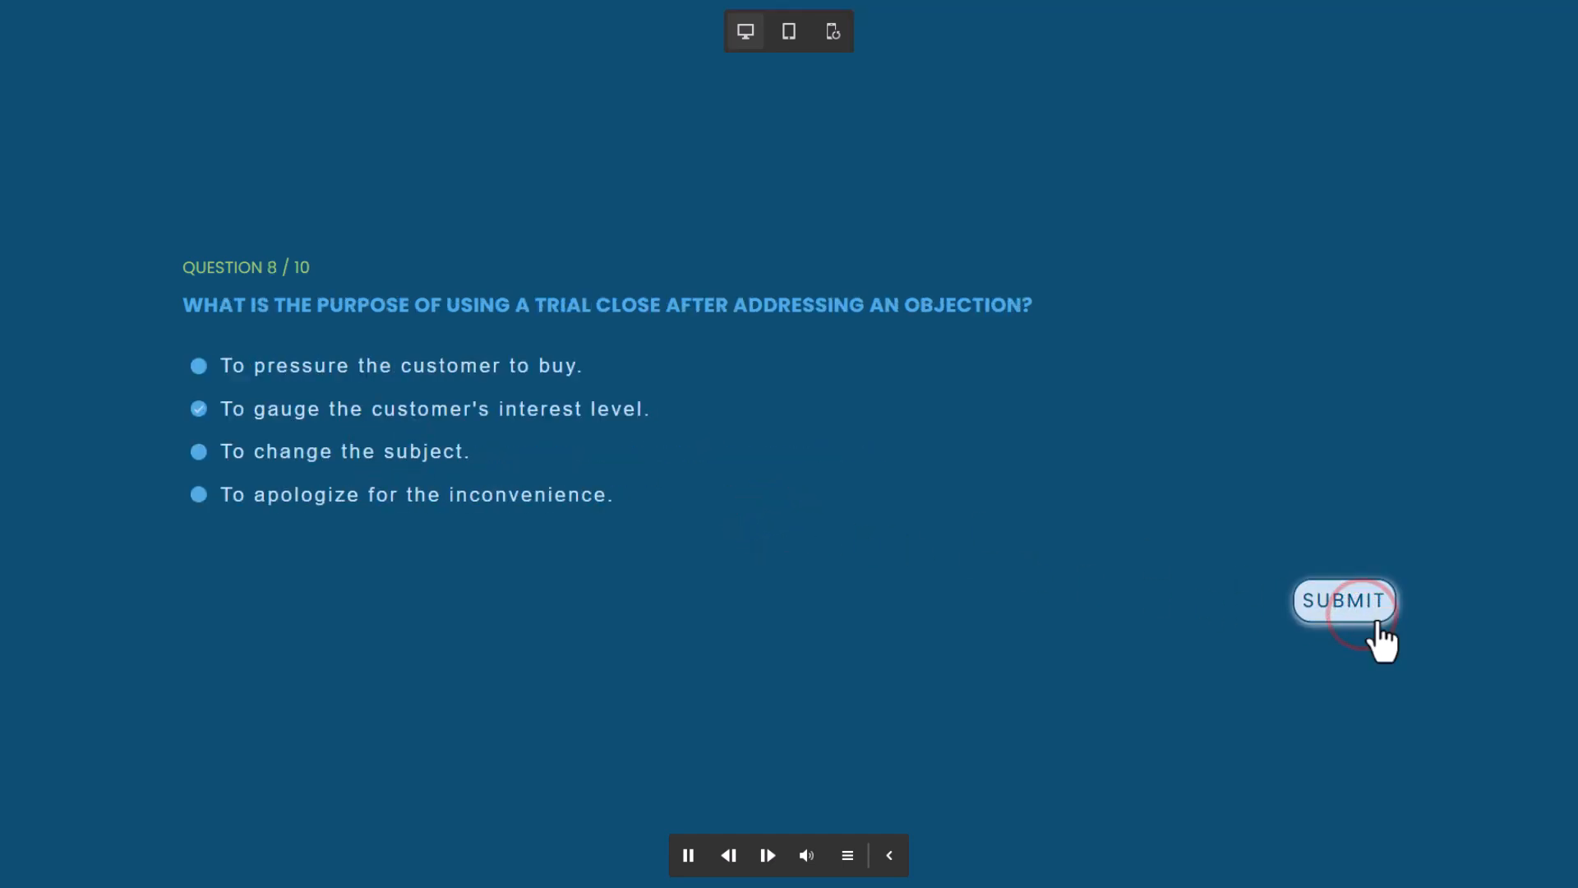
left_click(1346, 601)
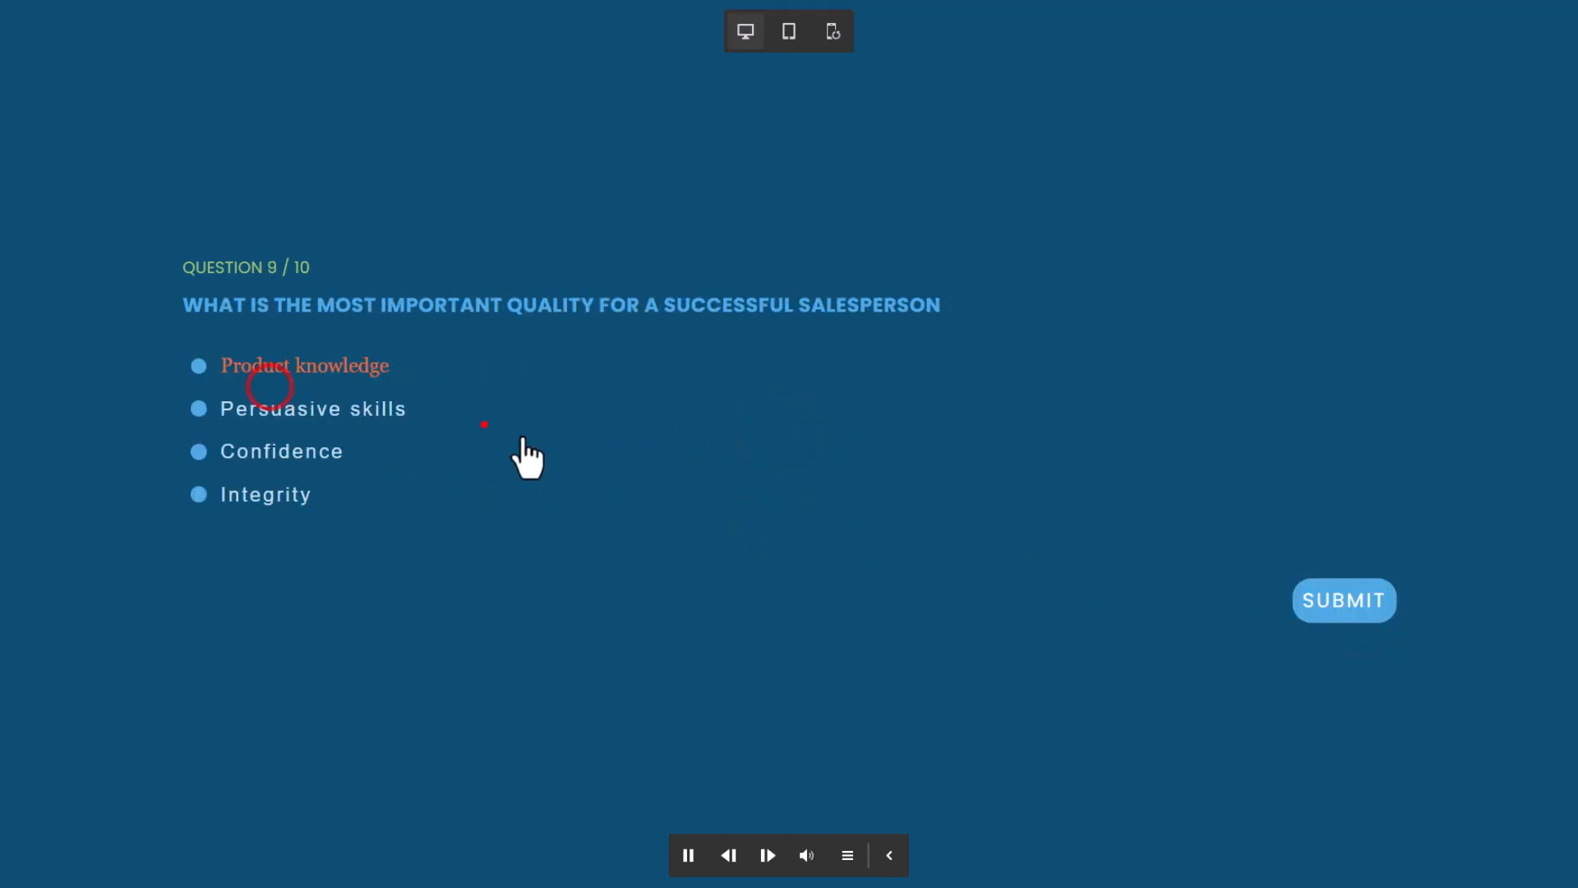
left_click(1345, 599)
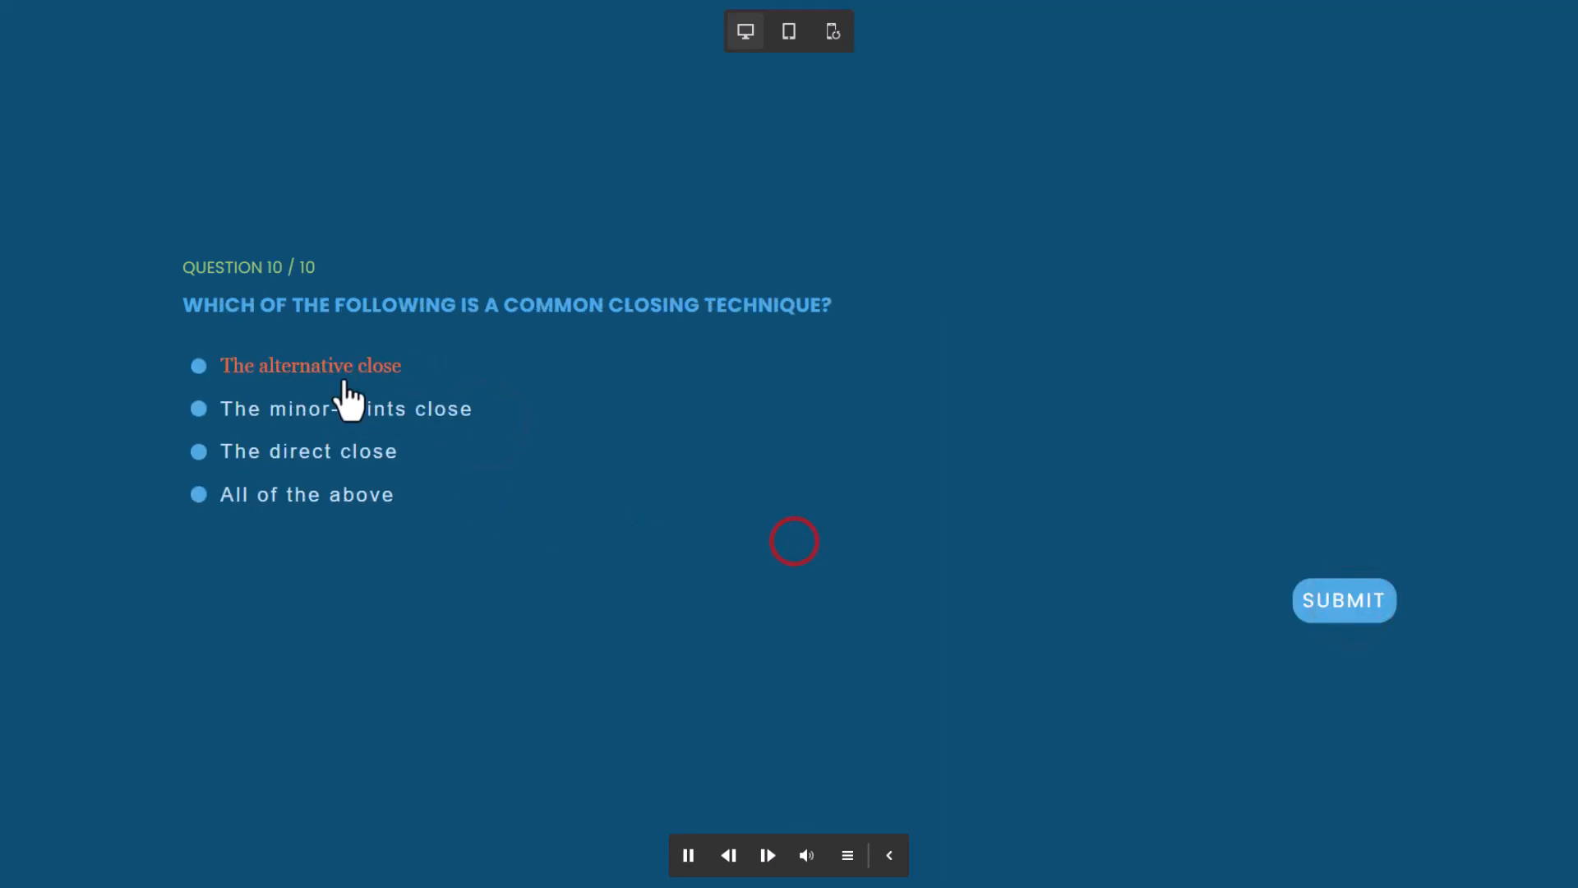
left_click(1344, 600)
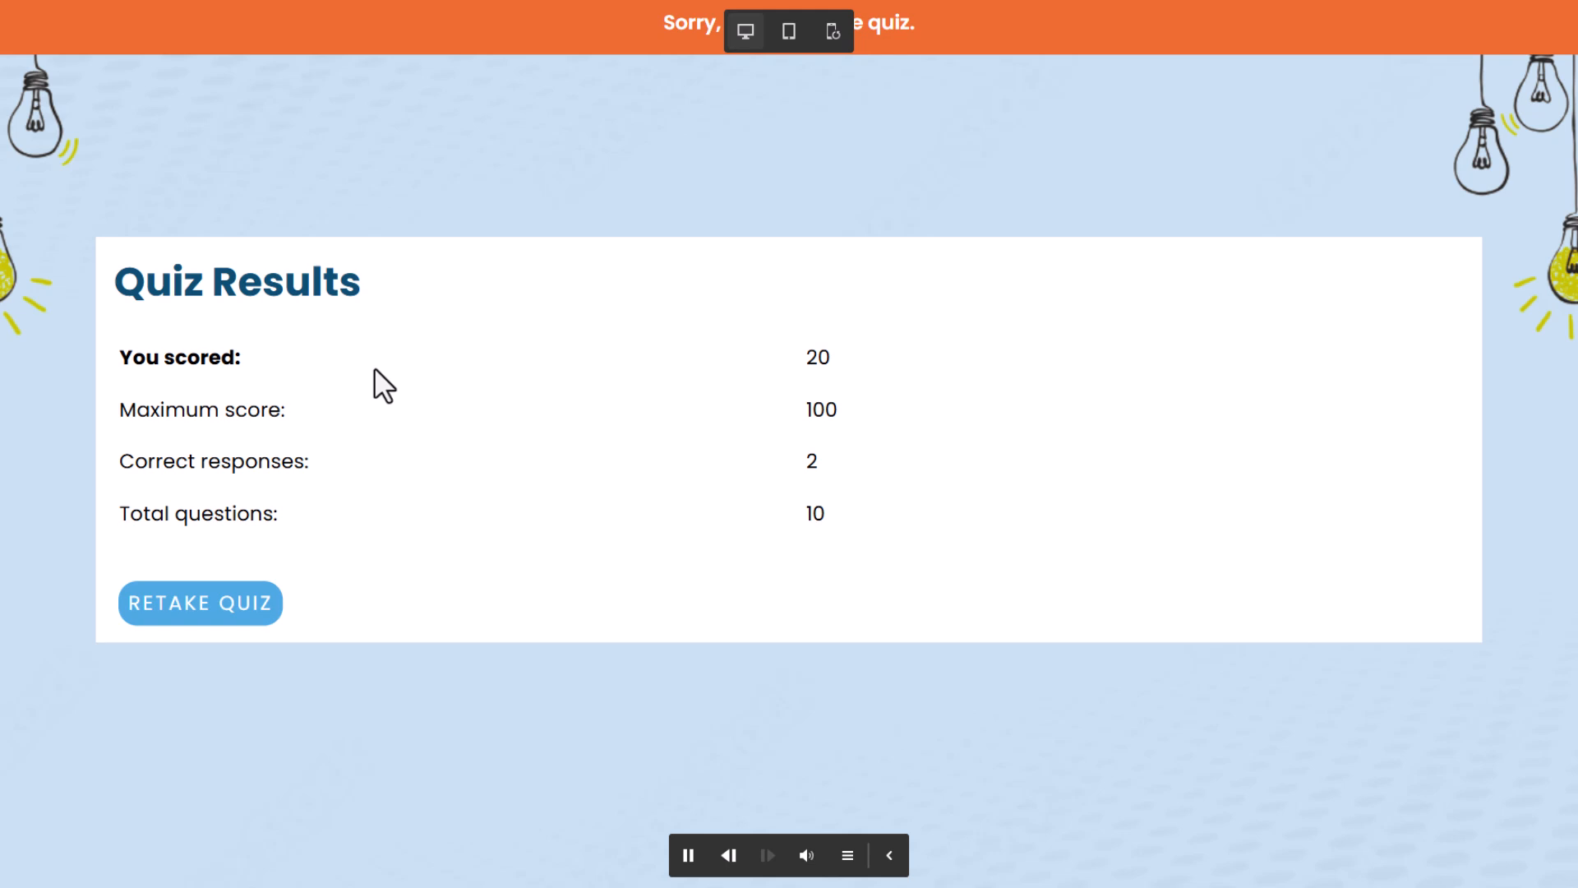
Step: Retake the quiz from the Quiz Results slide, restarting at question 1 of 10
left_click(688, 855)
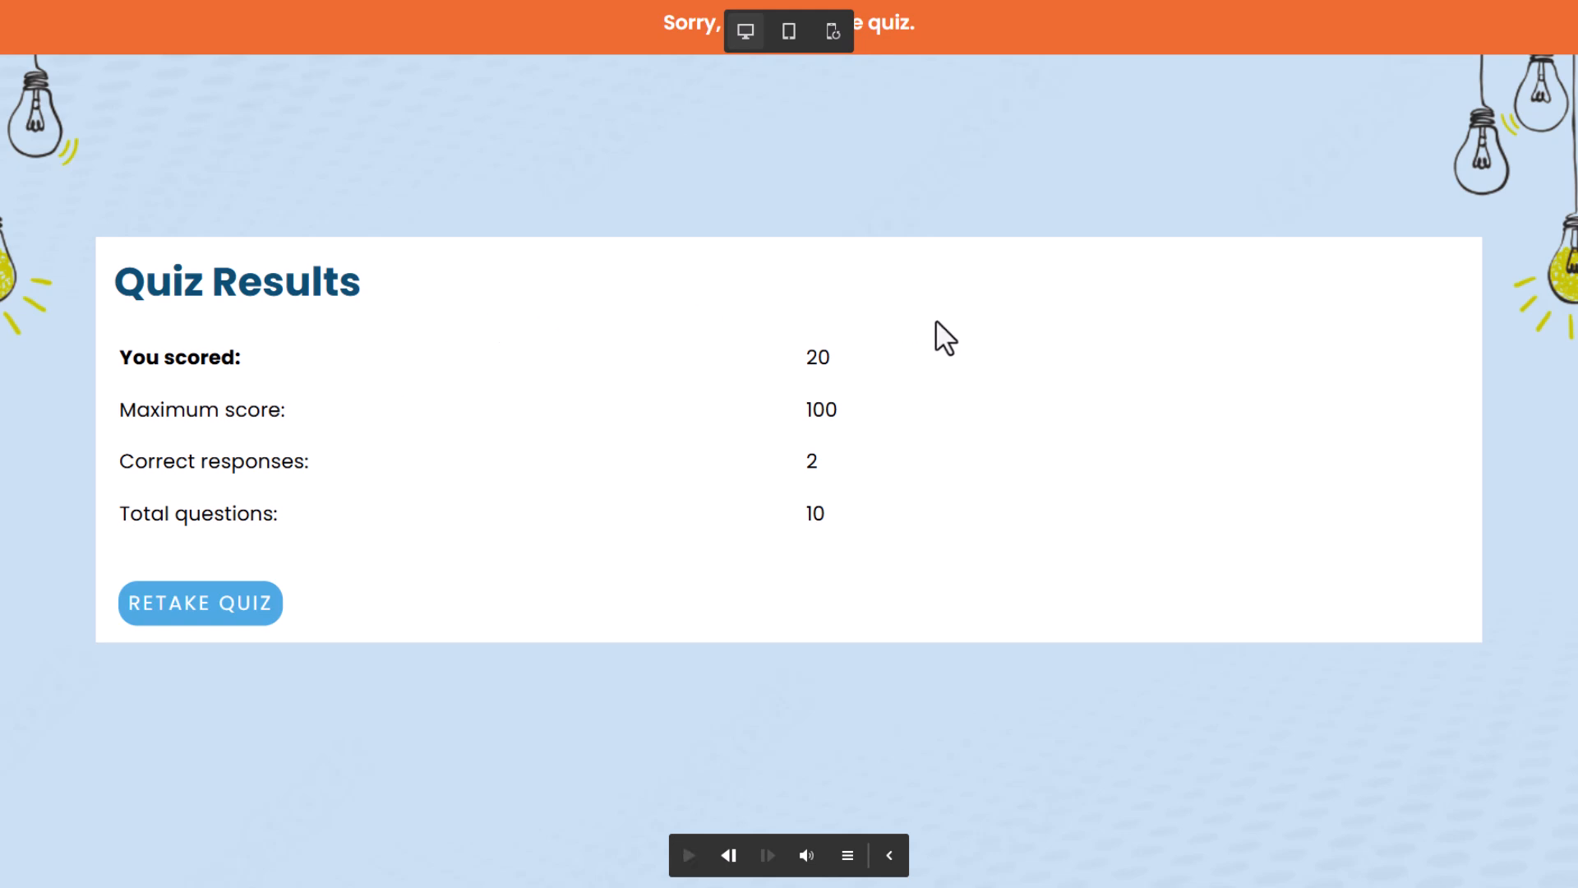
mouse_move(850, 427)
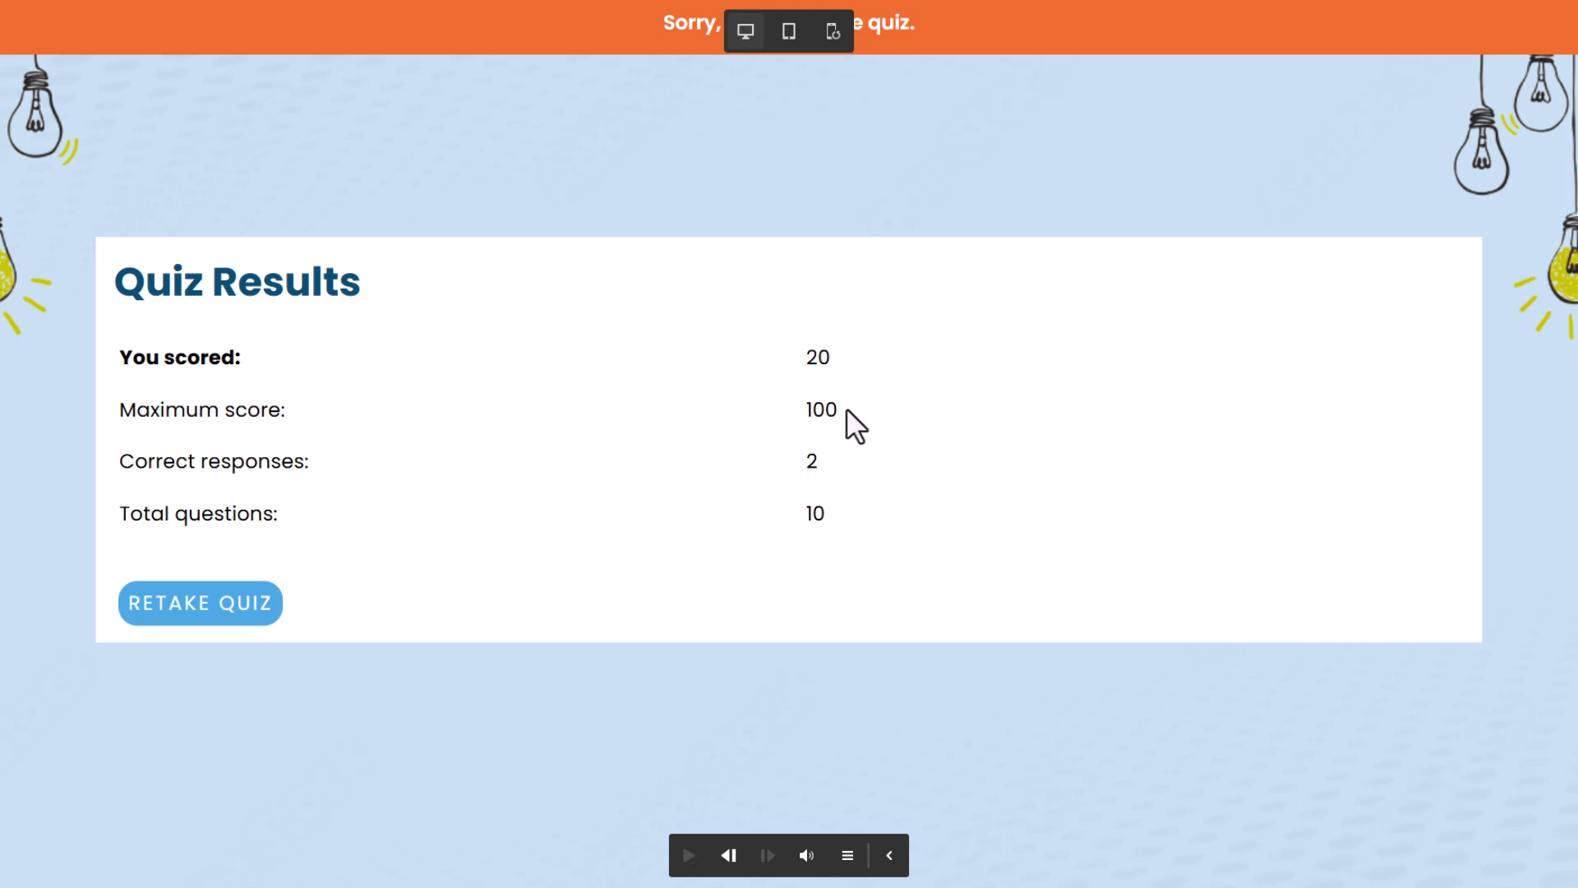
mouse_move(216, 612)
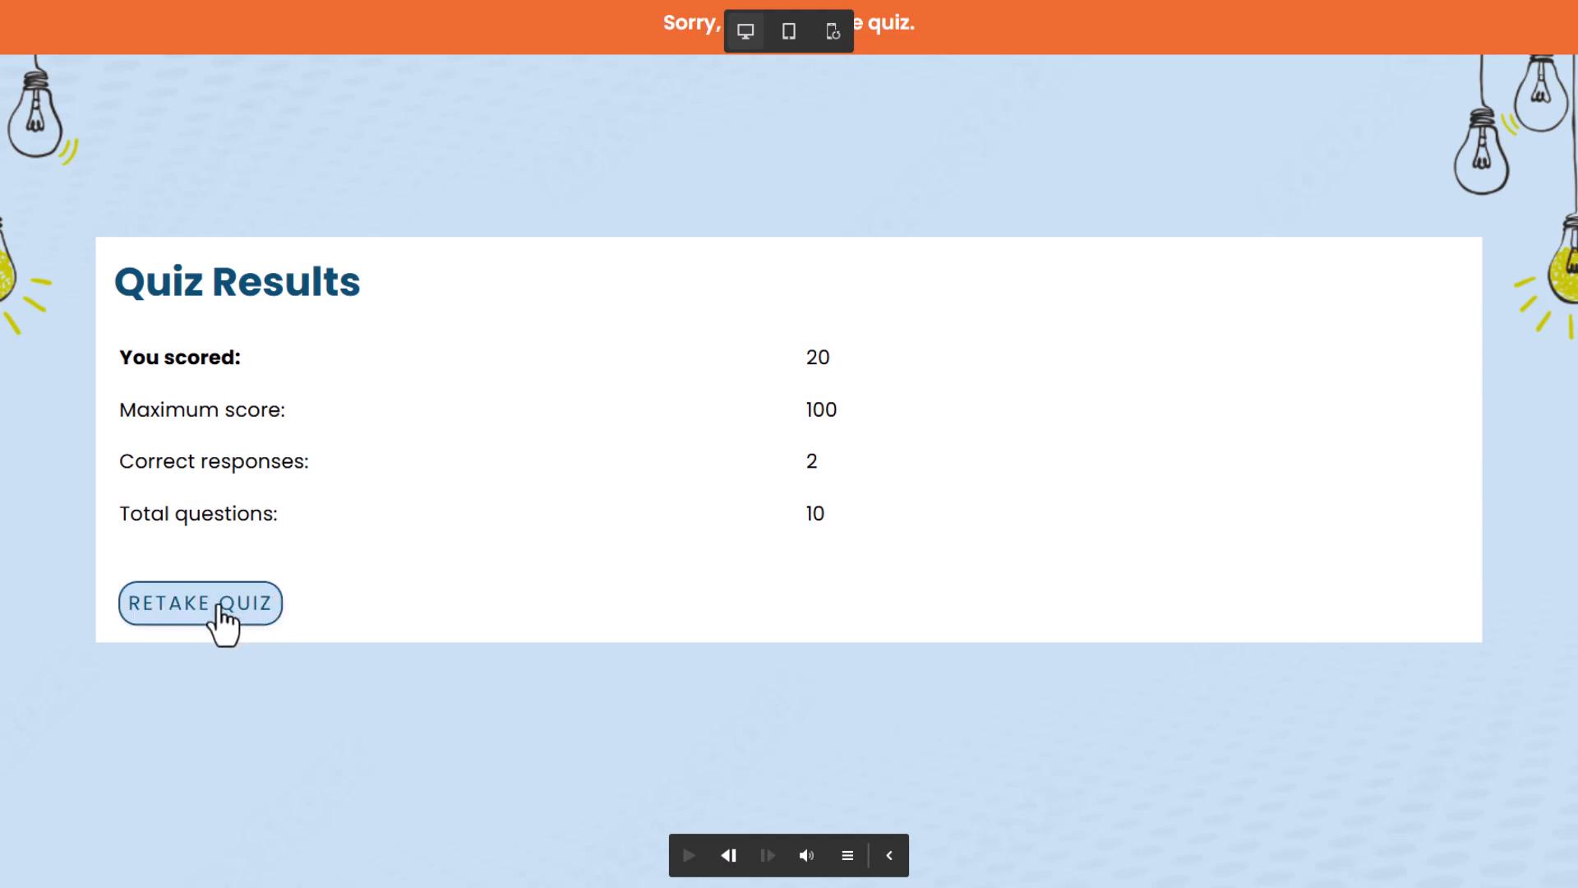
left_click(200, 603)
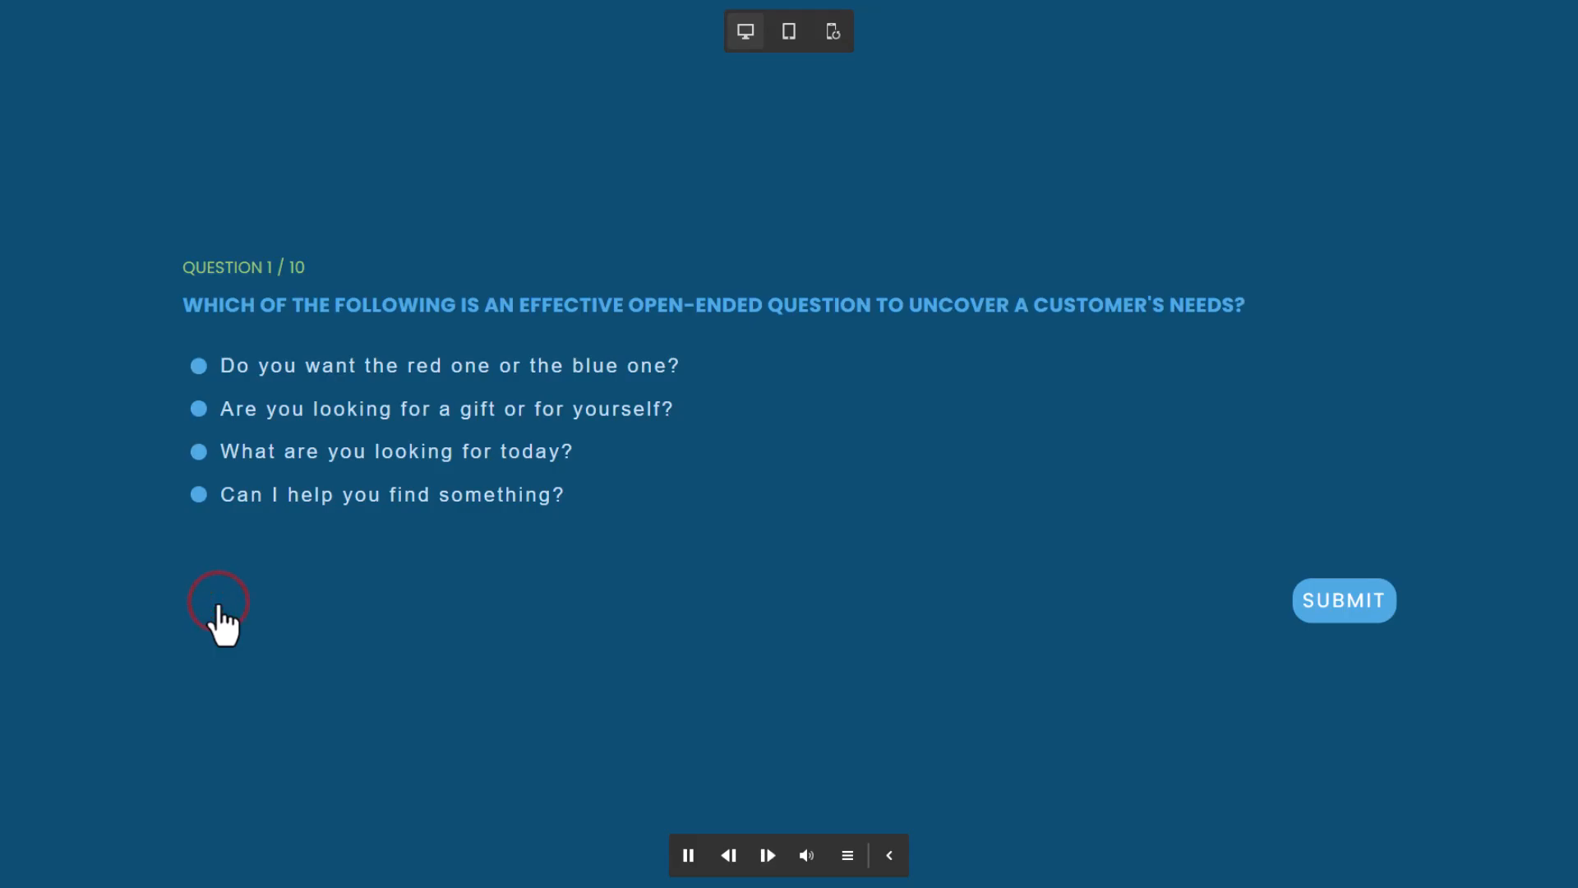
left_click(688, 855)
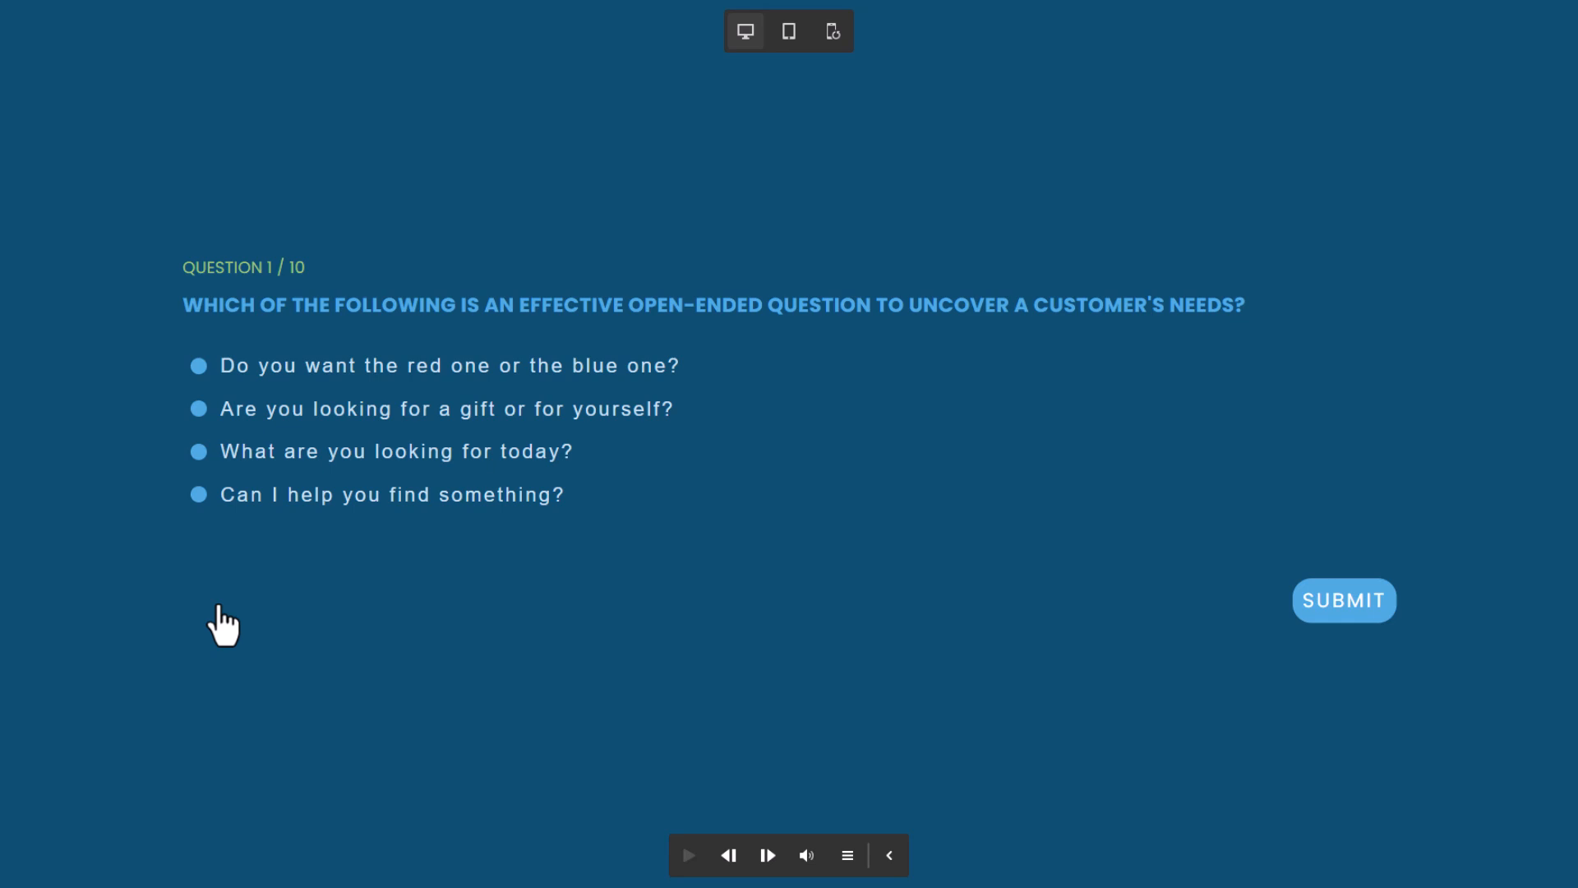